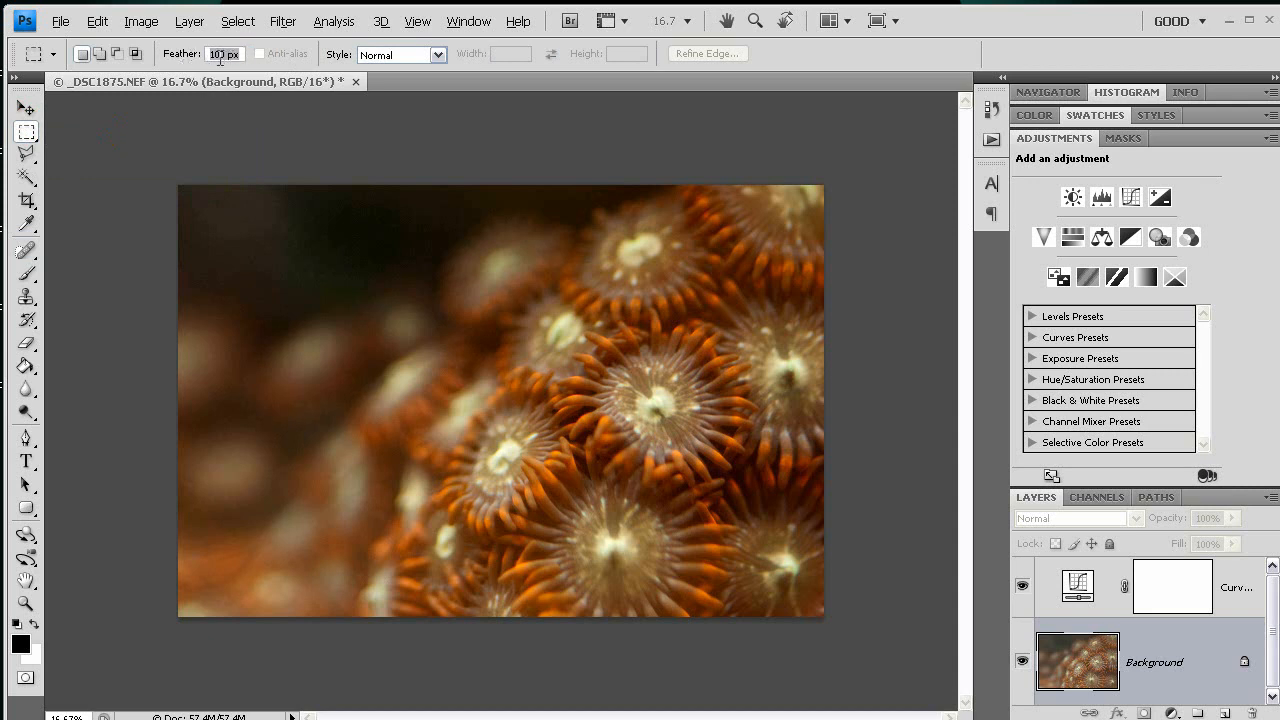
mouse_move(224, 54)
type("200")
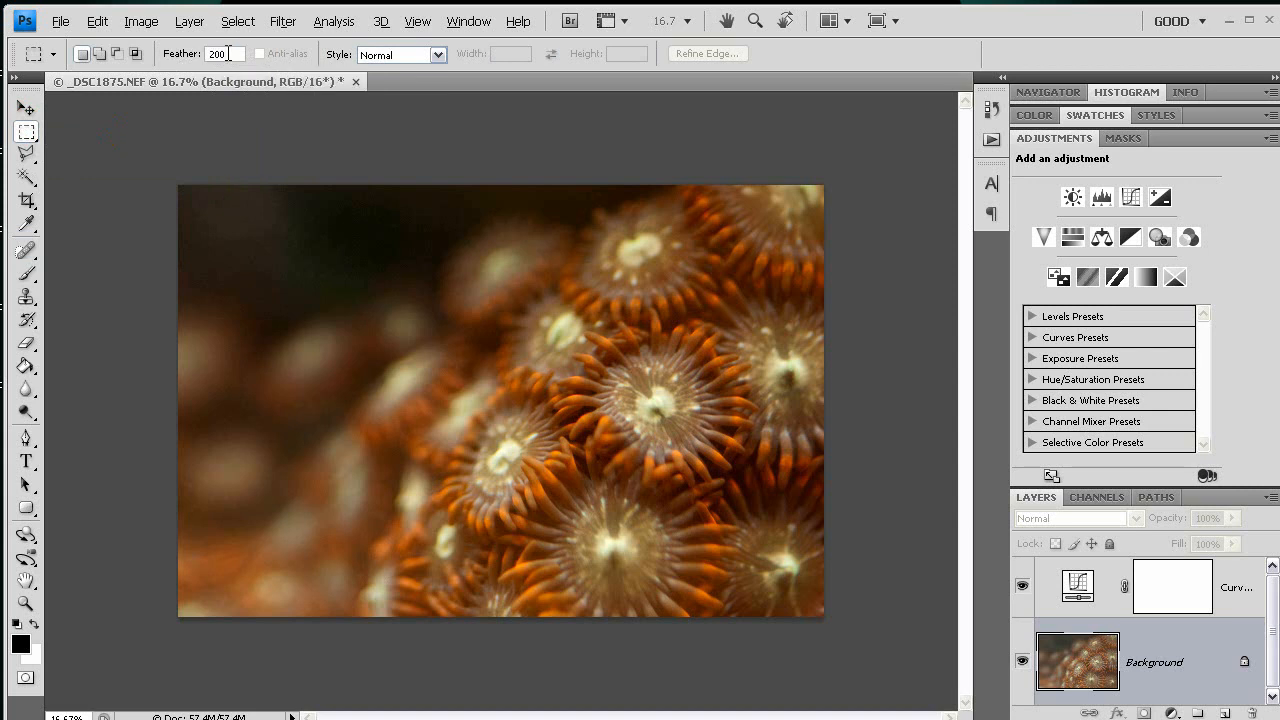
mouse_move(74, 382)
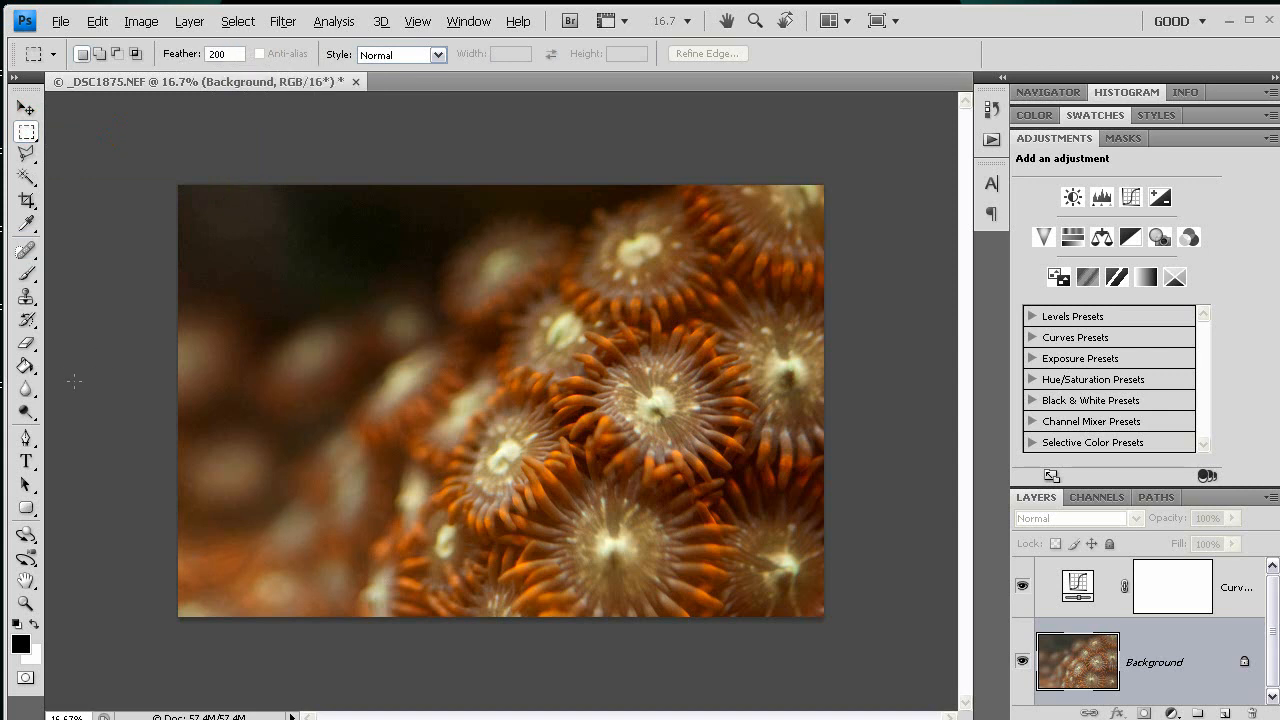
mouse_move(290, 285)
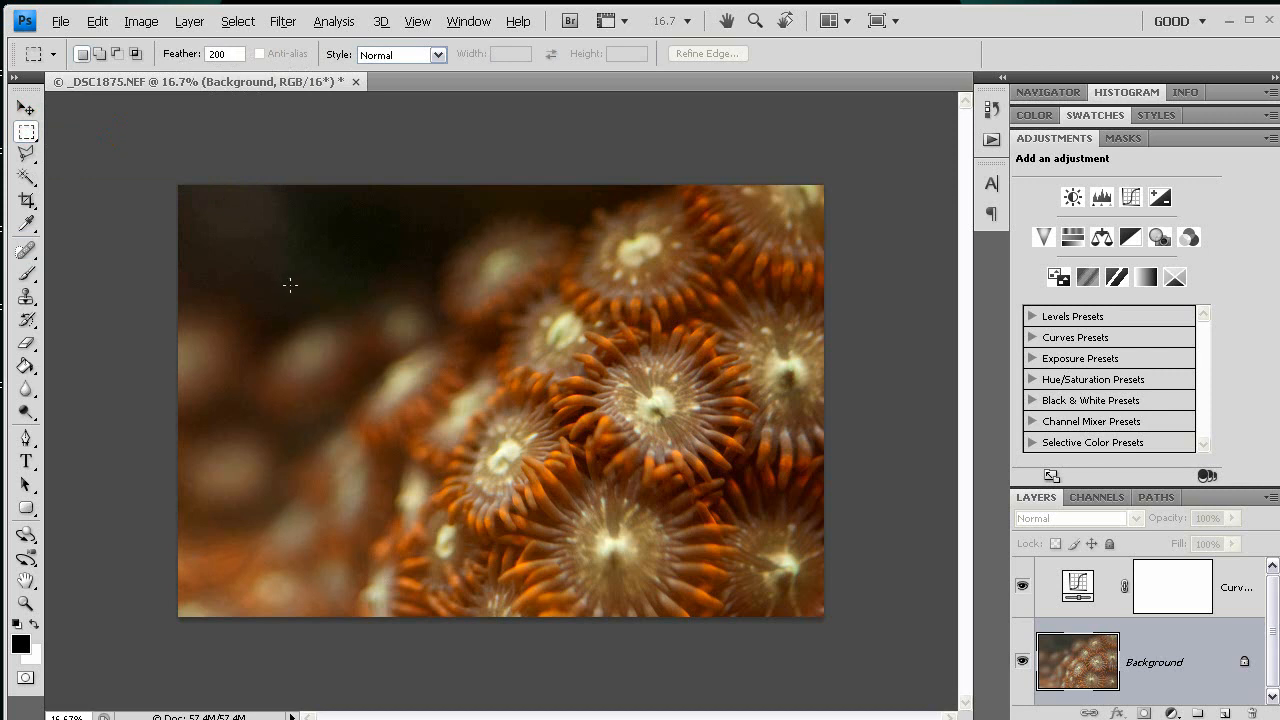
Draw a 200 px feathered rectangular selection framing the central coral polyps
left_click_drag(290, 283, 578, 442)
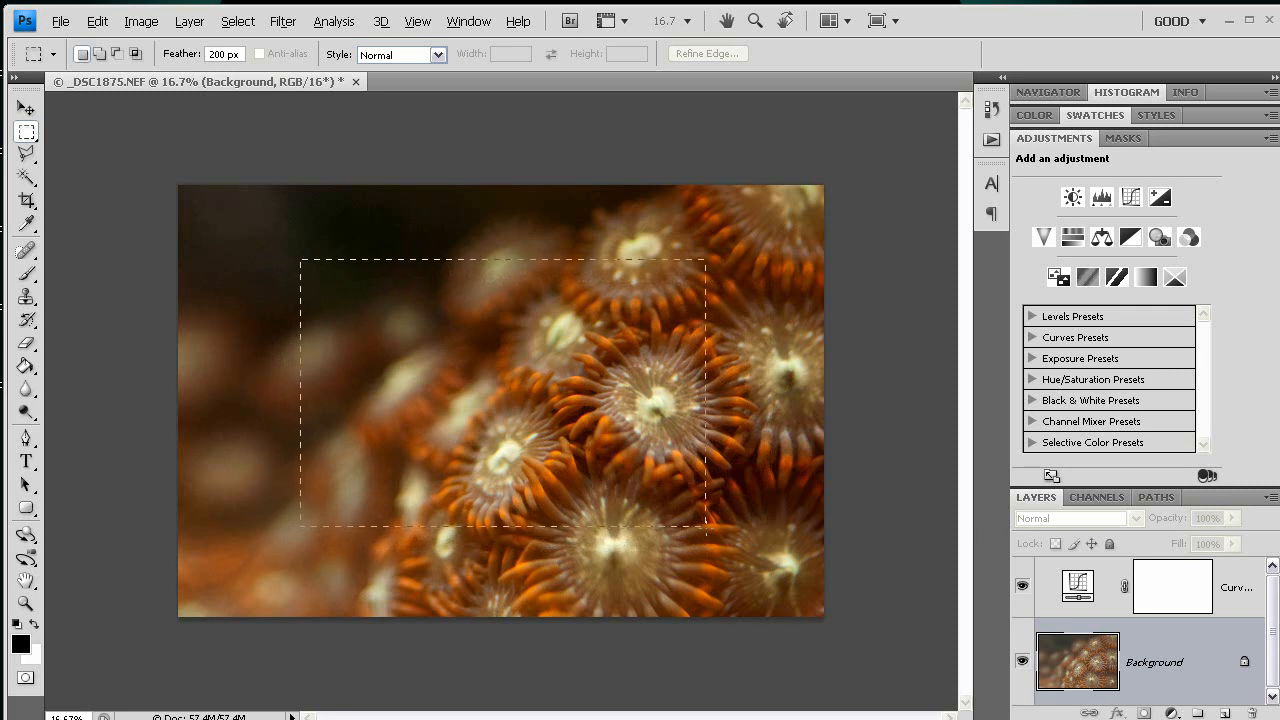
left_click_drag(500, 400, 535, 410)
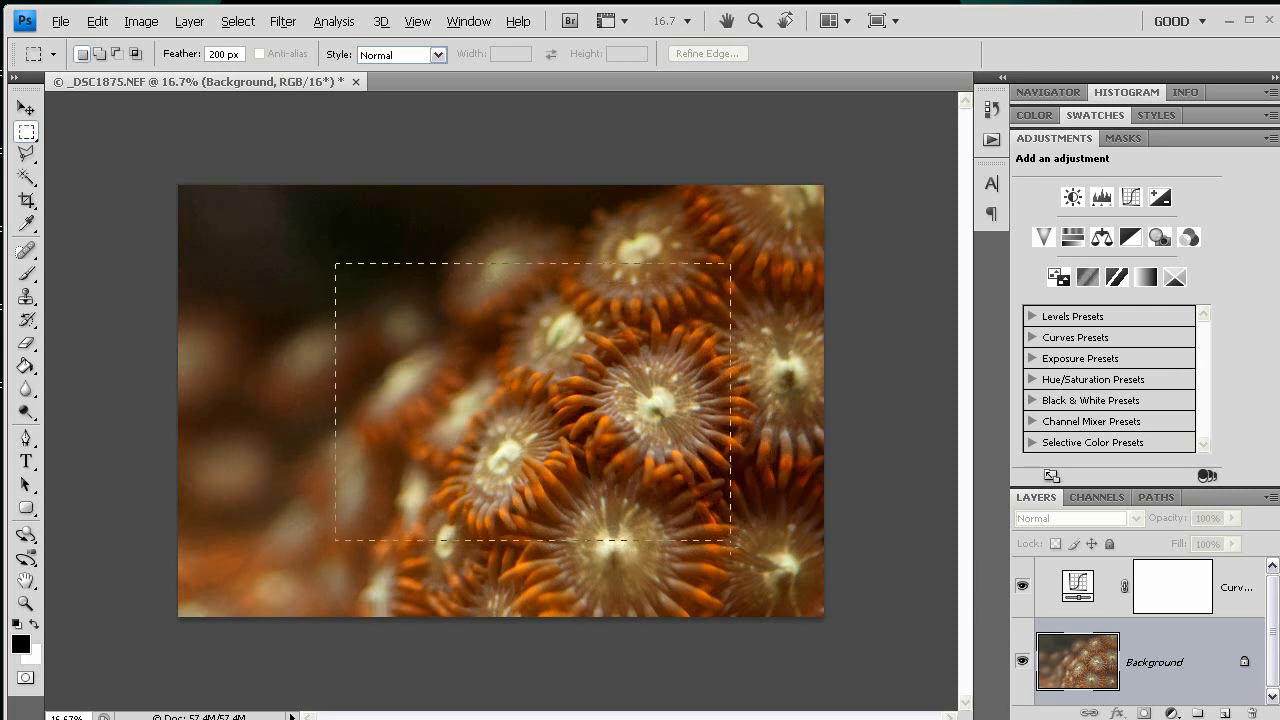
left_click_drag(535, 405, 548, 395)
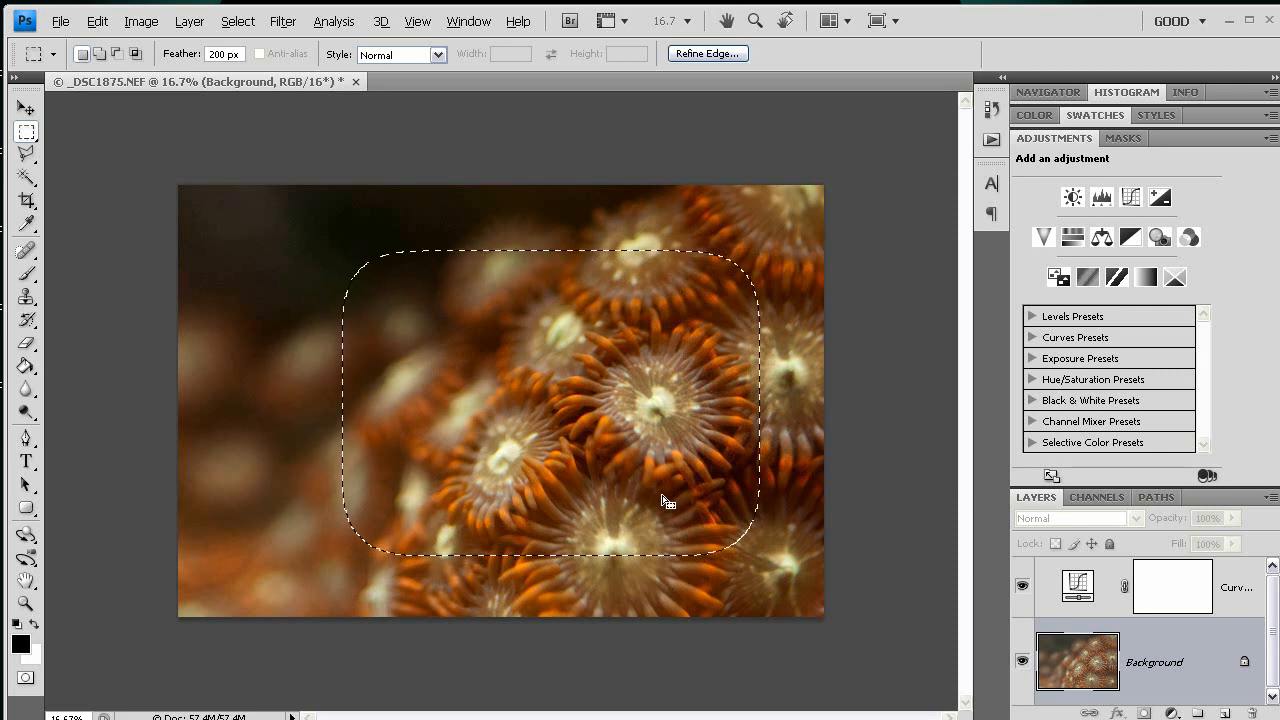
mouse_move(645, 313)
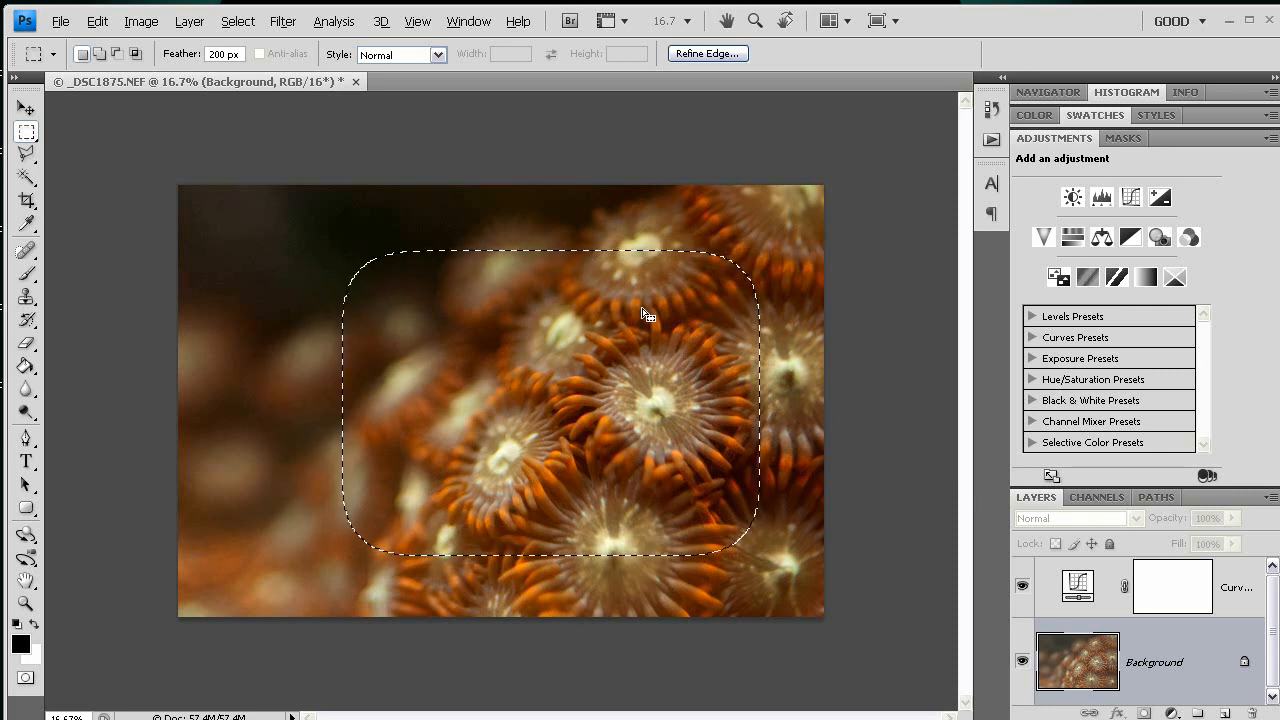
mouse_move(267, 457)
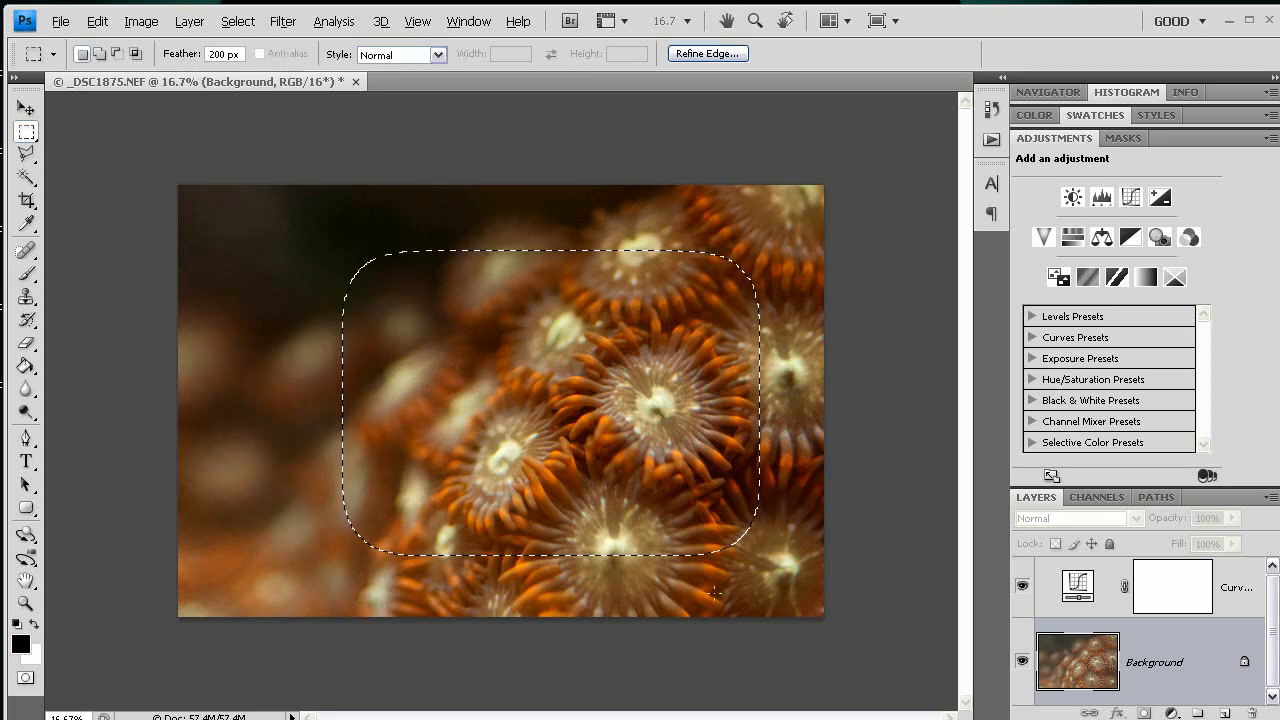
mouse_move(362, 491)
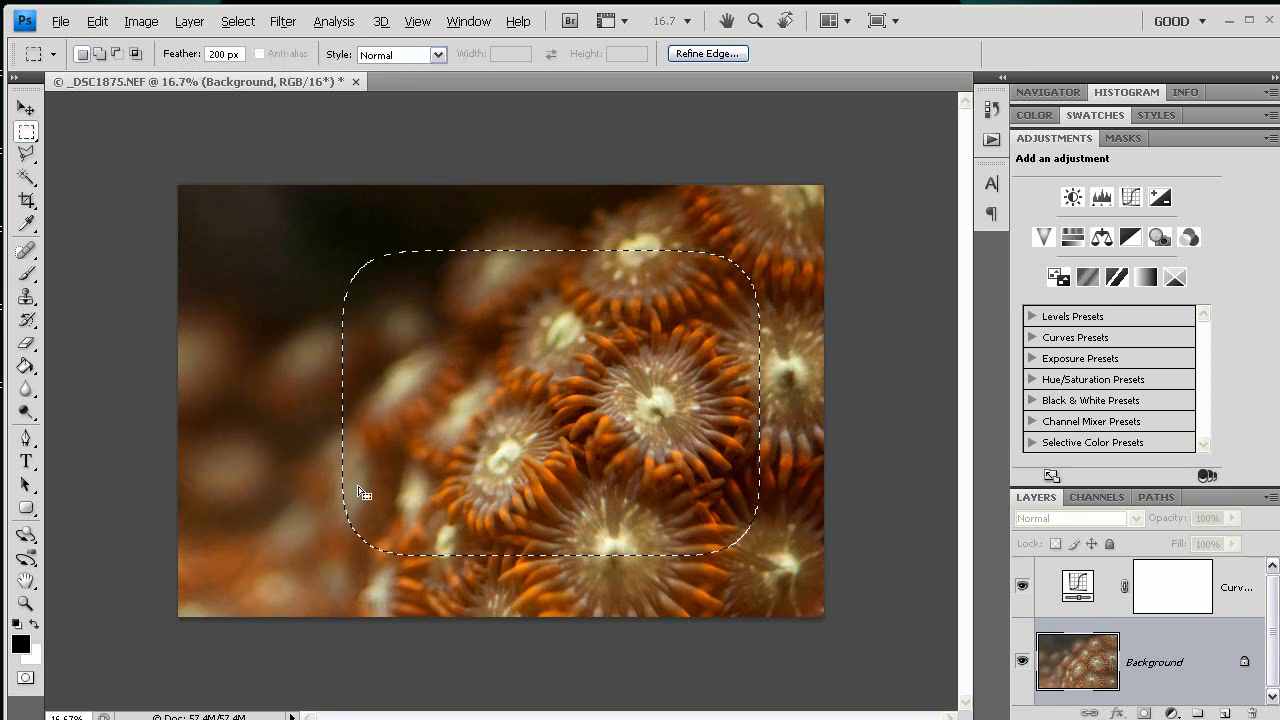
mouse_move(880, 366)
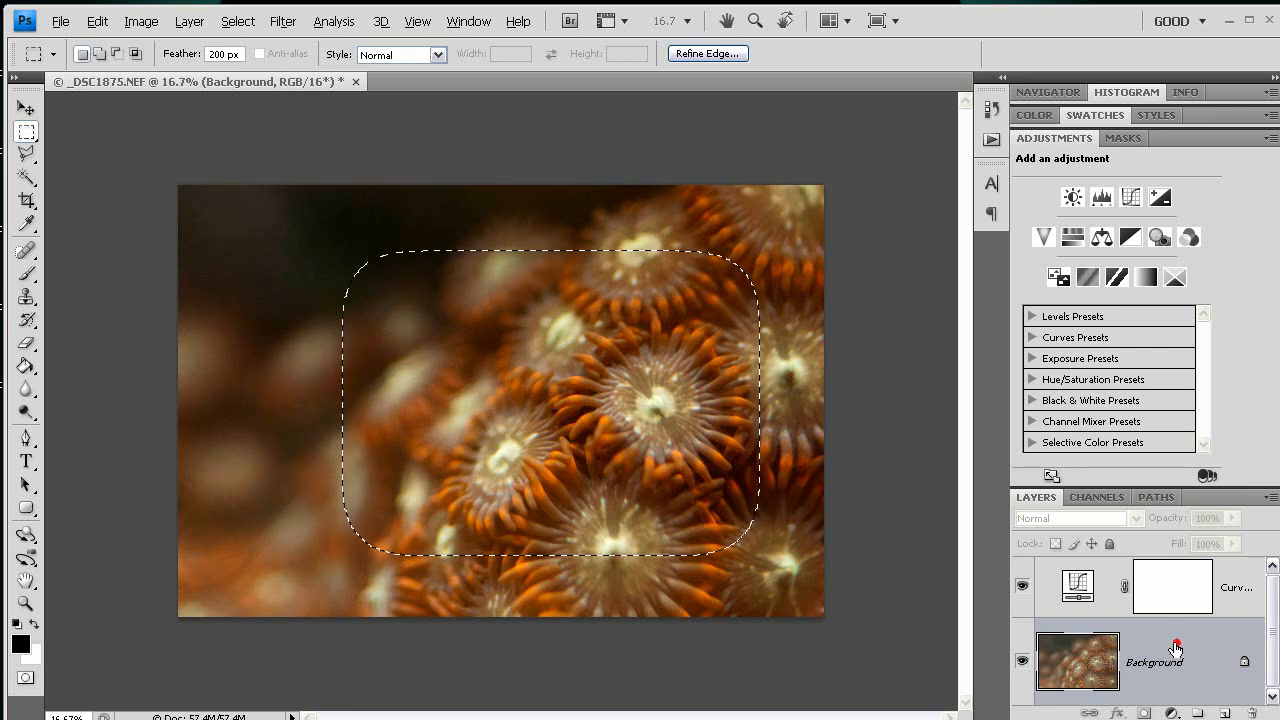
mouse_move(1148, 613)
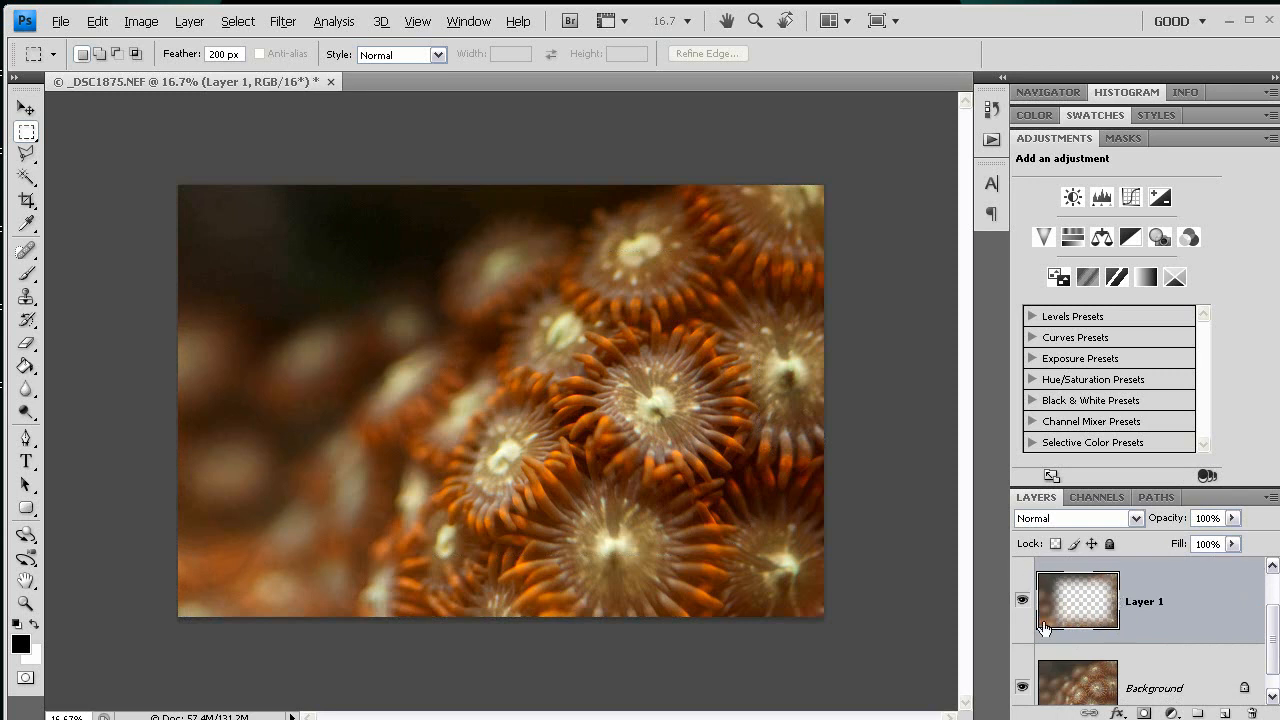
mouse_move(1113, 625)
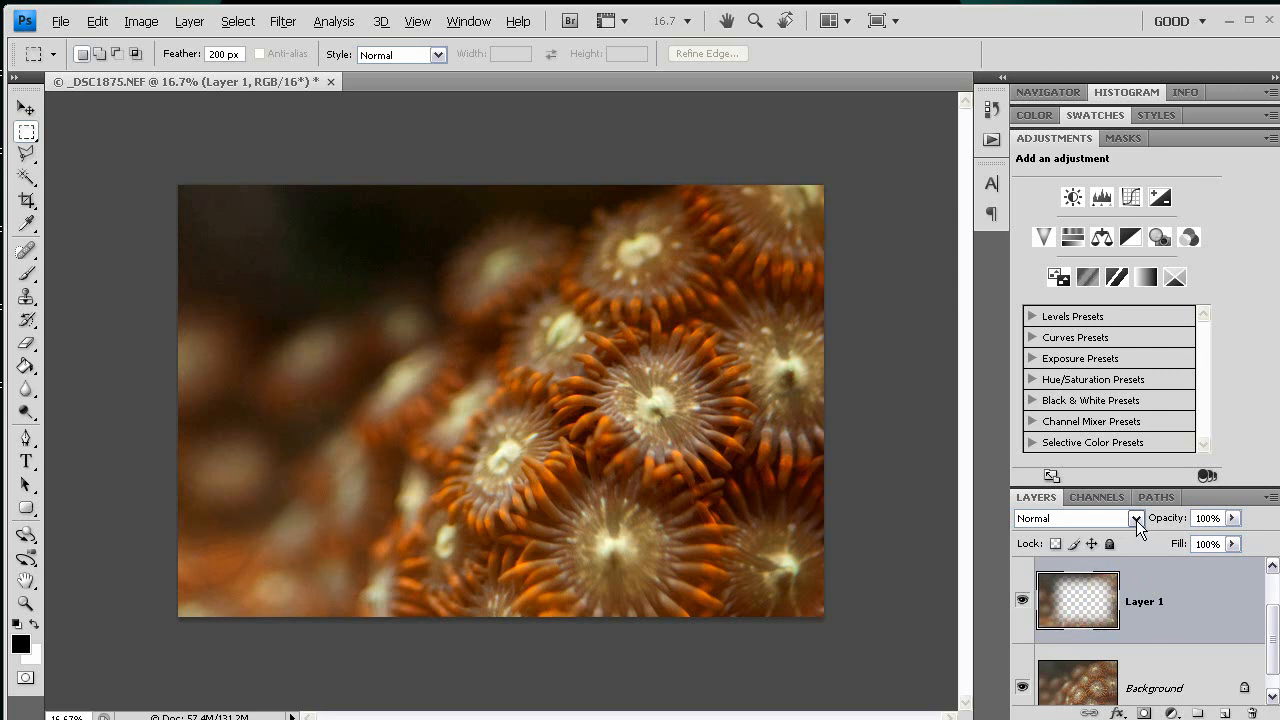
Set Layer 1's blend mode to Multiply to darken the photo's edges
left_click(1135, 518)
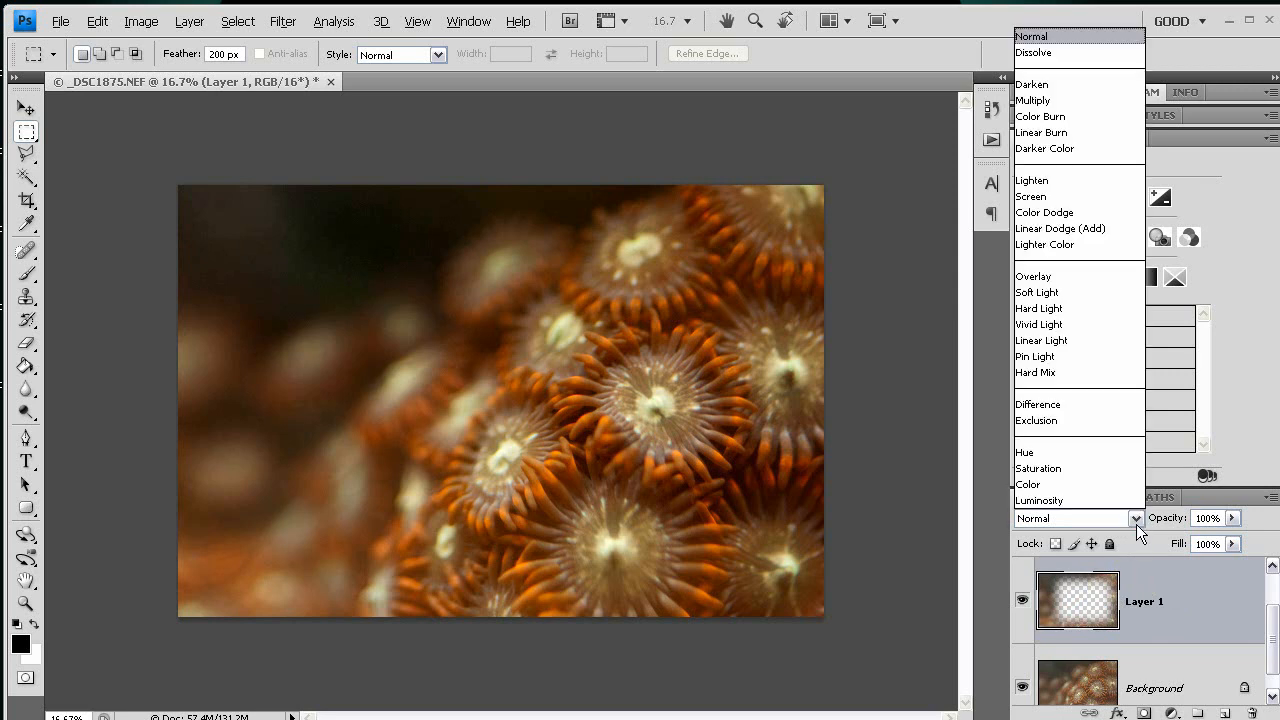
mouse_move(1095, 104)
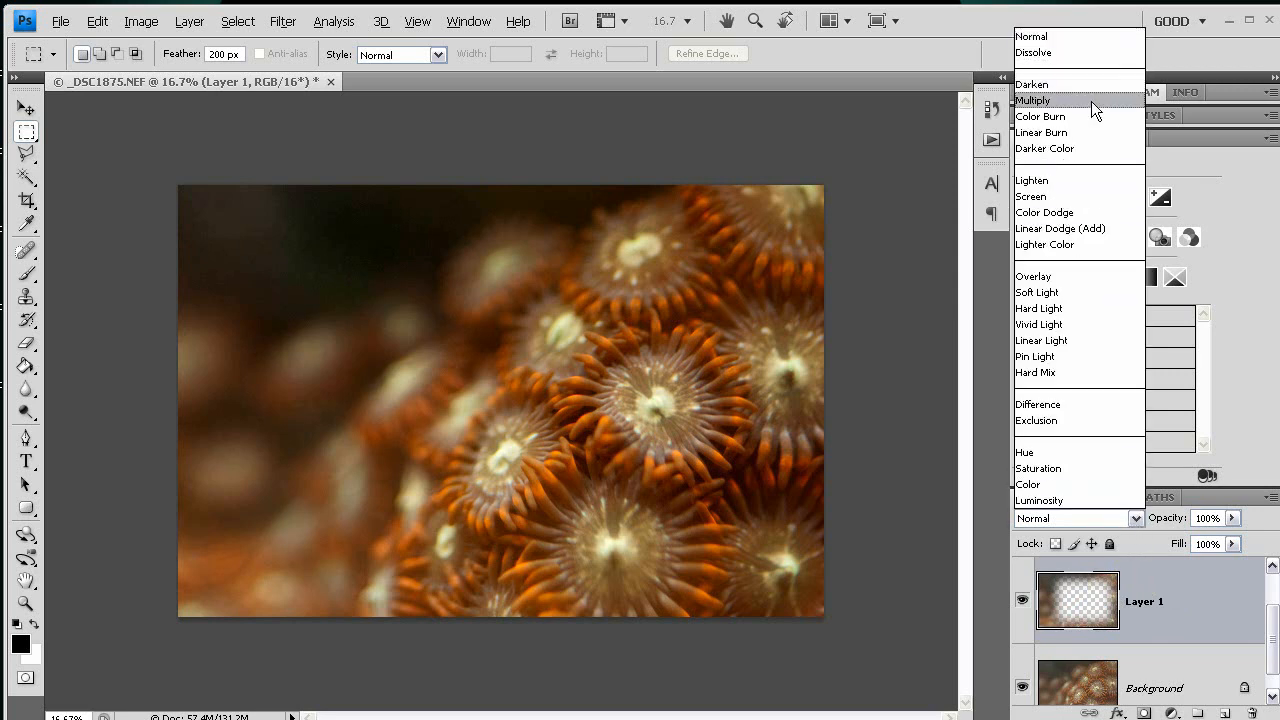
mouse_move(1052, 103)
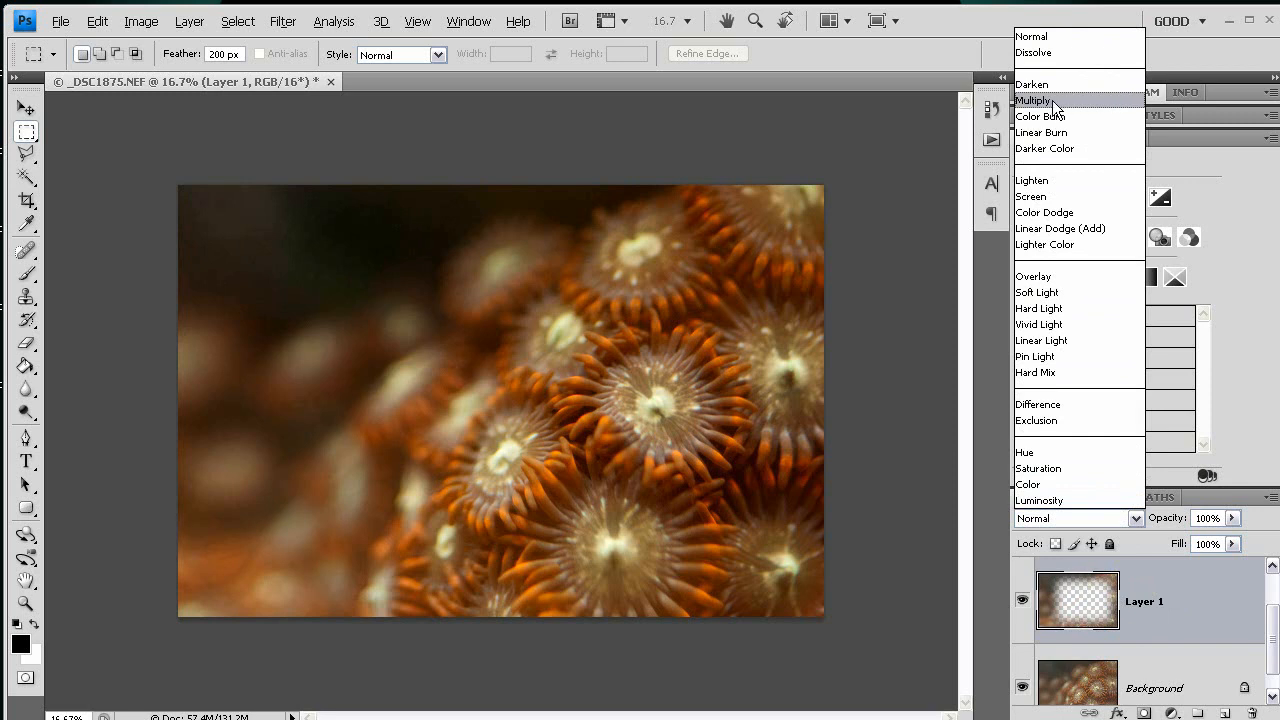
left_click(1035, 100)
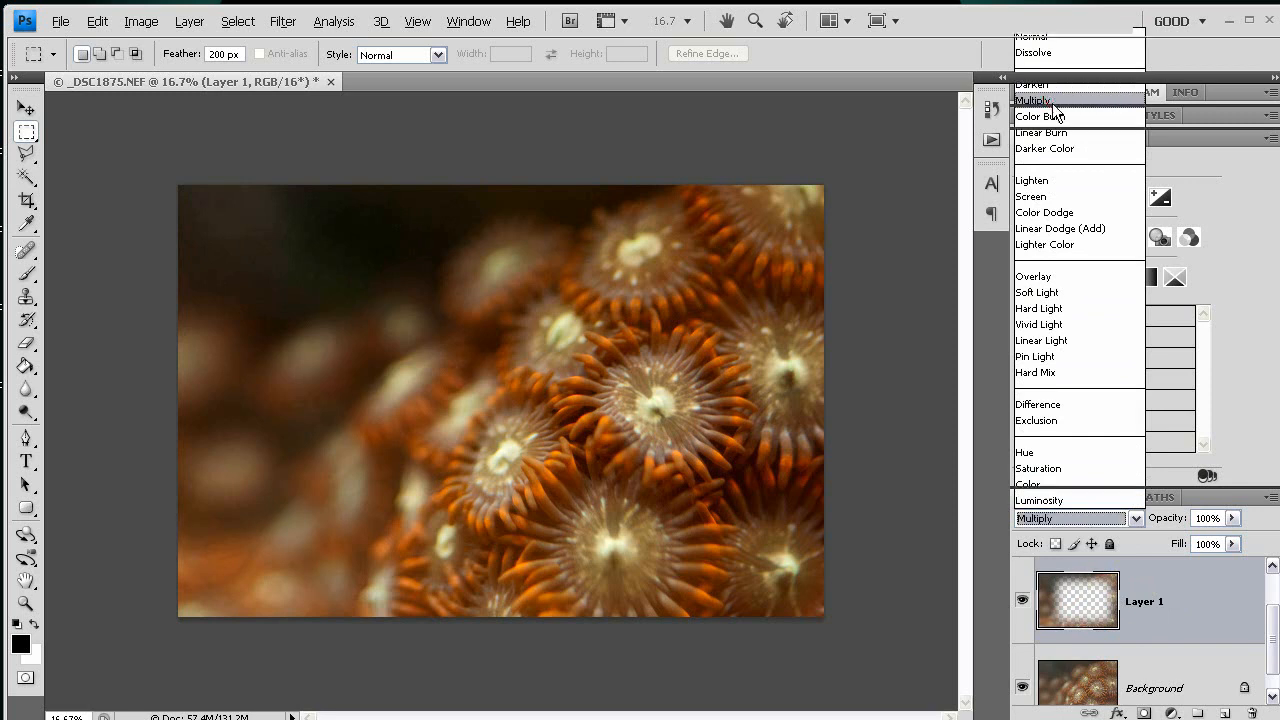
left_click(1033, 100)
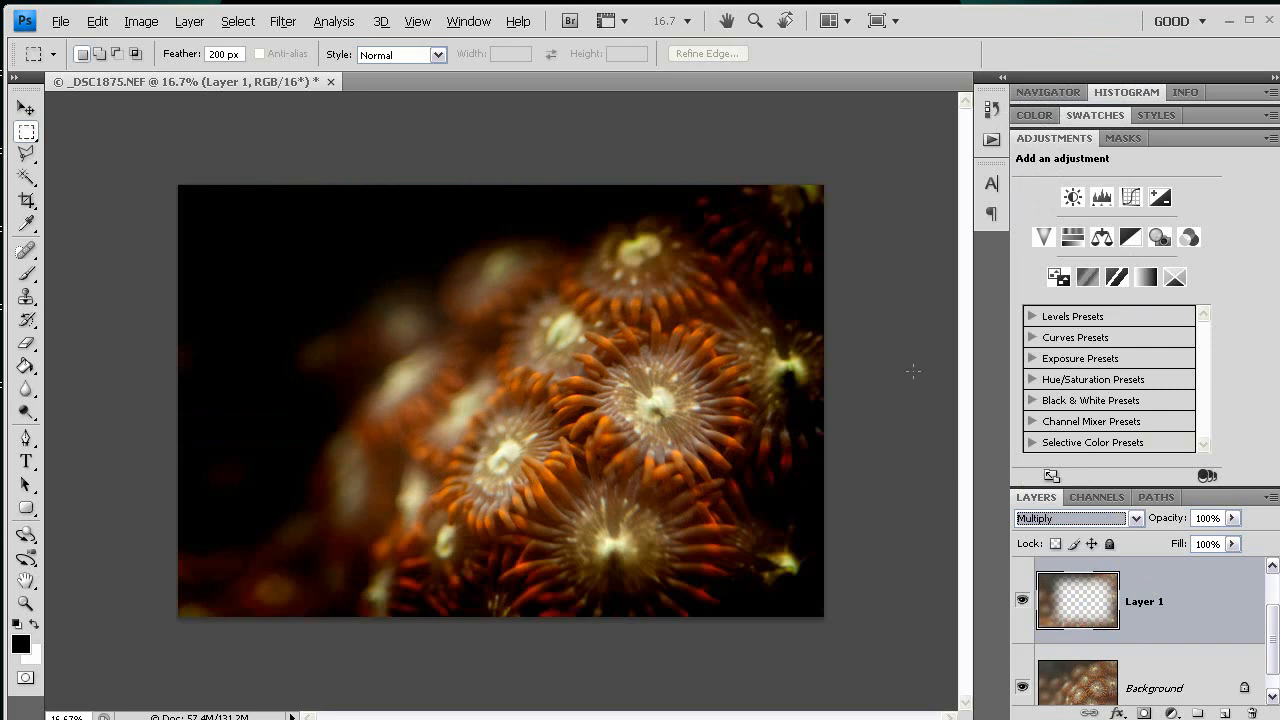
mouse_move(901, 437)
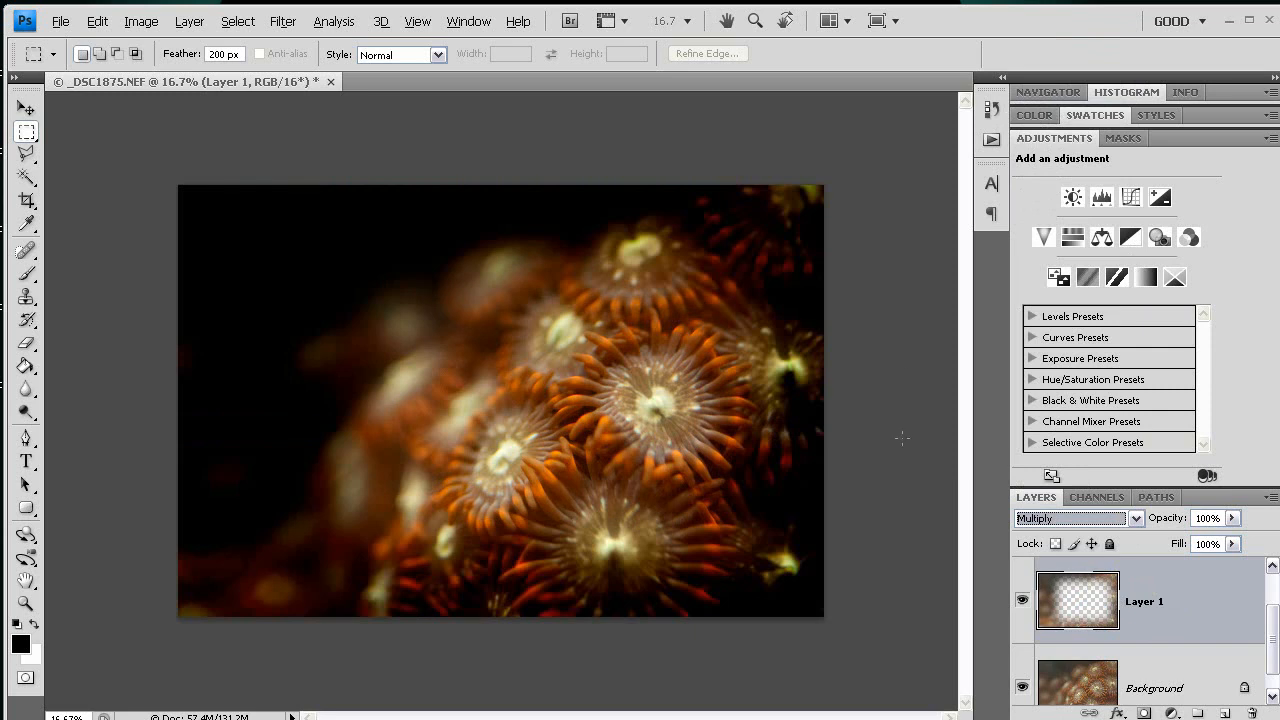
mouse_move(331, 276)
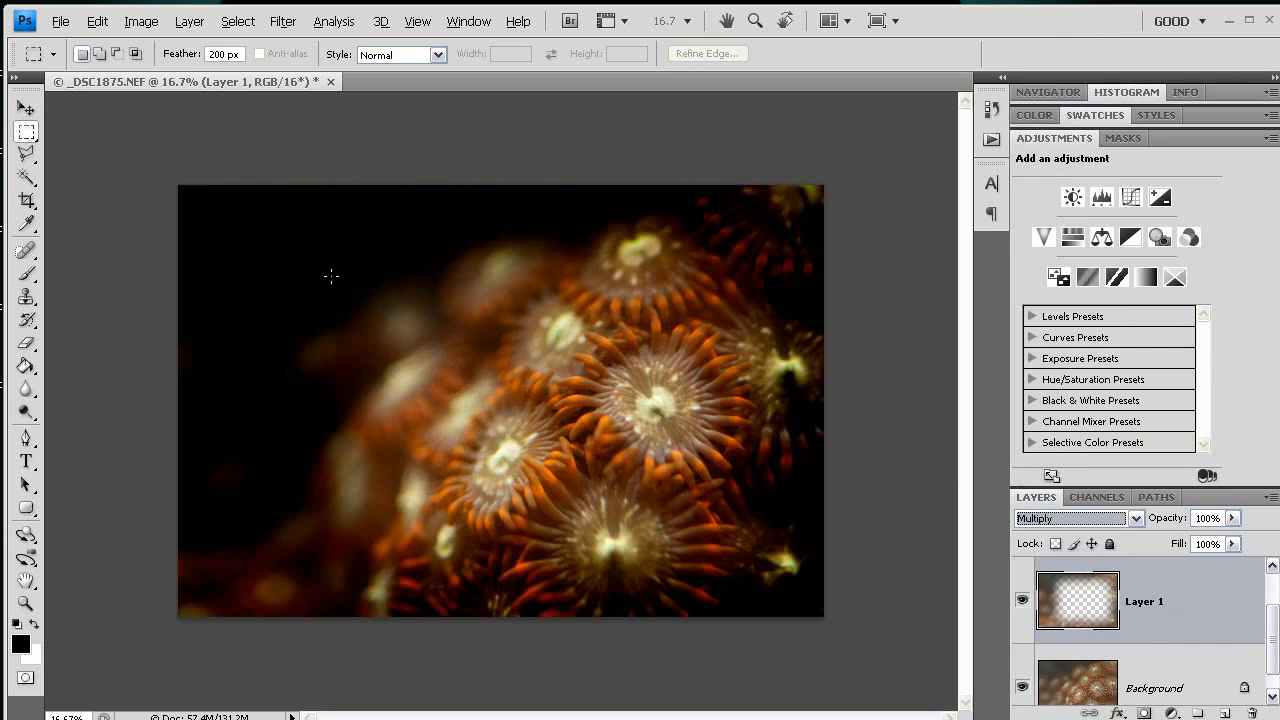
mouse_move(660, 613)
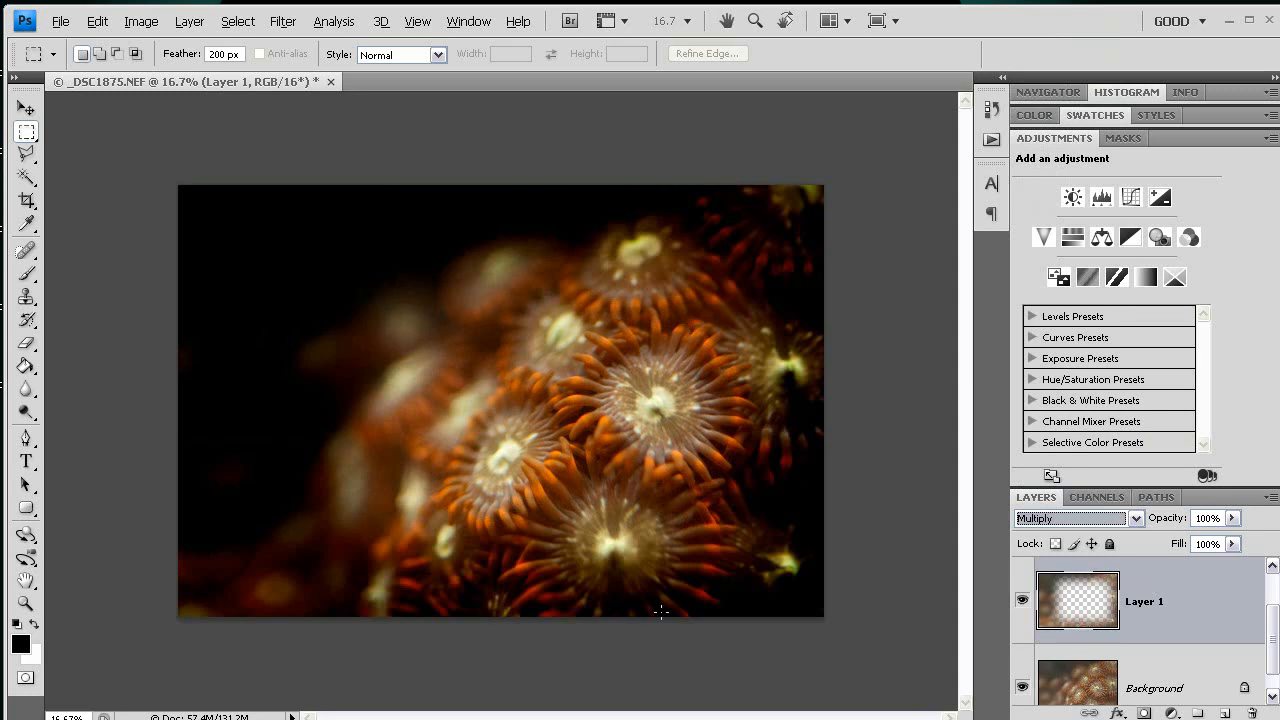
mouse_move(397, 232)
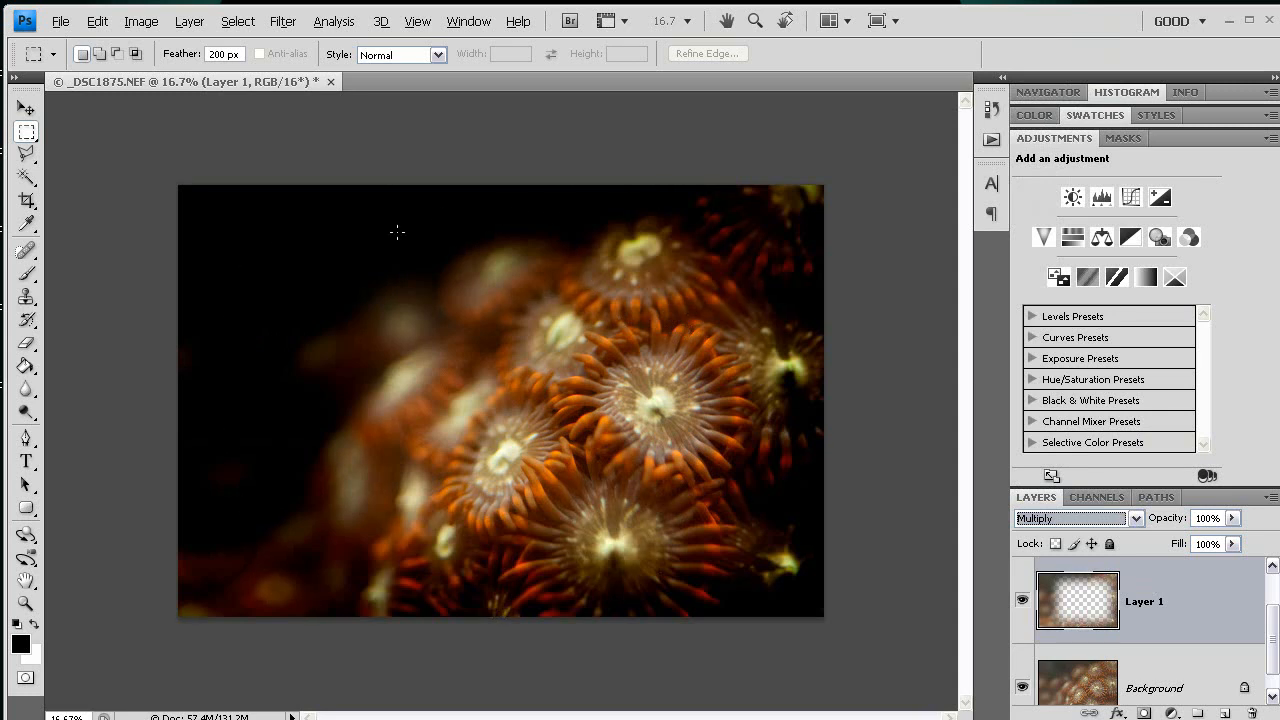
mouse_move(621, 483)
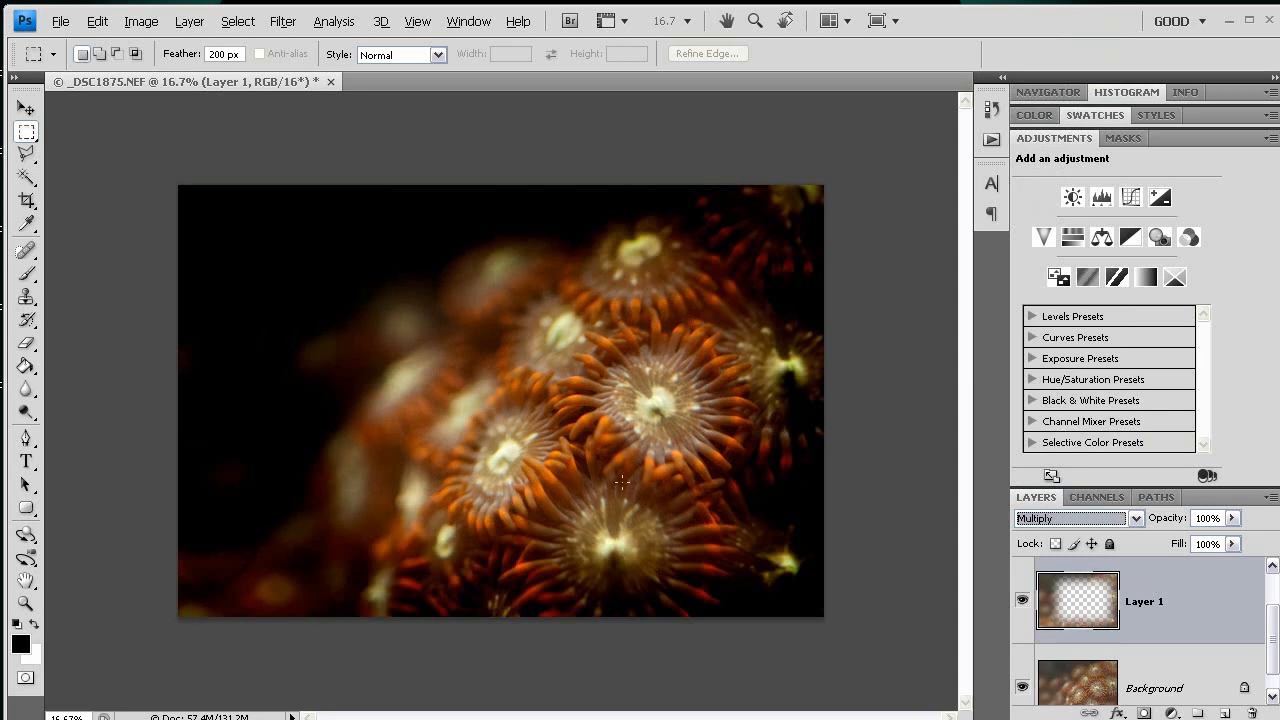
mouse_move(1197, 601)
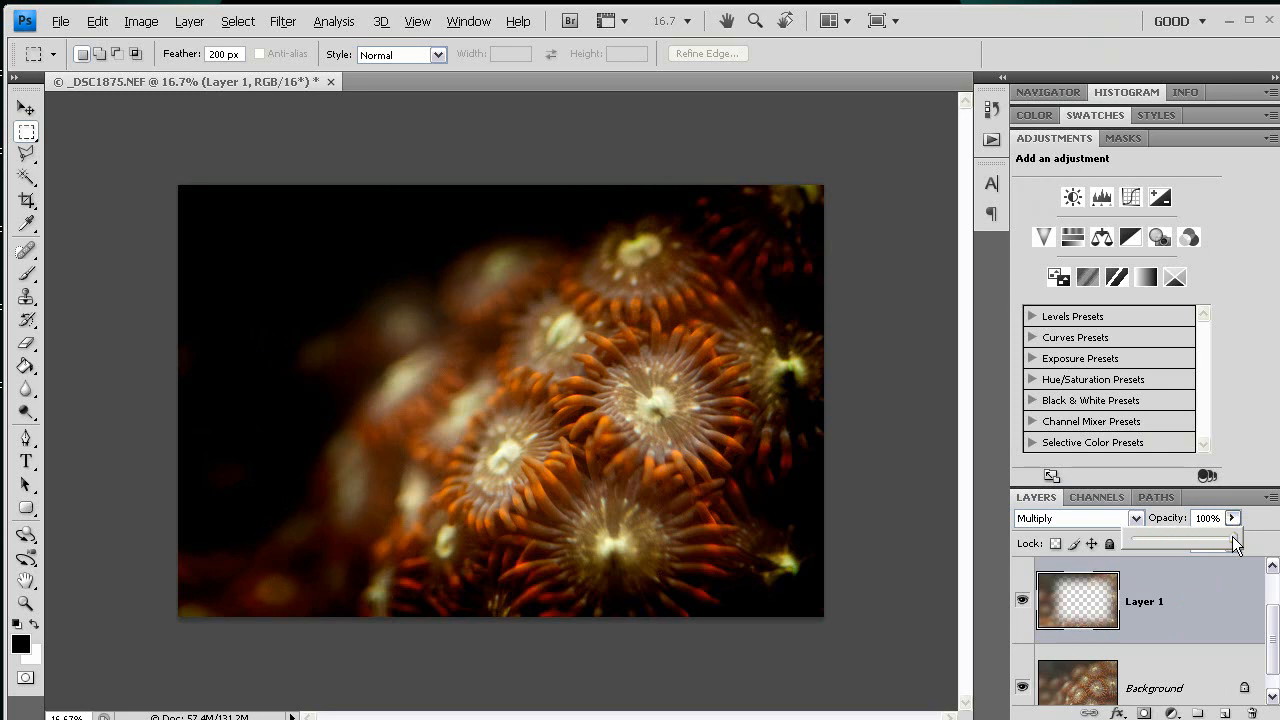
Lower Layer 1's opacity to 27% for a subtler vignette
left_click_drag(1235, 541, 1185, 541)
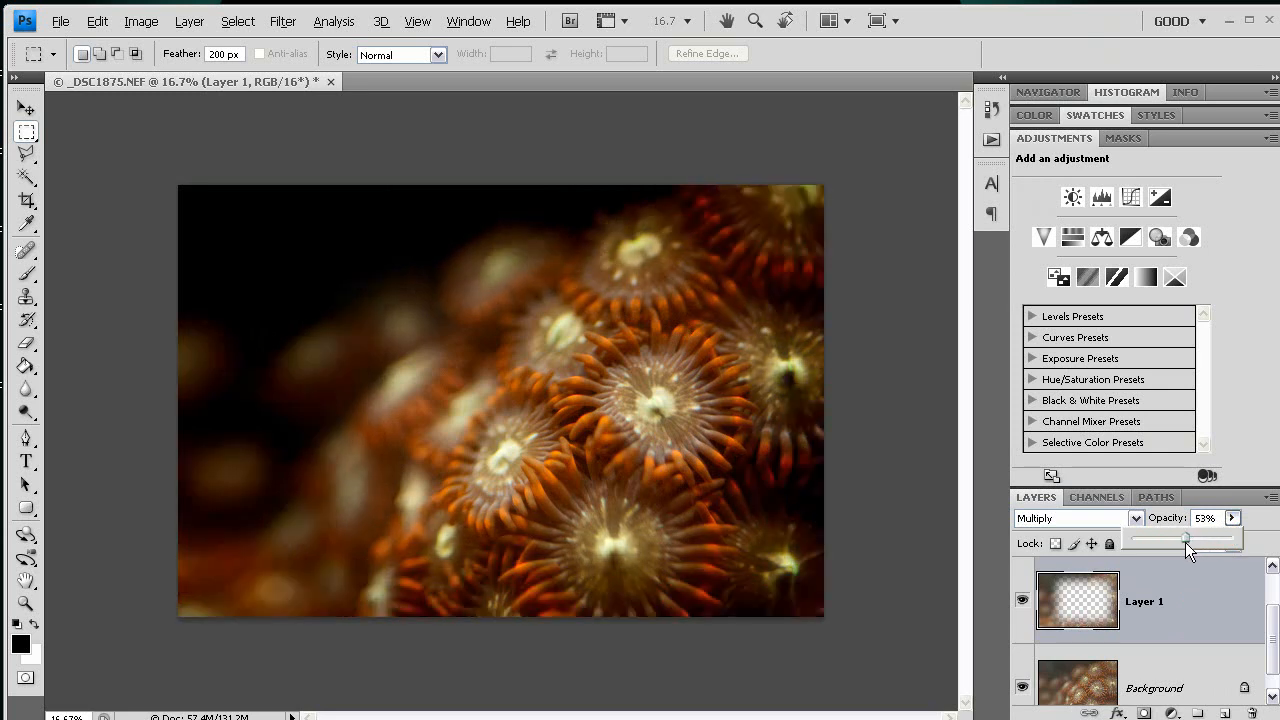
left_click_drag(1185, 540, 1168, 540)
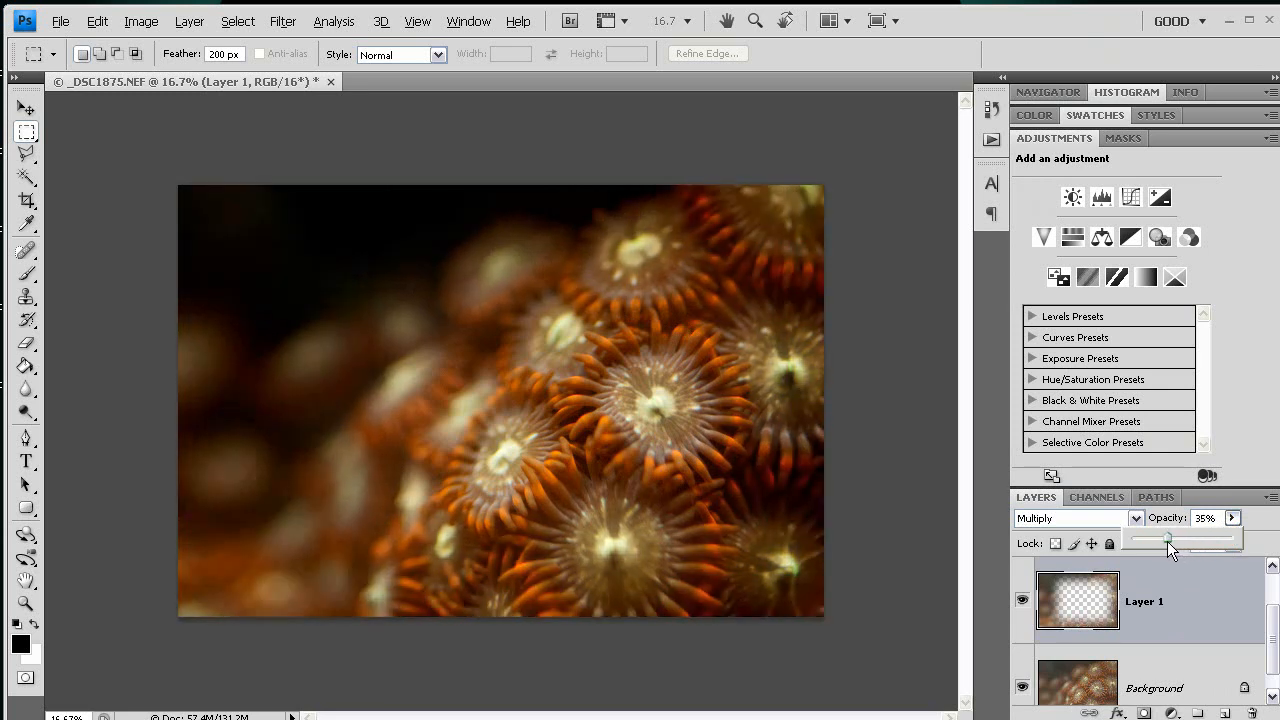
left_click_drag(1172, 540, 1160, 540)
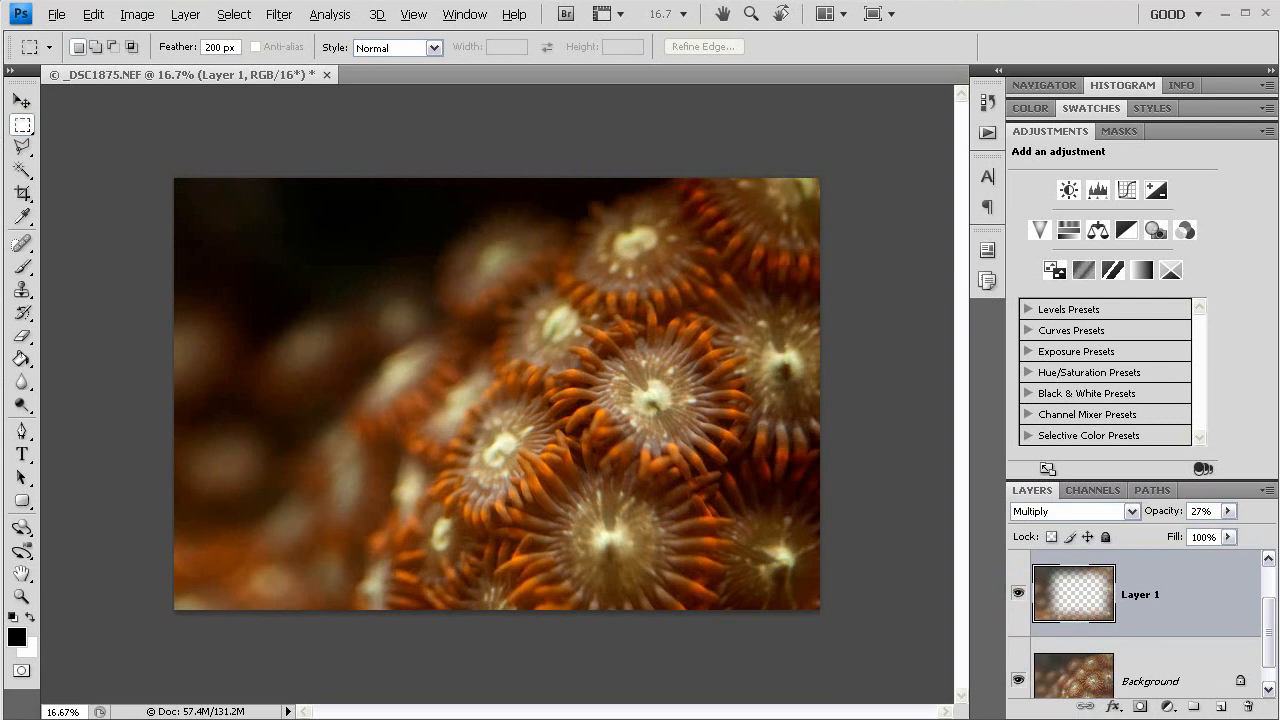
mouse_move(903, 474)
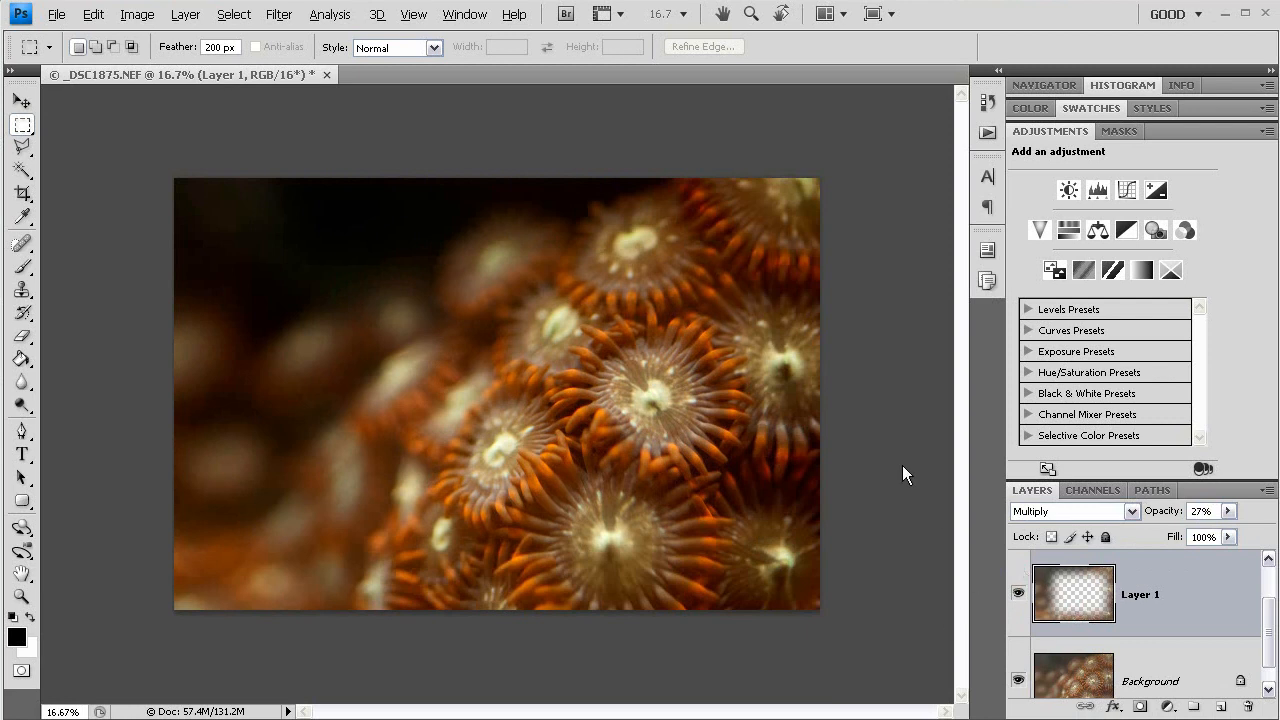
mouse_move(885, 470)
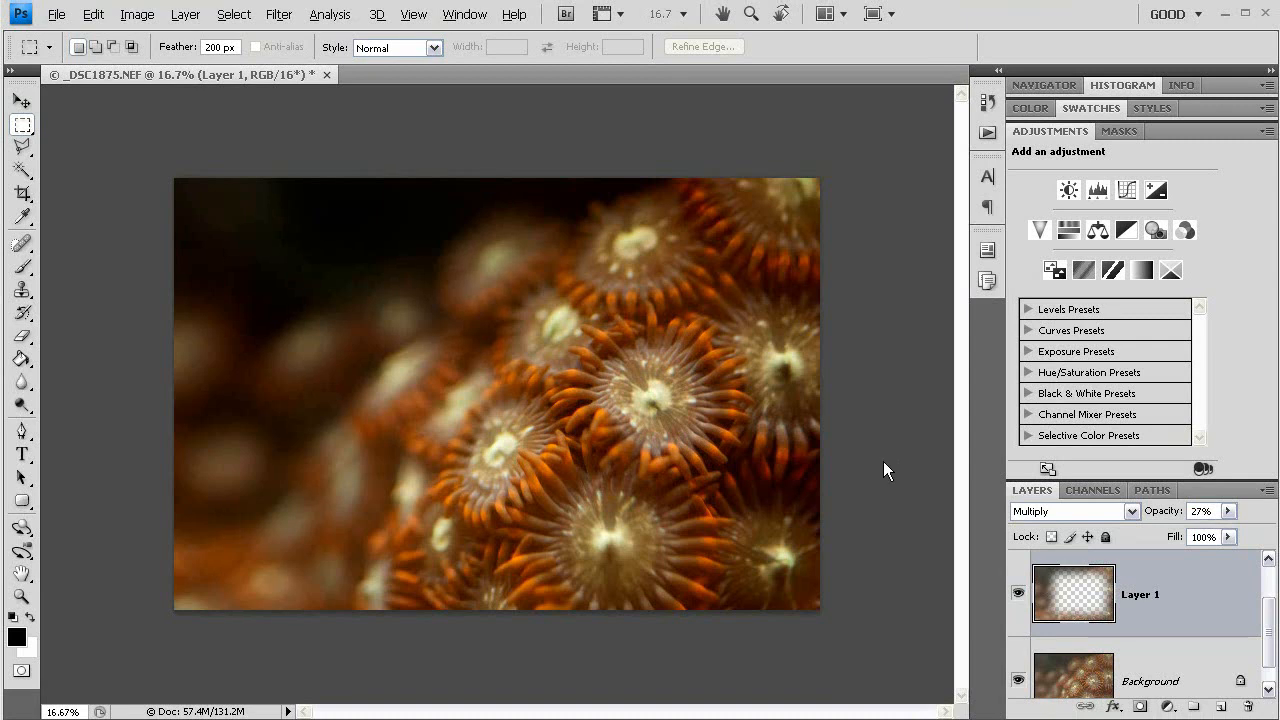
mouse_move(895, 490)
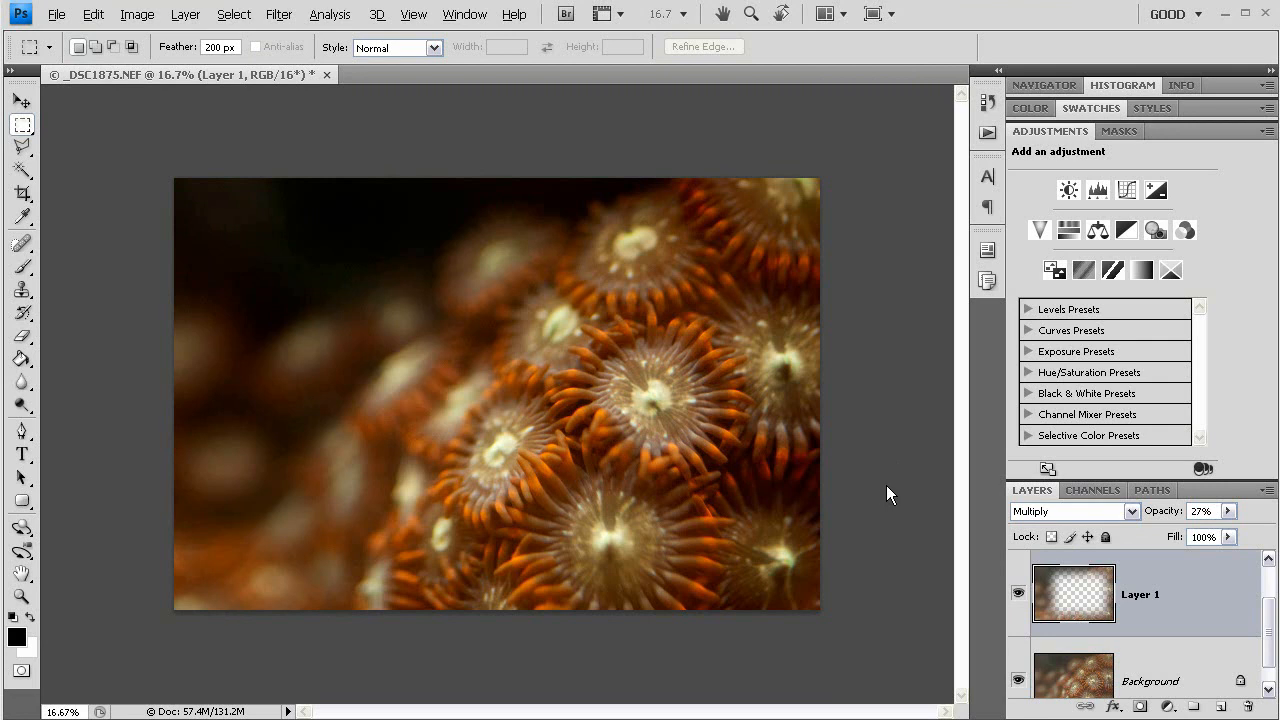
mouse_move(882, 498)
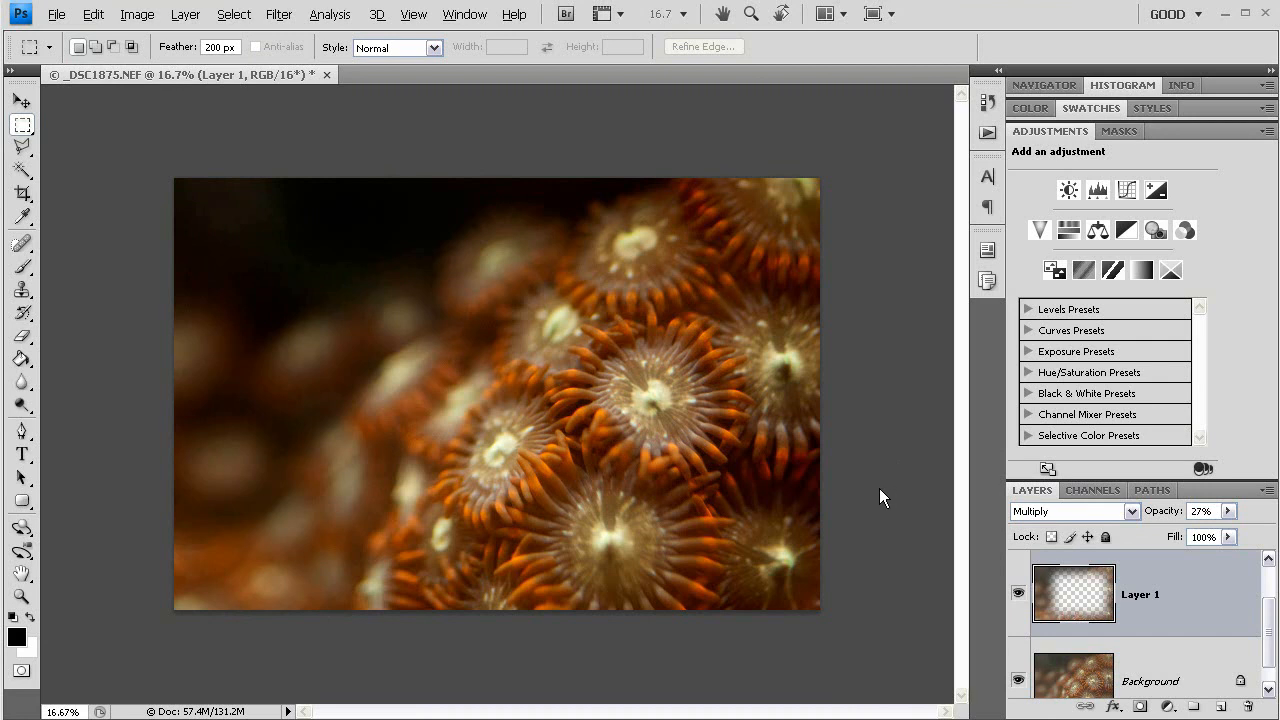
mouse_move(892, 485)
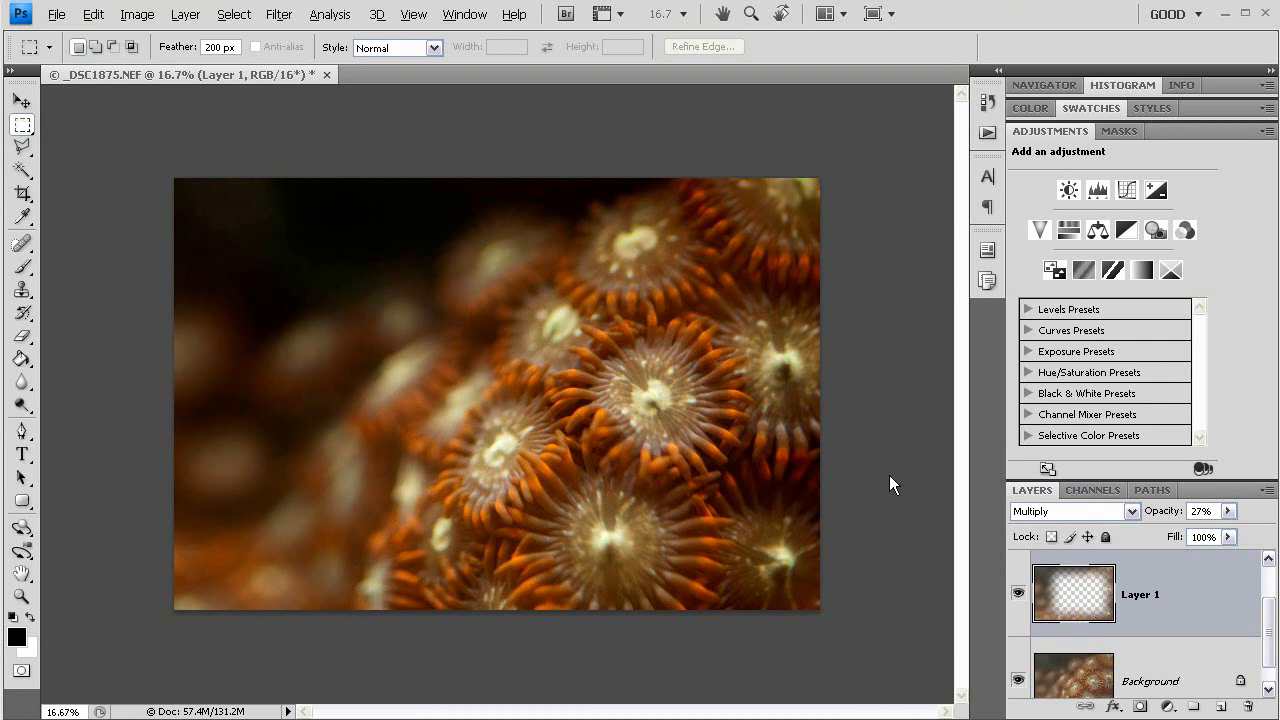
mouse_move(884, 556)
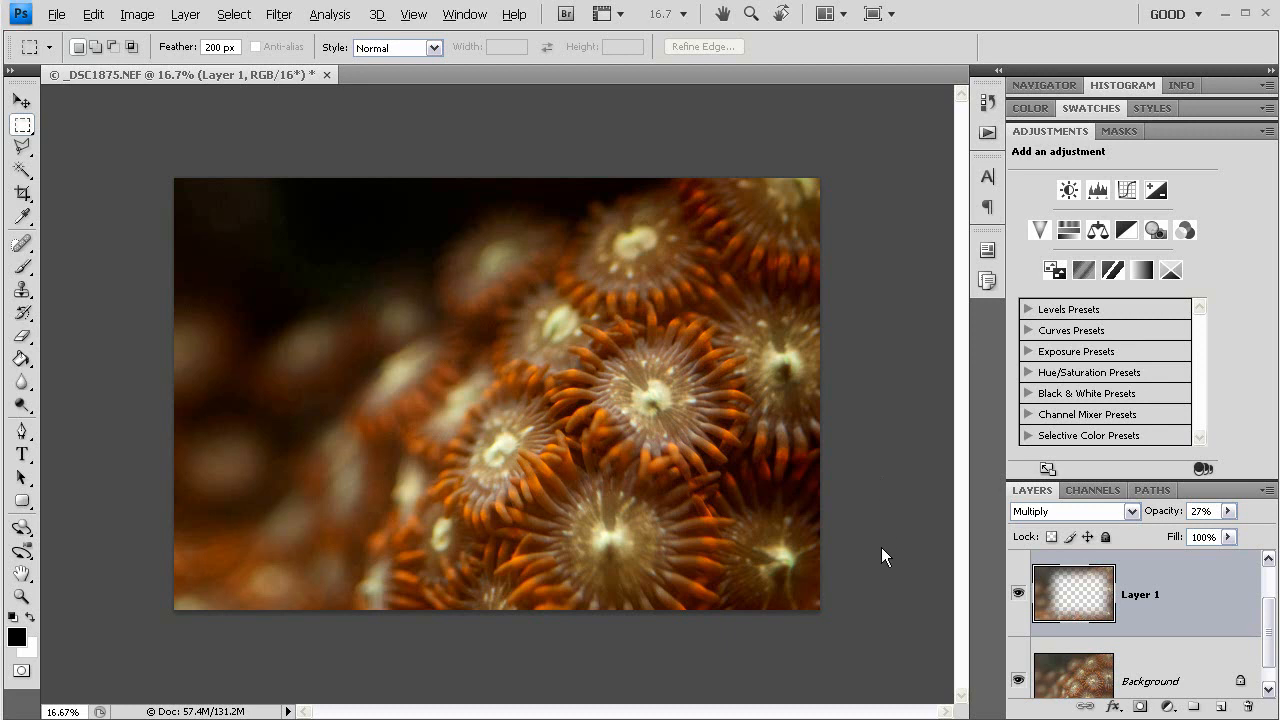
mouse_move(1178, 668)
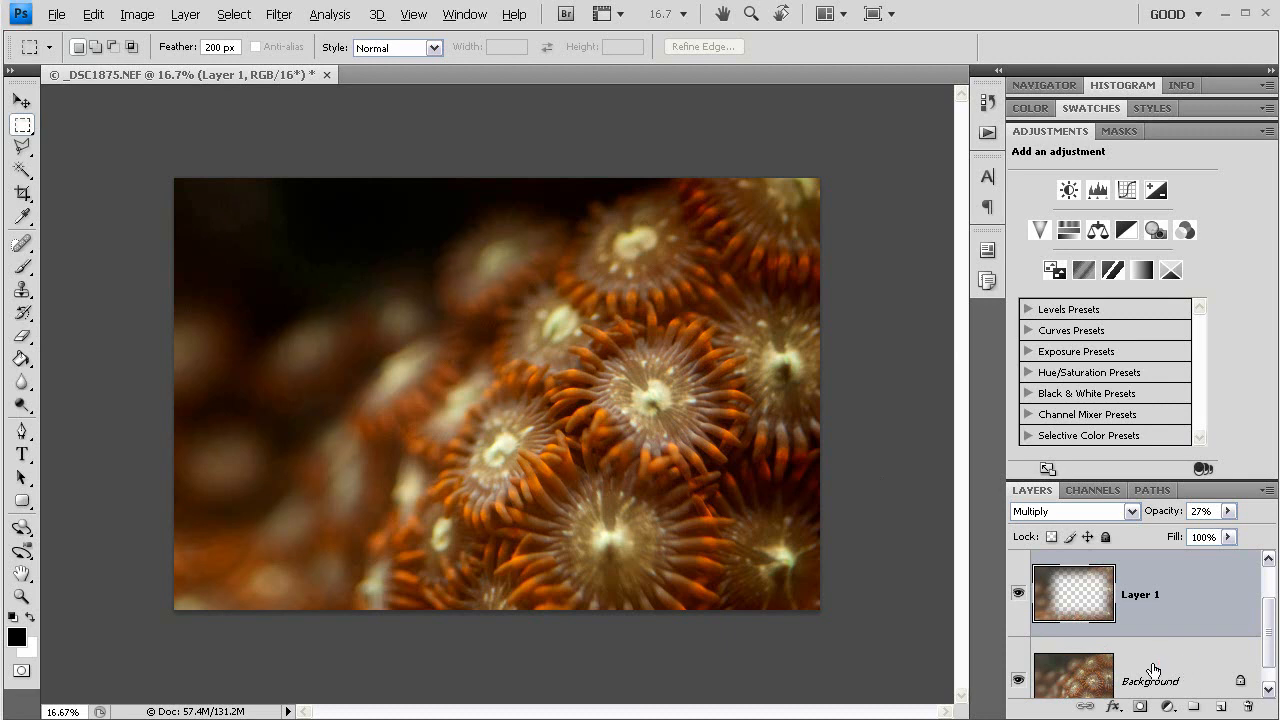
Duplicate the Background layer into an active Background copy layer
left_click(1150, 655)
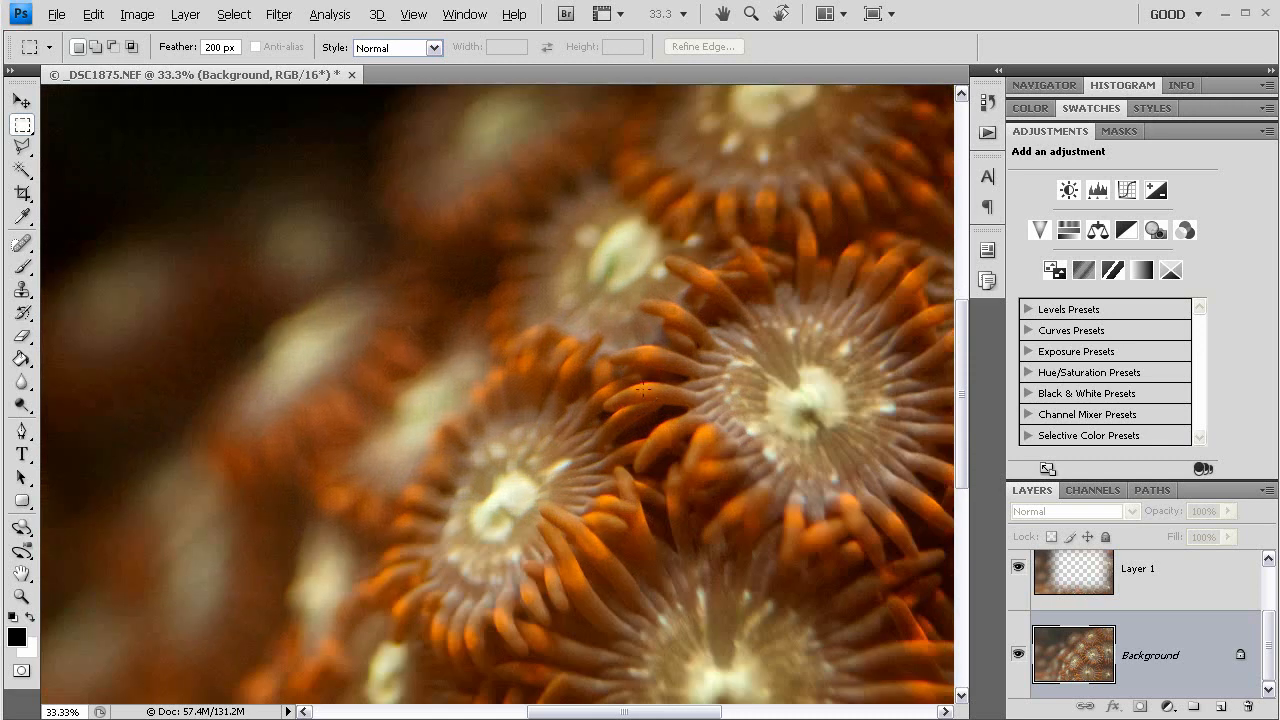
mouse_move(692, 393)
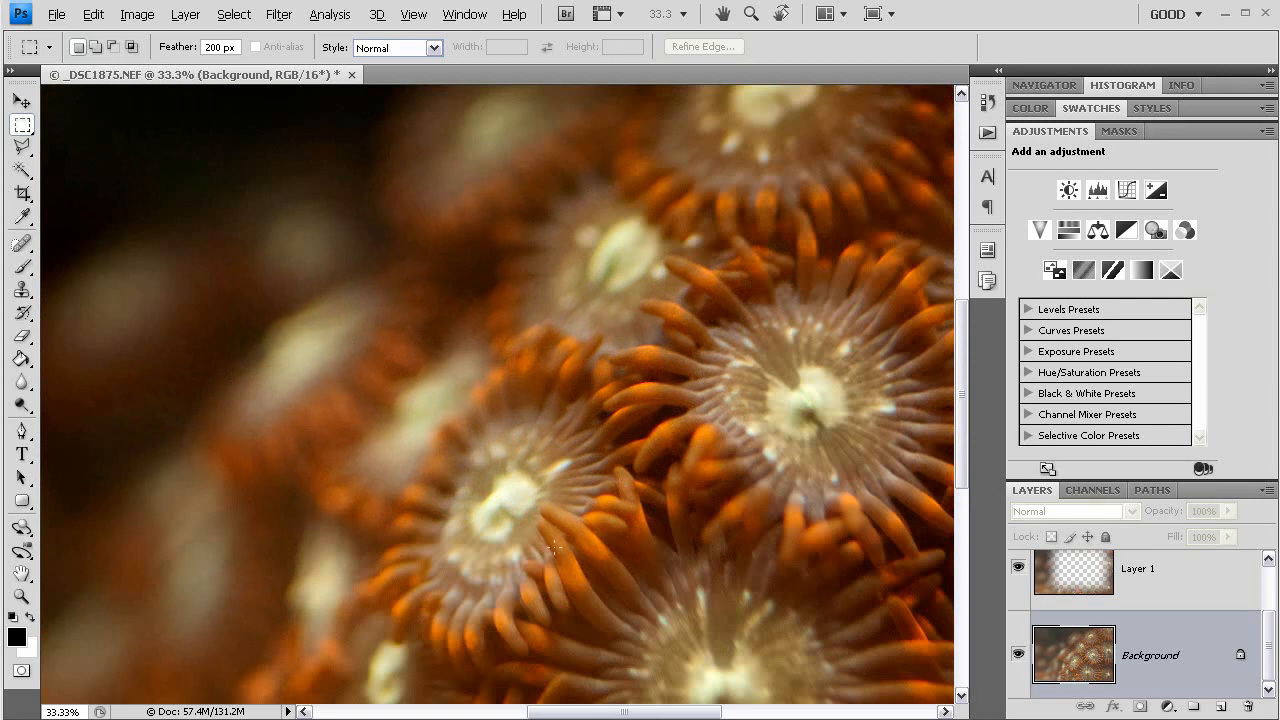
mouse_move(647, 450)
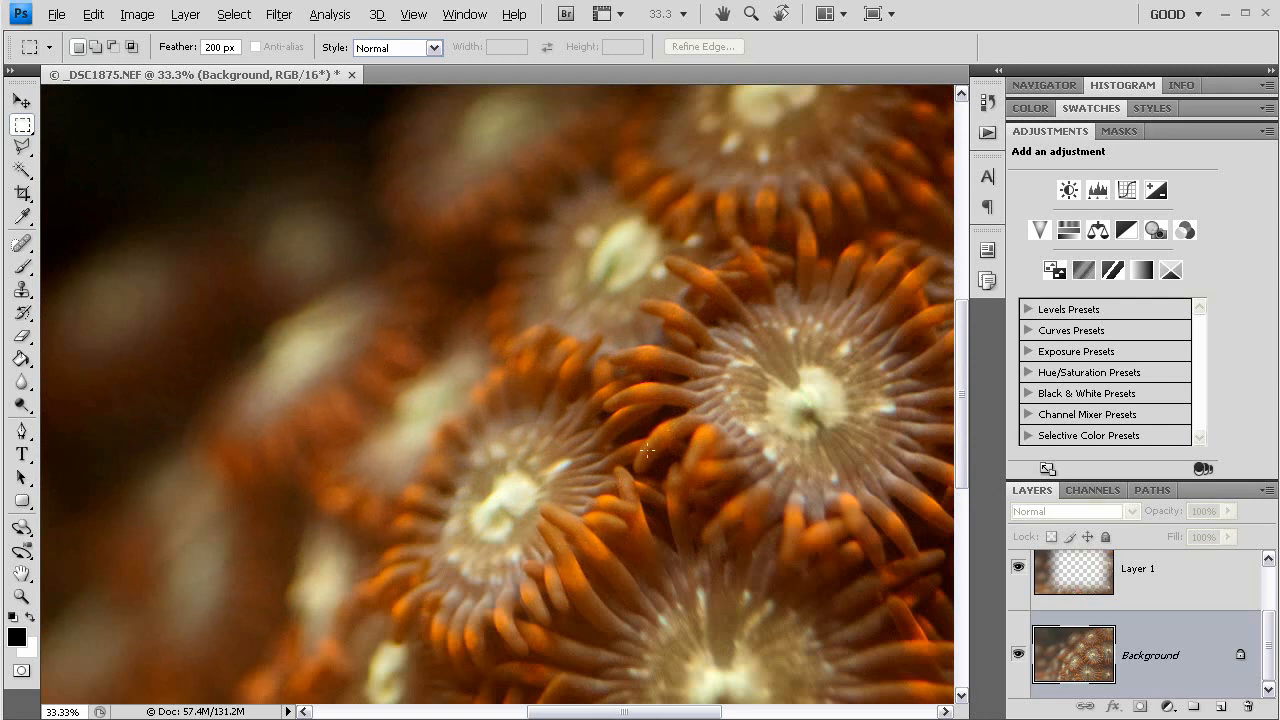
mouse_move(667, 365)
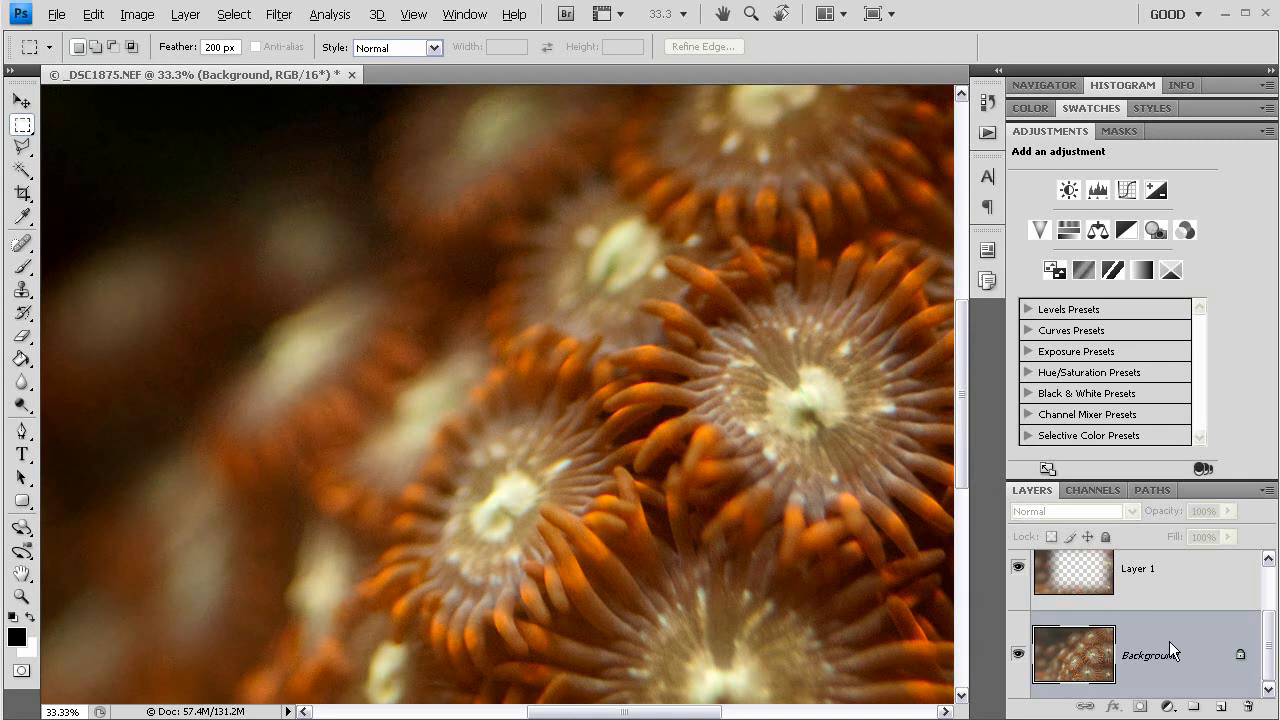
mouse_move(1180, 650)
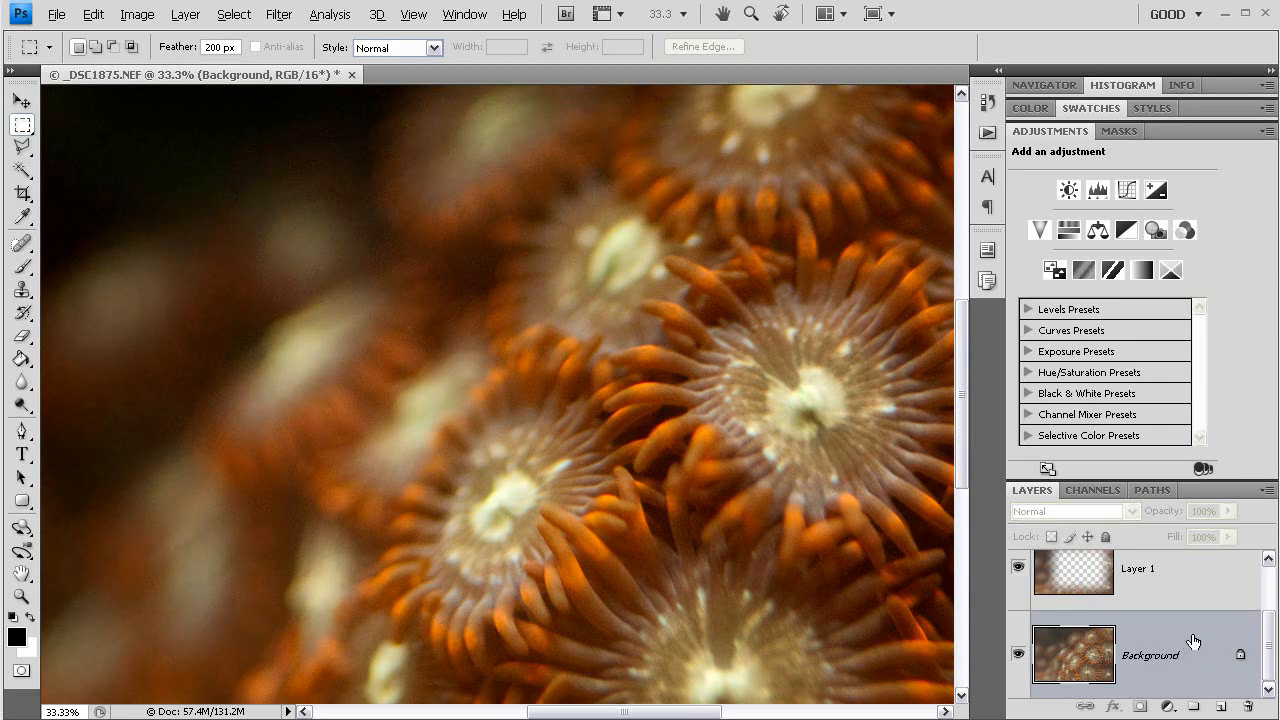
mouse_move(1218, 685)
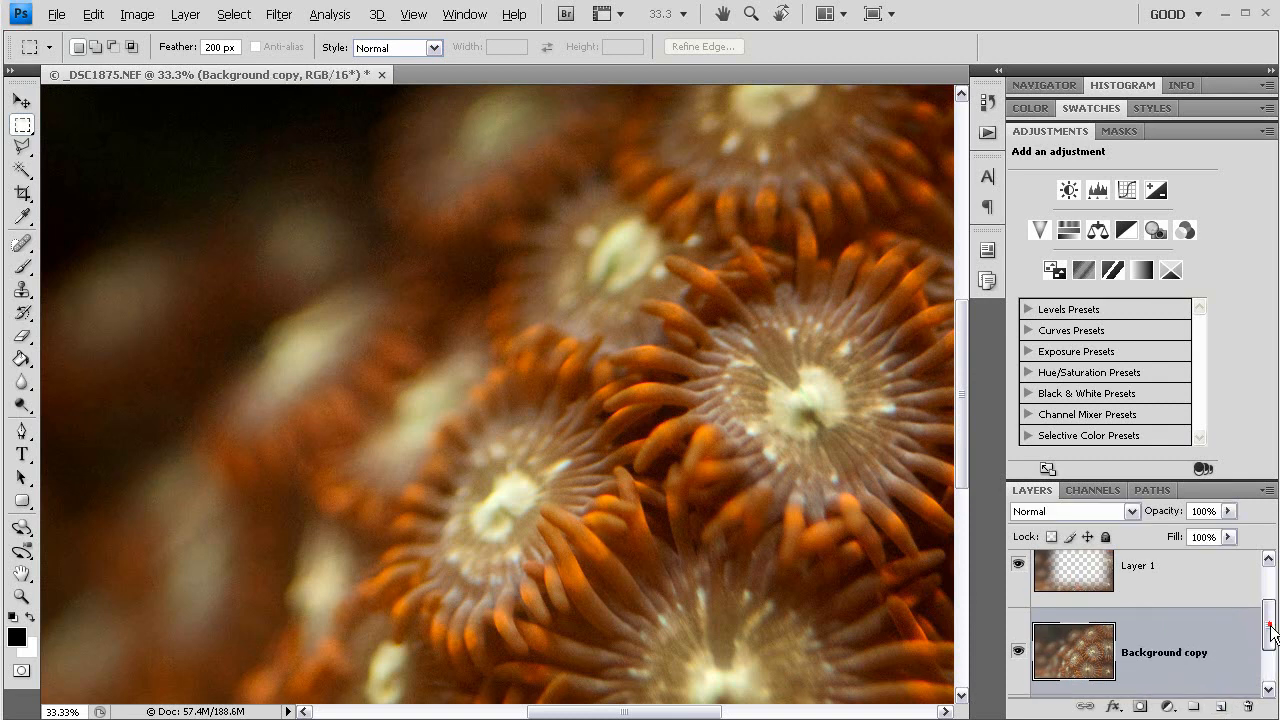
scroll("down", 3)
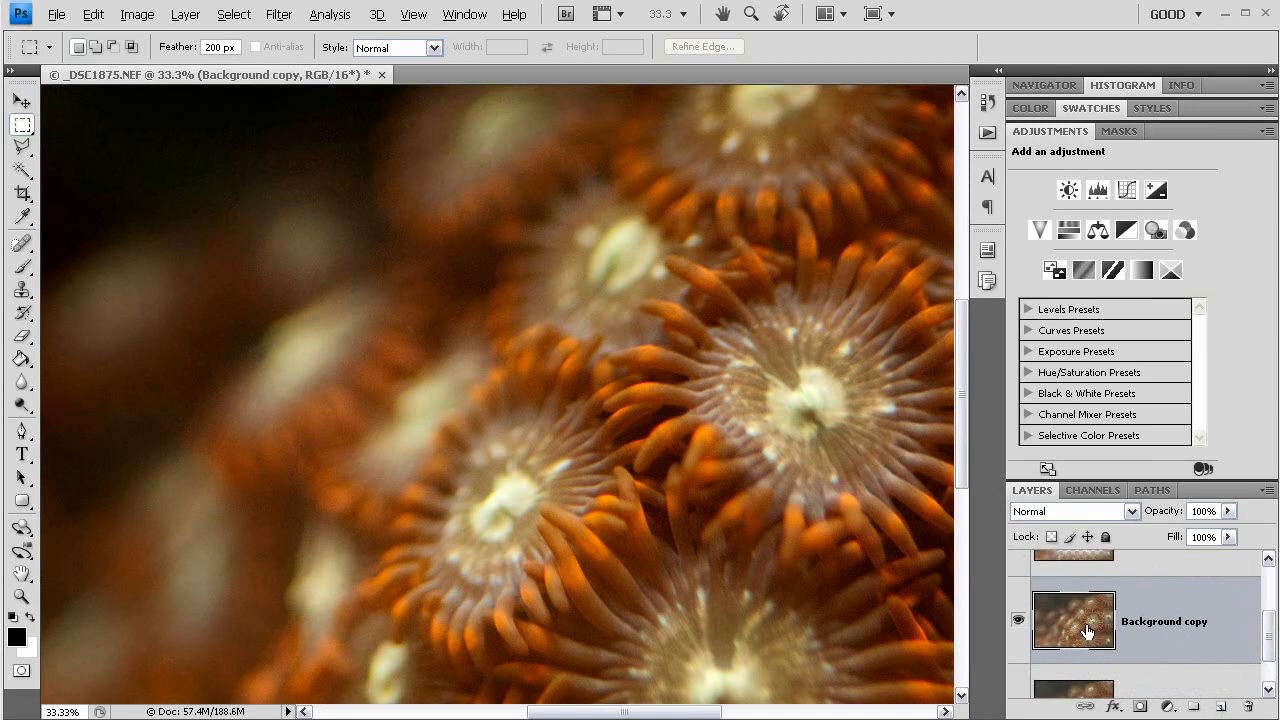
mouse_move(1150, 629)
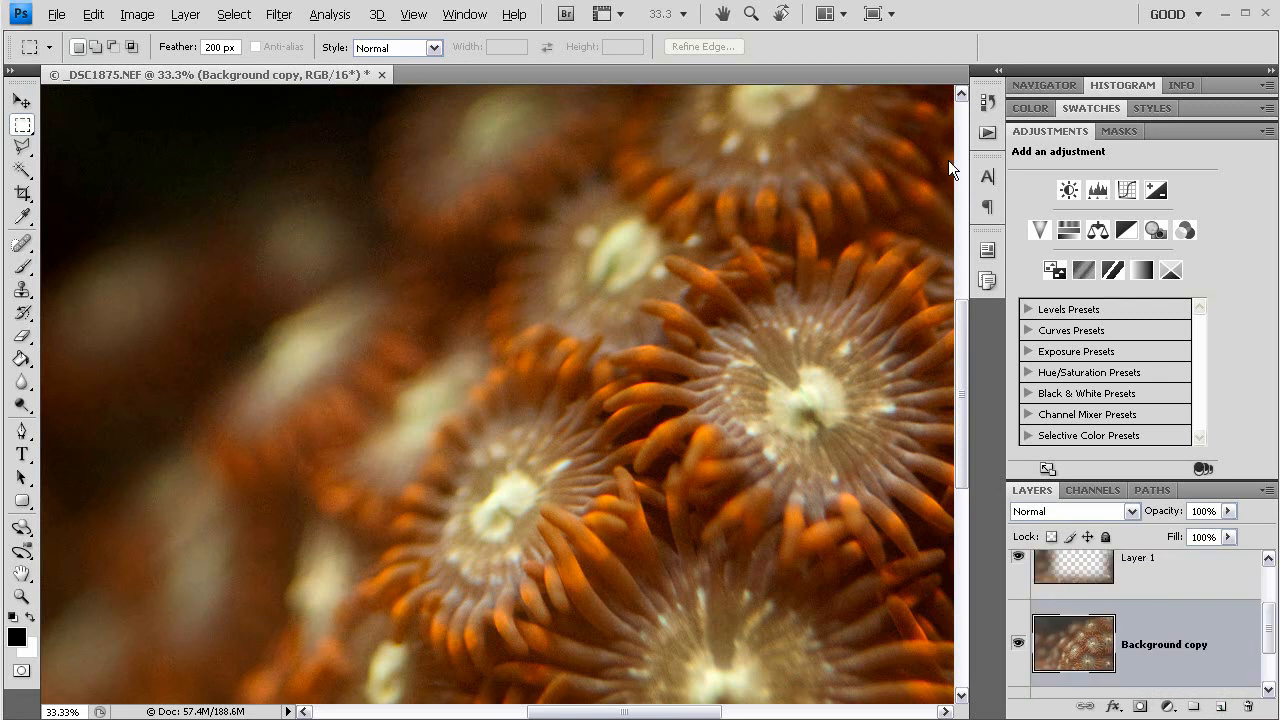
mouse_move(293, 118)
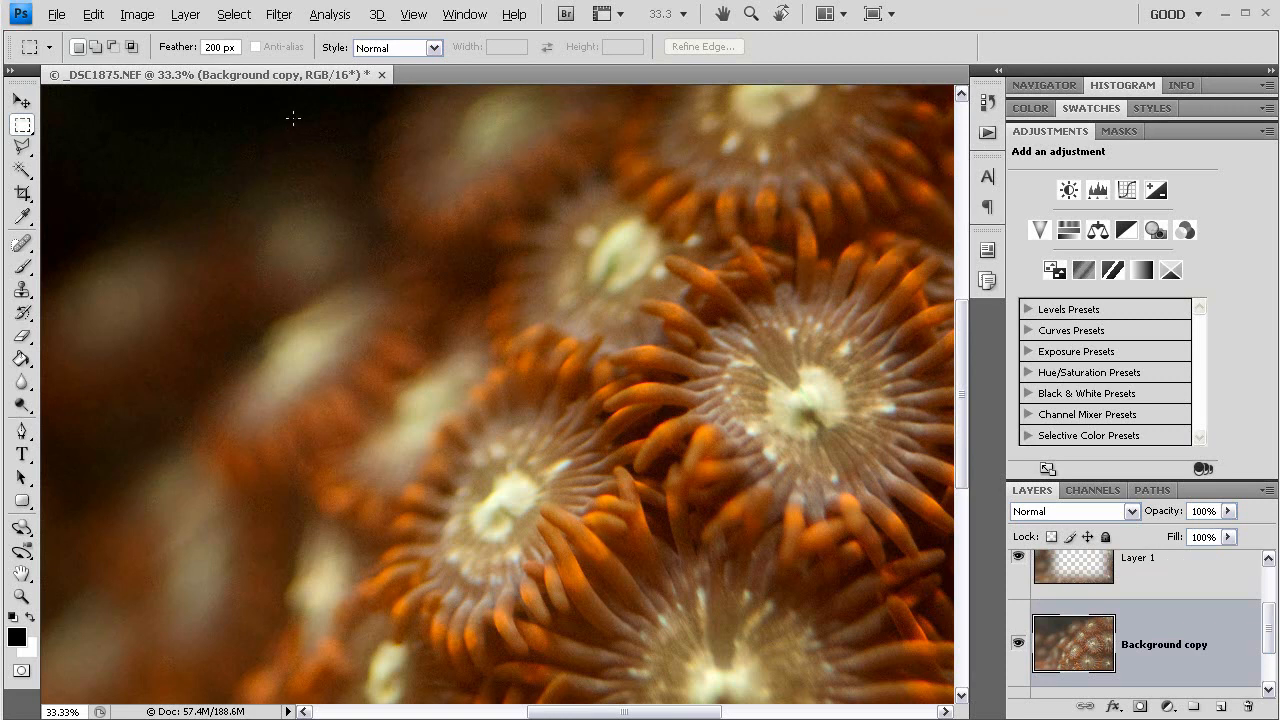
Apply Noise Ninja noise removal from Filter > PictureCode to Background copy
left_click(279, 14)
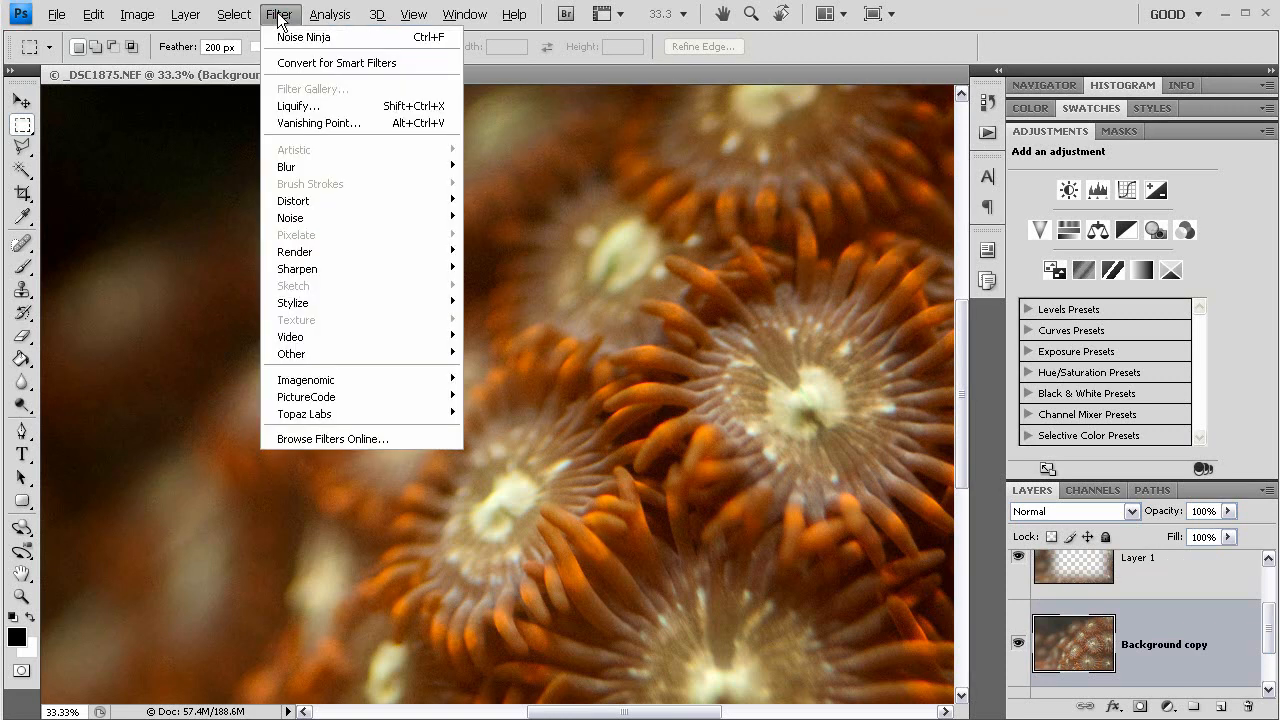
mouse_move(330, 183)
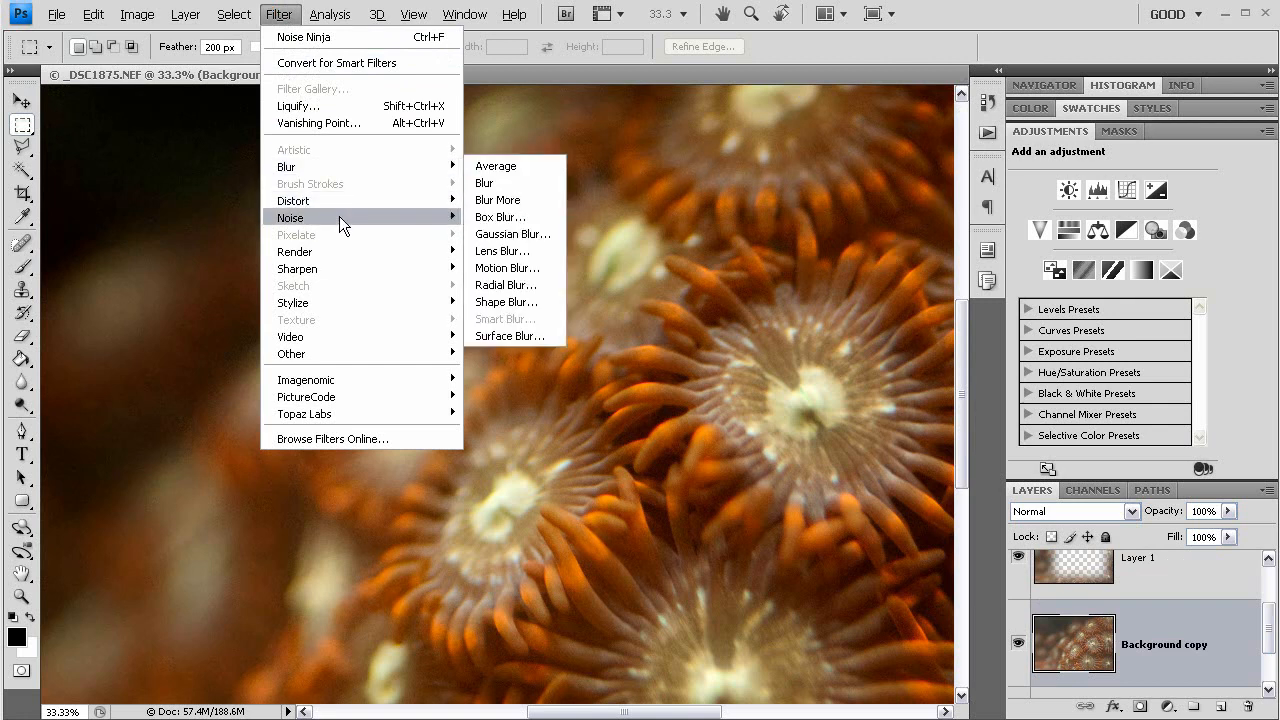
mouse_move(297, 268)
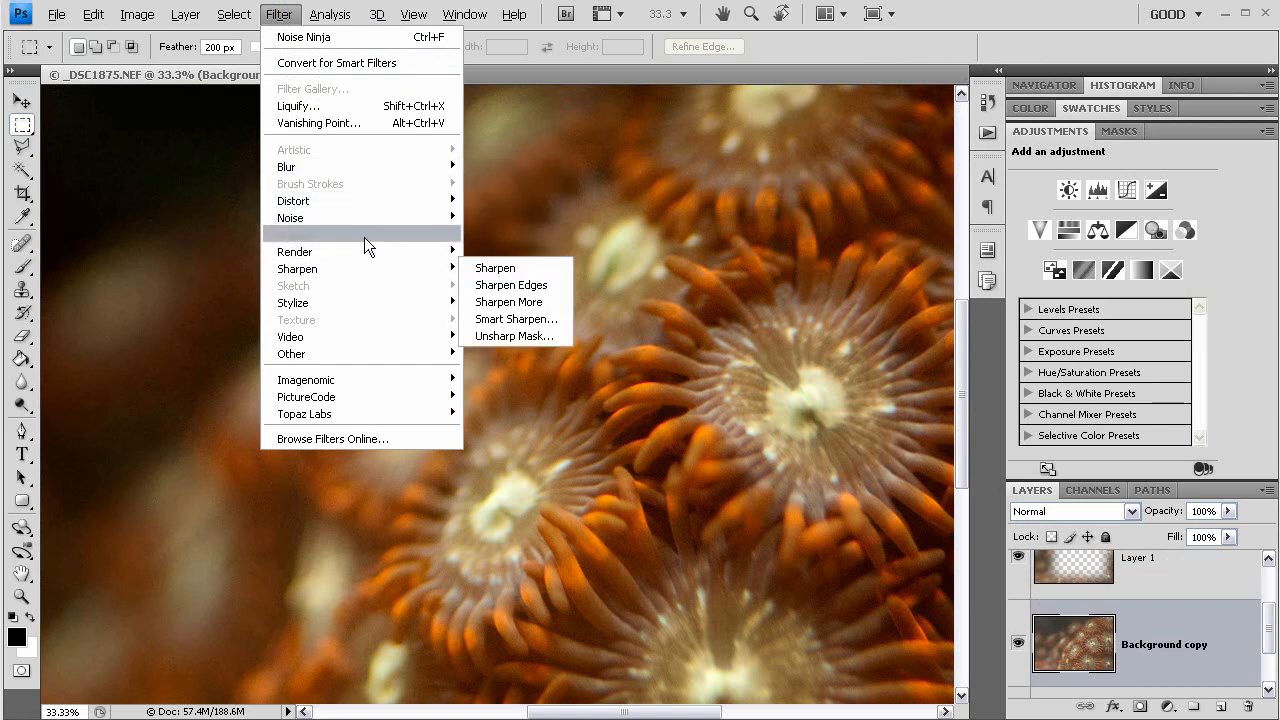
mouse_move(290, 217)
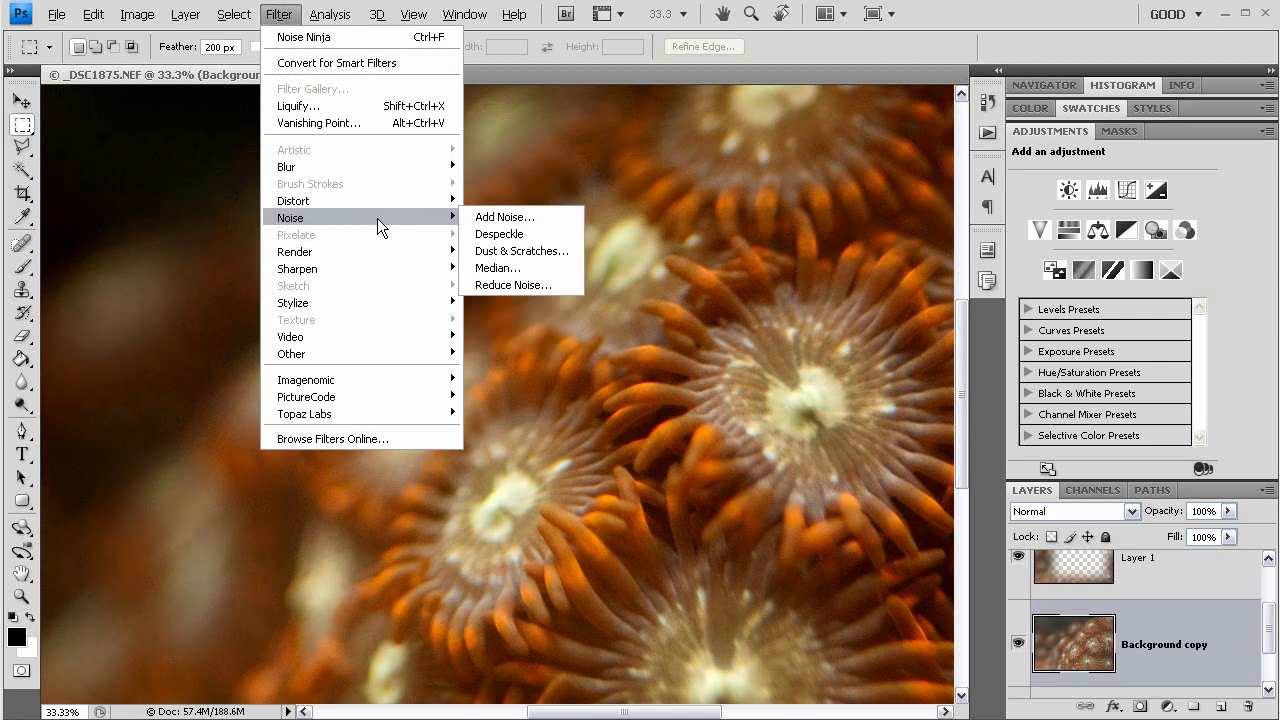
mouse_move(513, 285)
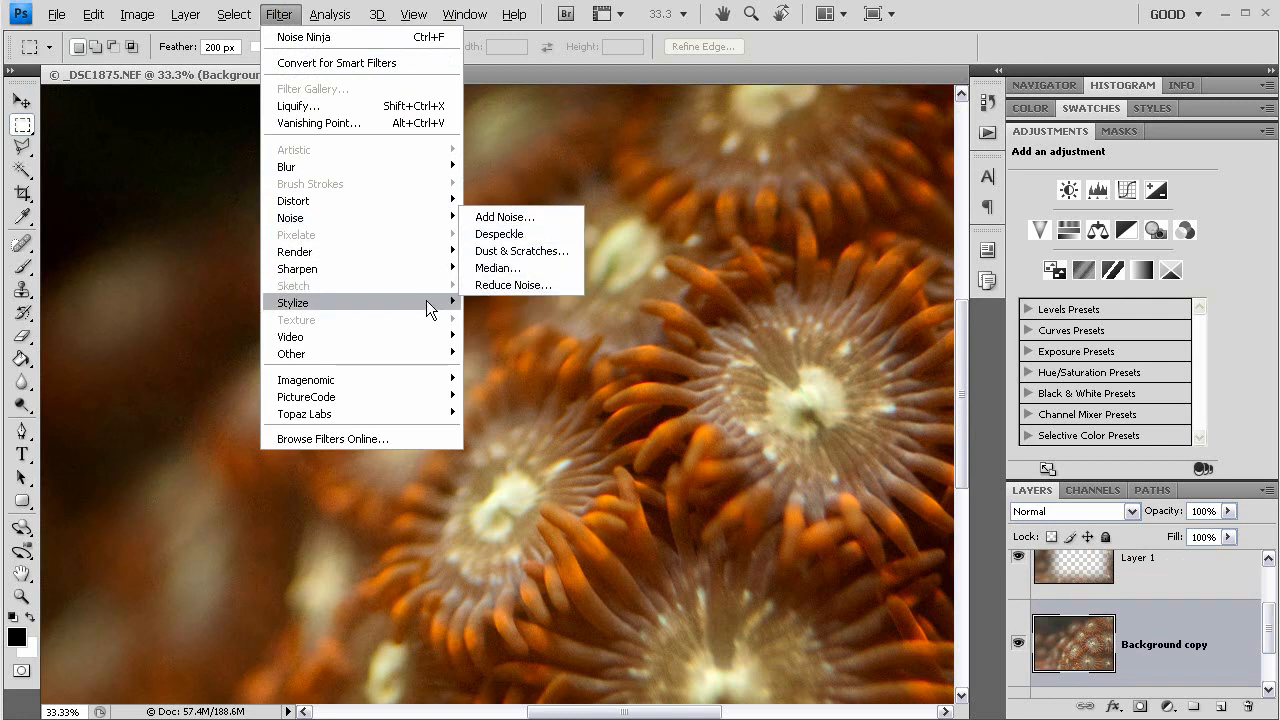
mouse_move(306, 396)
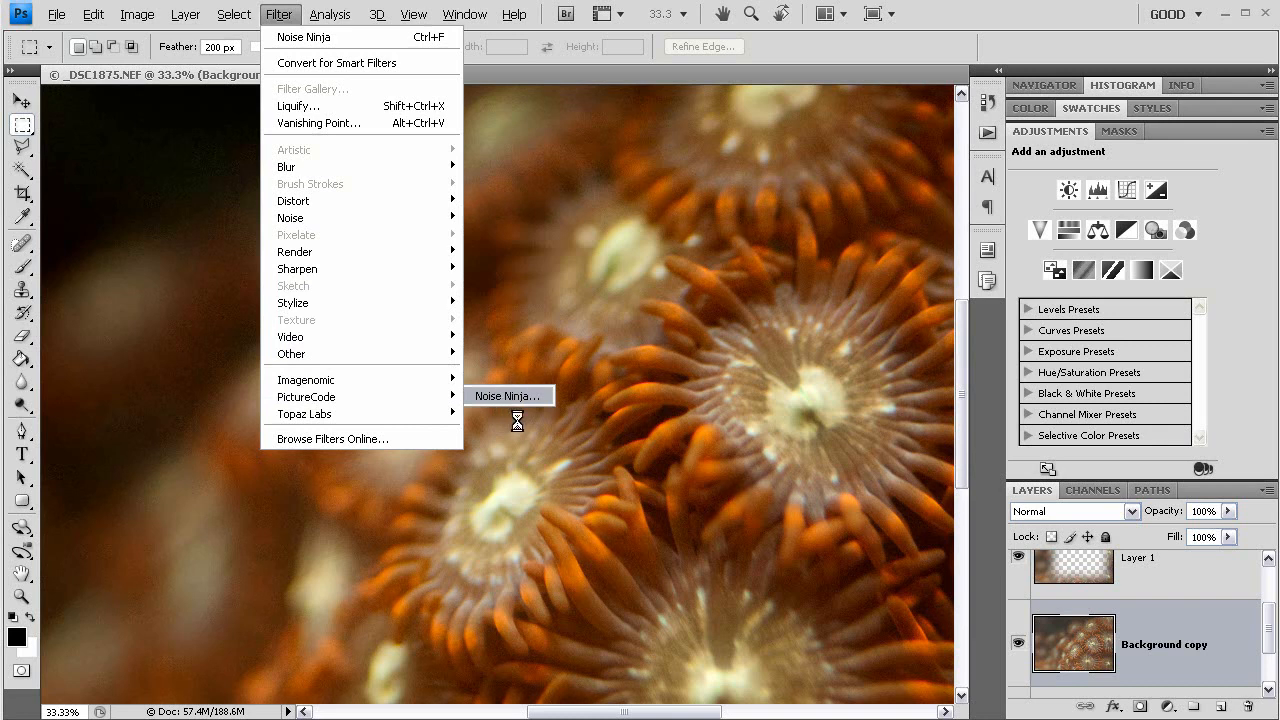
left_click(508, 395)
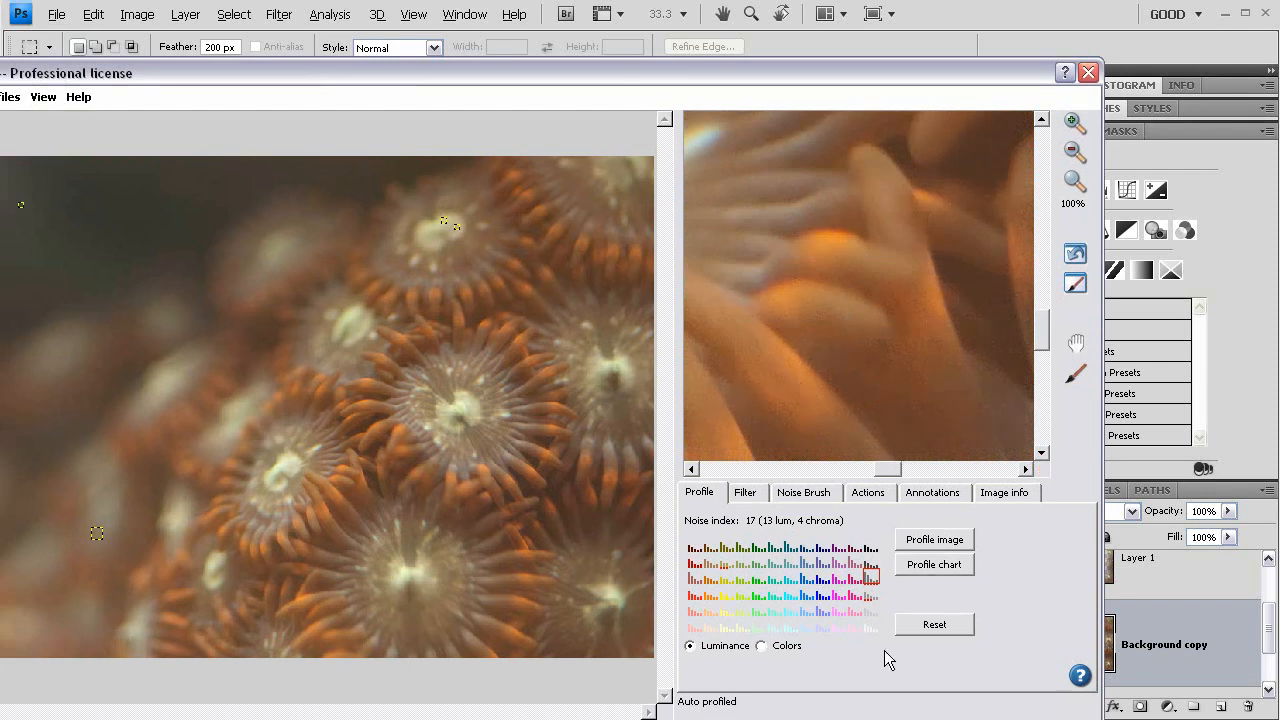
left_click(975, 700)
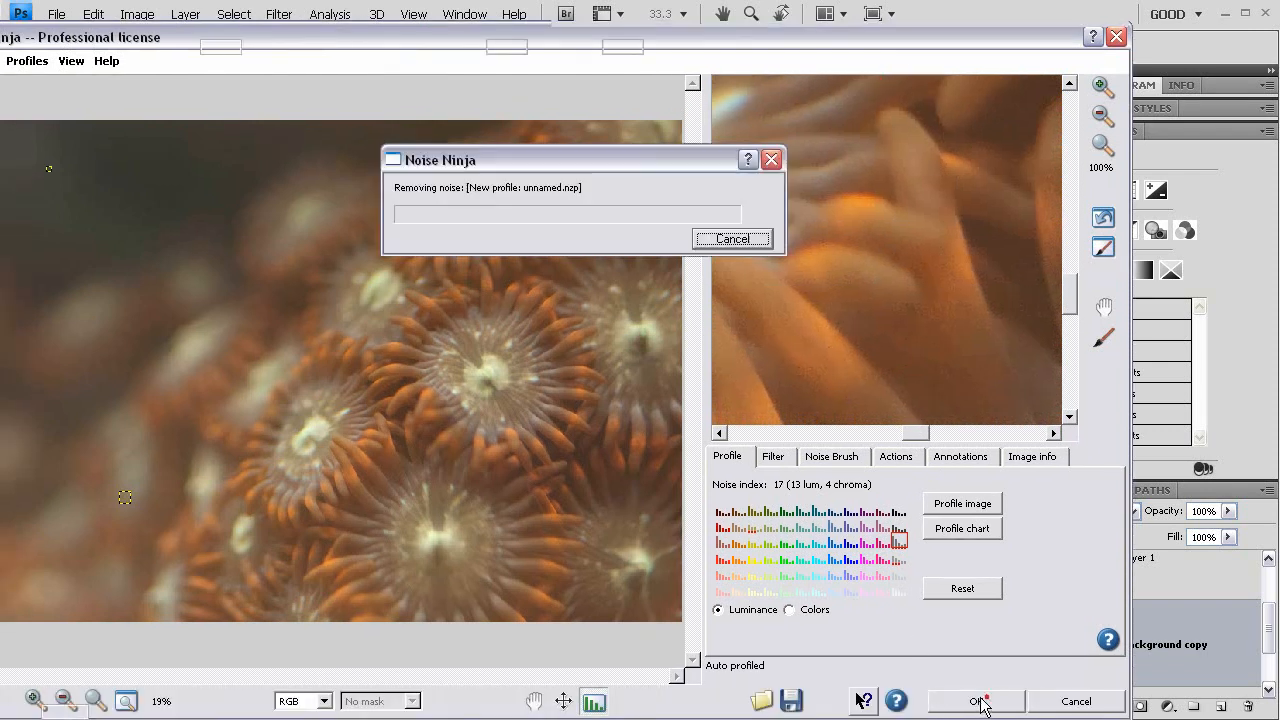
left_click(977, 701)
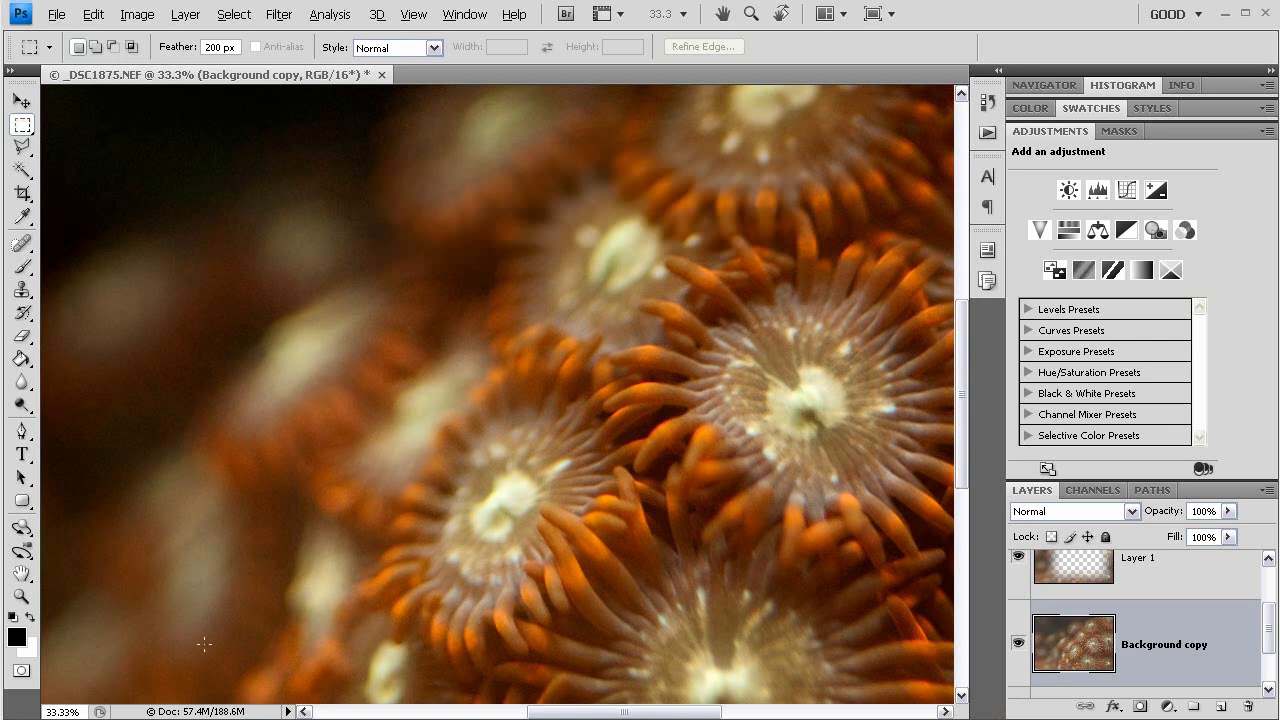
mouse_move(602, 379)
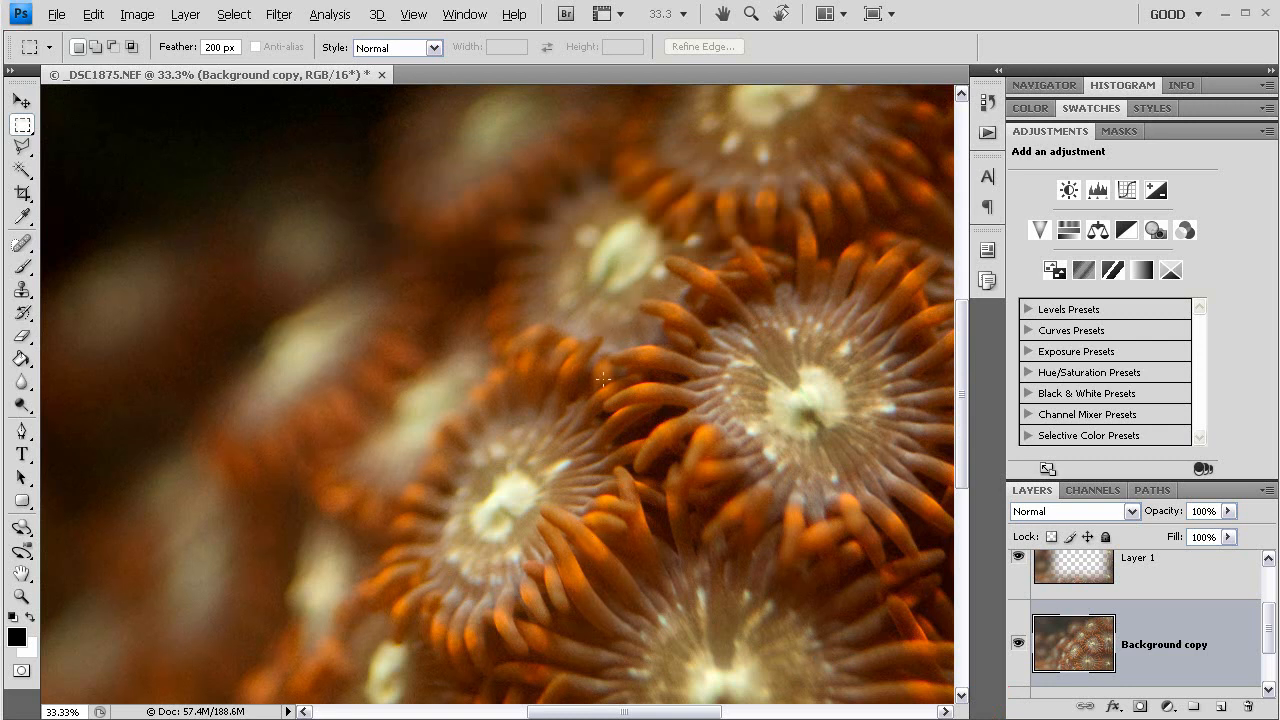
mouse_move(608, 427)
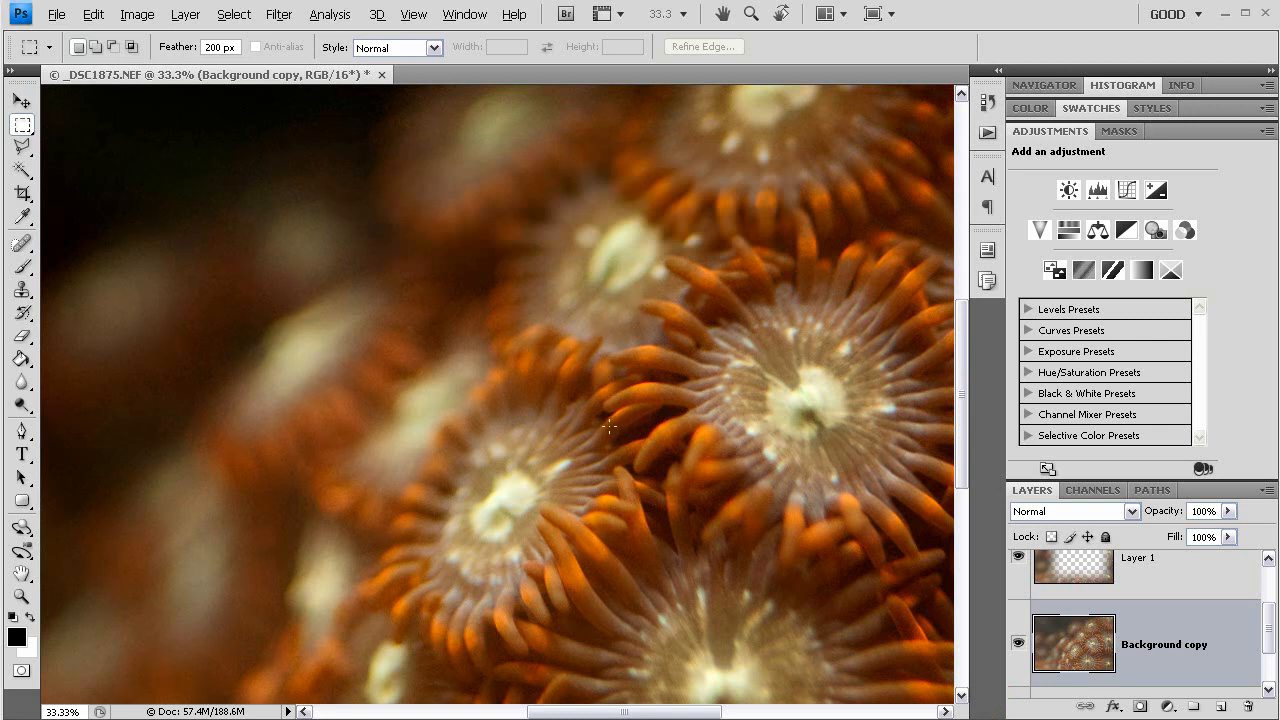
Open the Filter menu to browse toward the Sharpen submenu
left_click(279, 14)
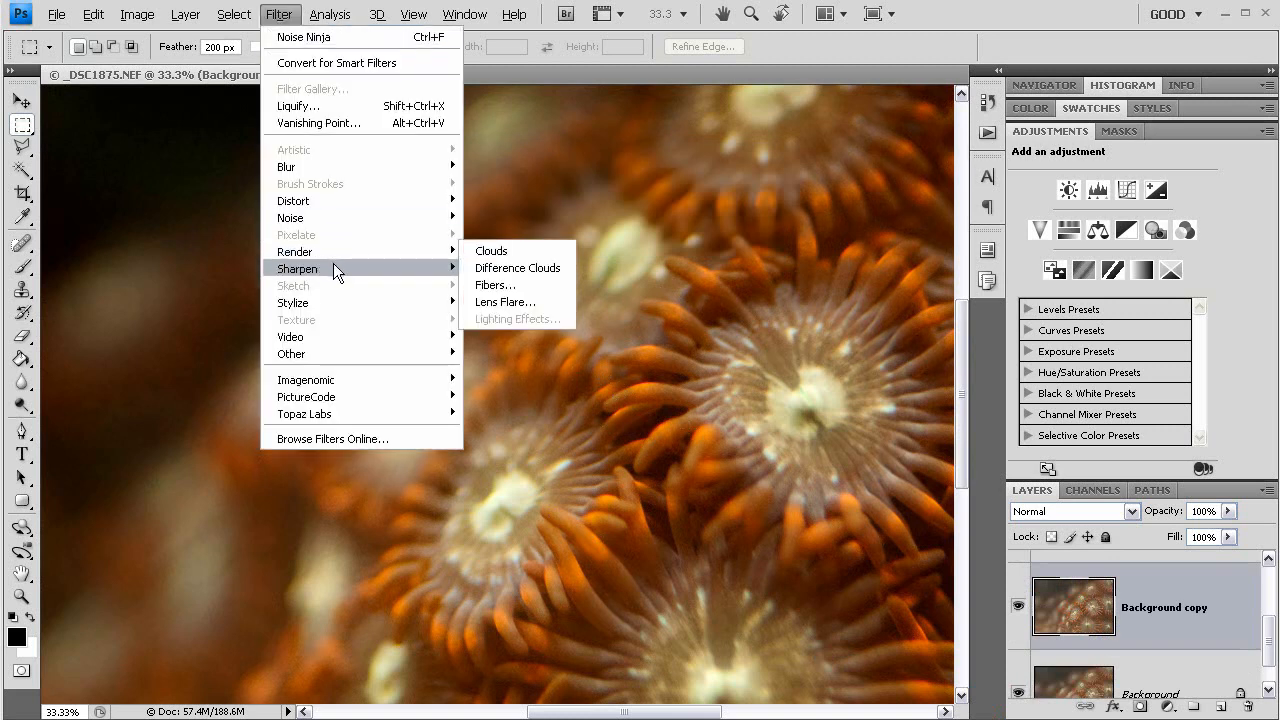
mouse_move(516, 318)
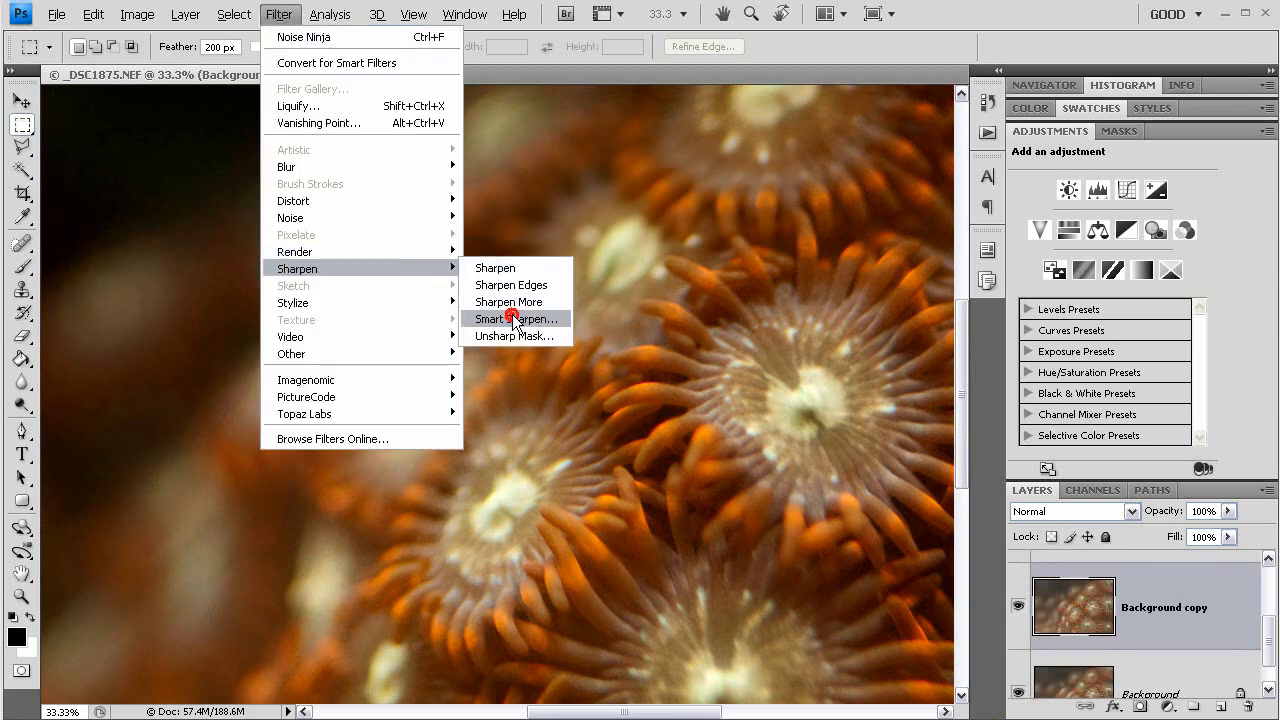
mouse_move(515, 336)
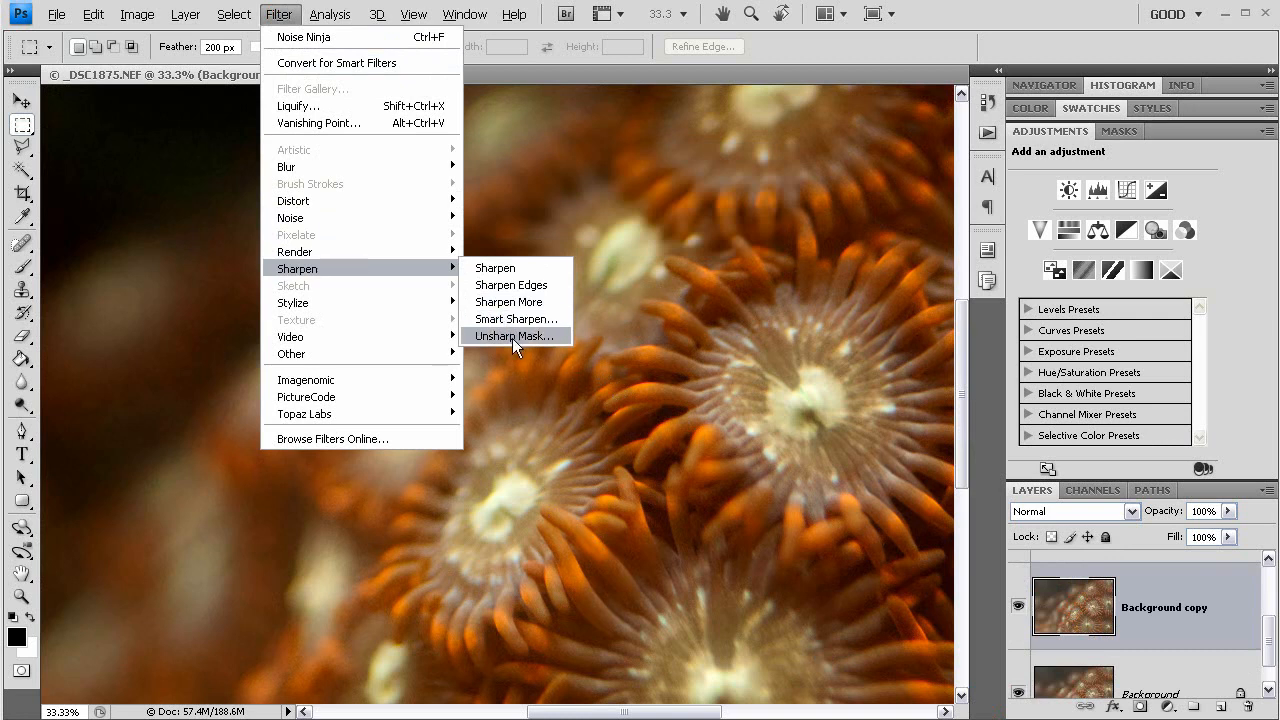
mouse_move(515, 318)
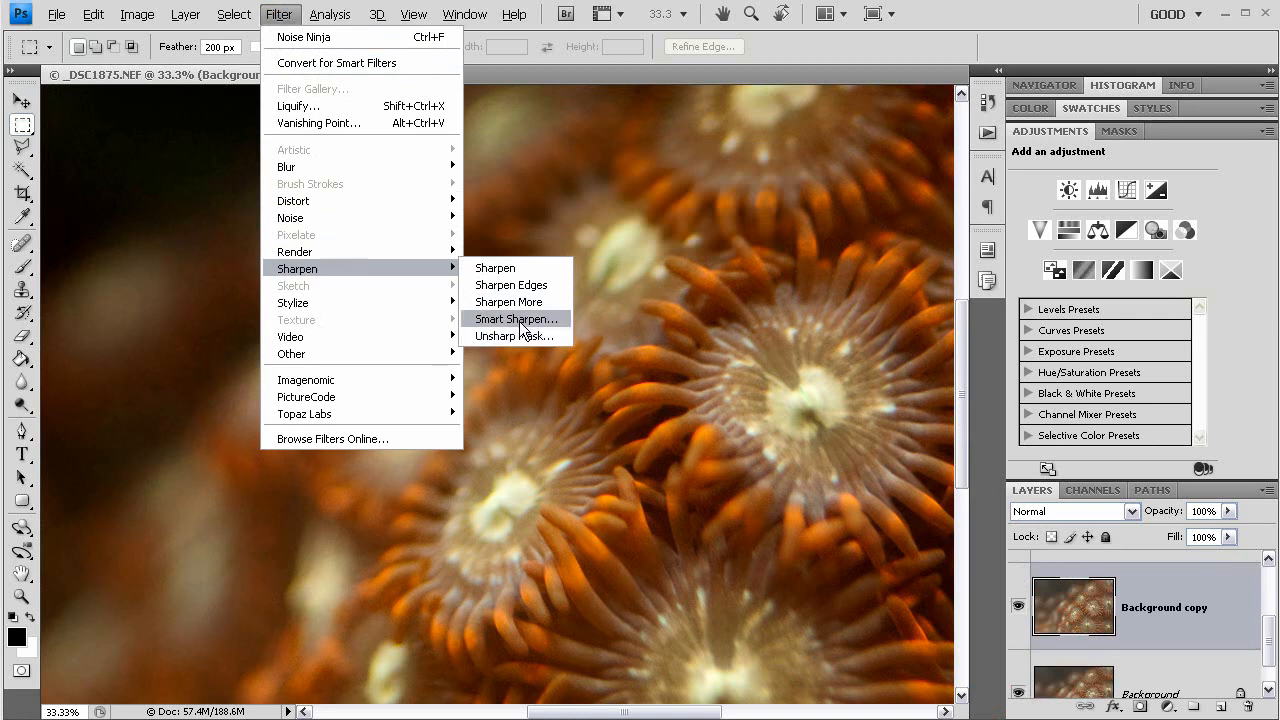
mouse_move(513, 335)
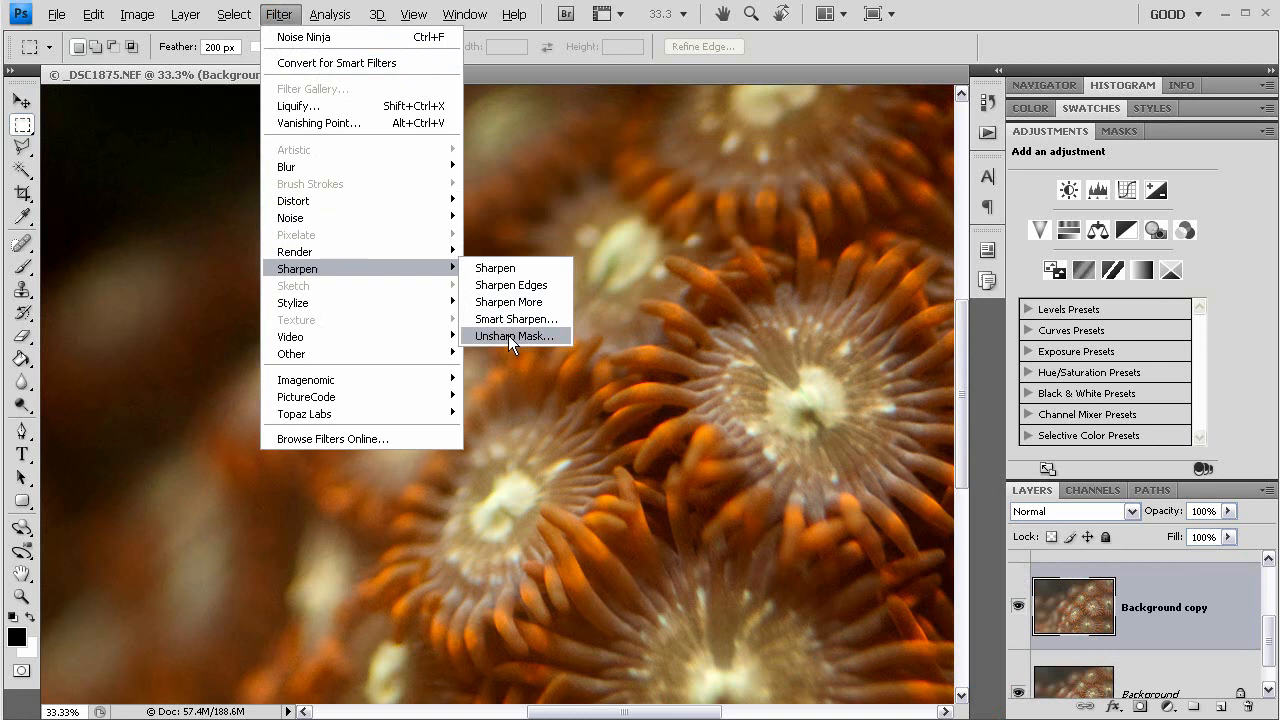
mouse_move(516, 319)
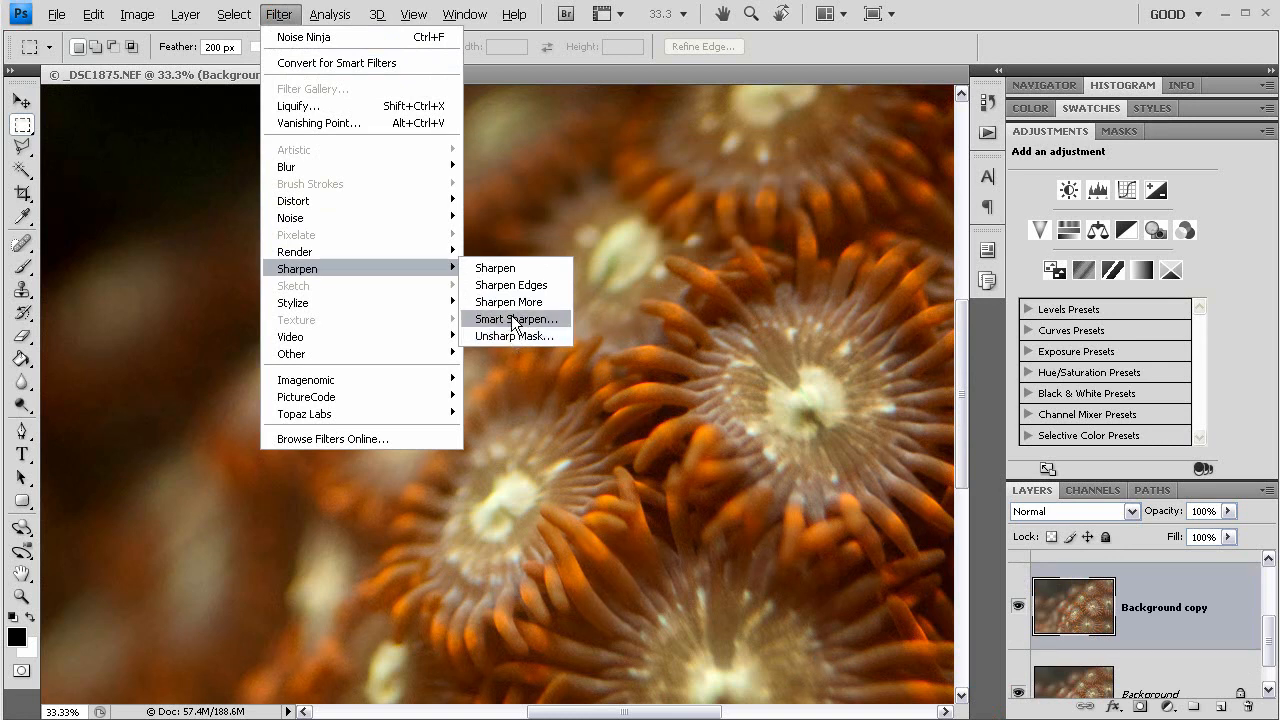
mouse_move(493, 322)
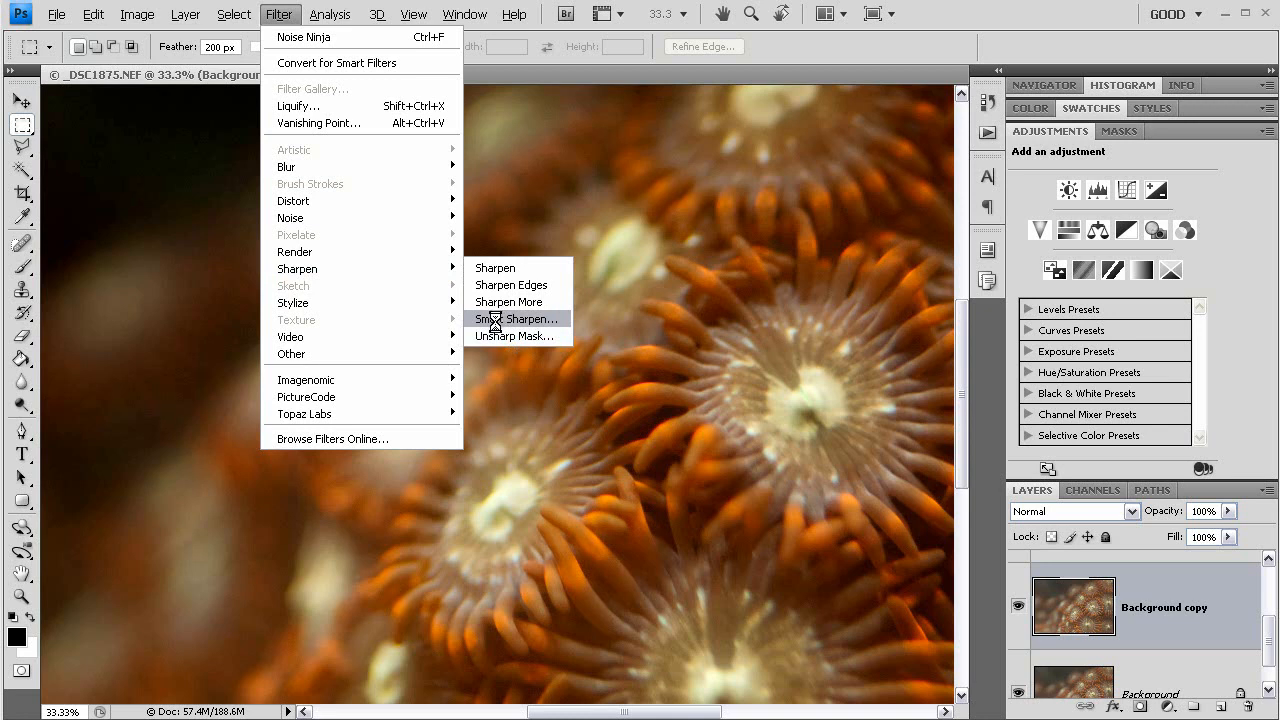
Open Smart Sharpen and pan its preview to inspect tentacle detail
left_click(515, 318)
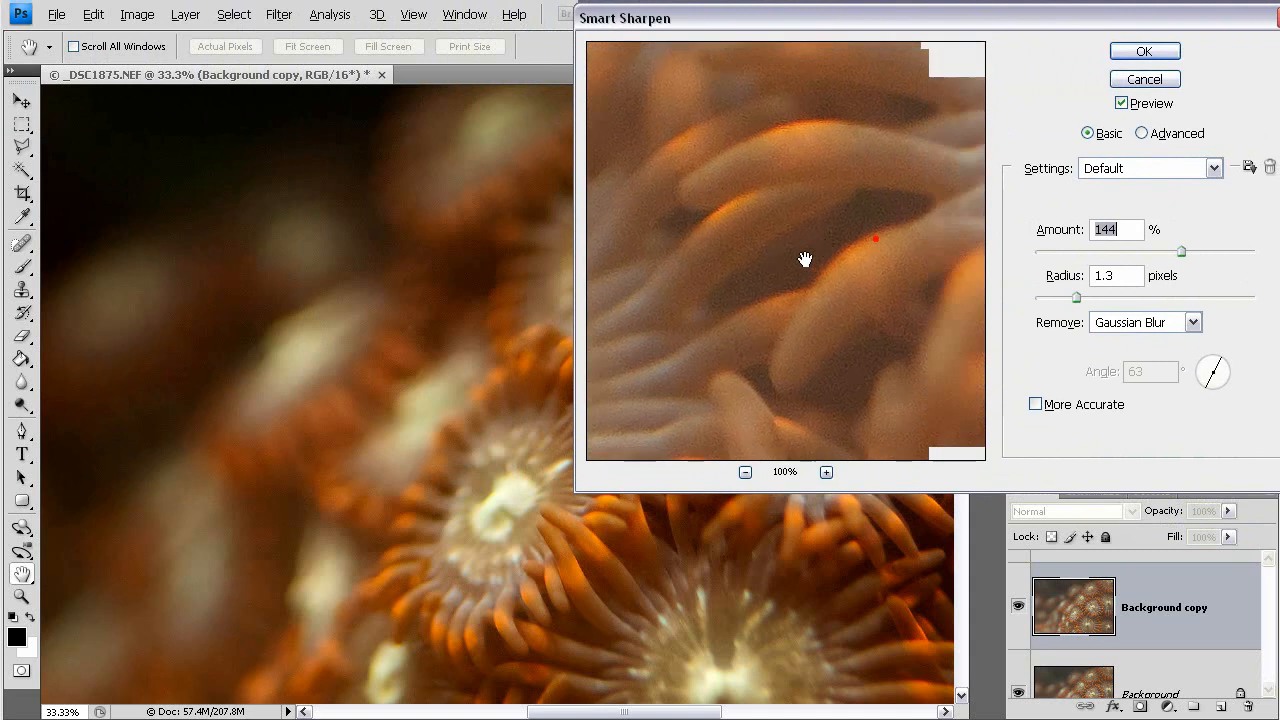
left_click_drag(805, 258, 793, 288)
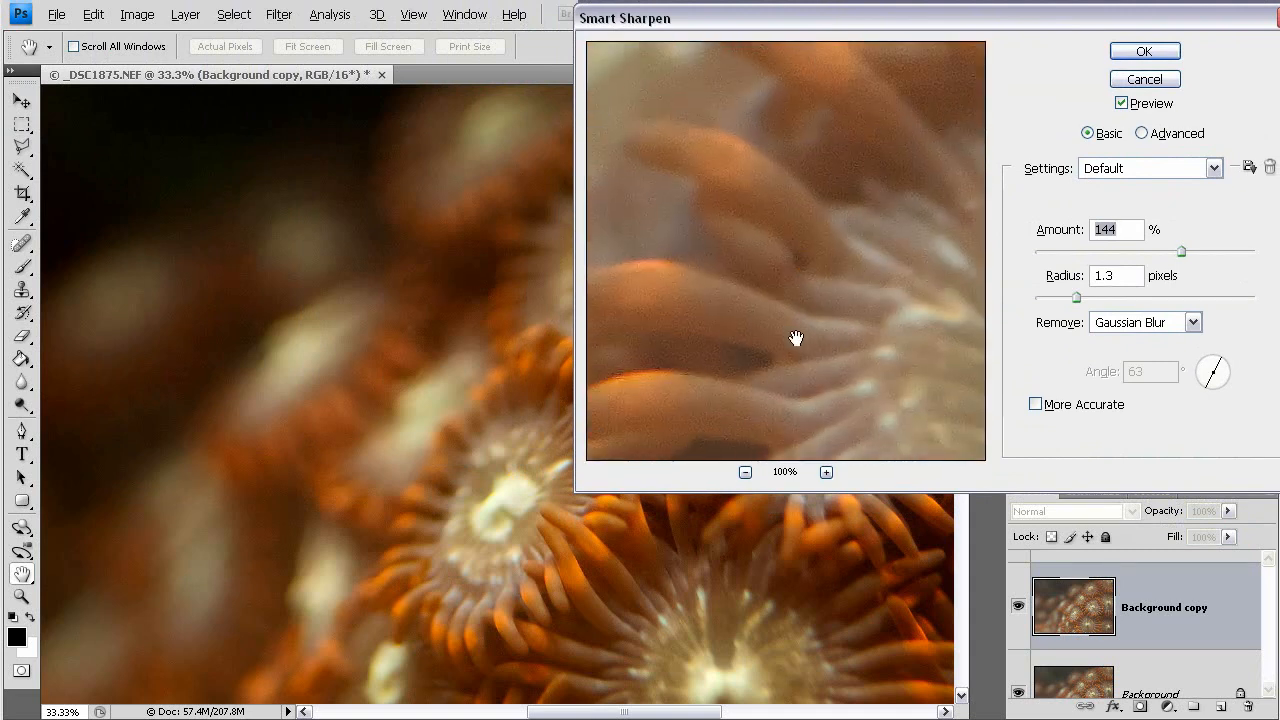
left_click_drag(795, 337, 742, 242)
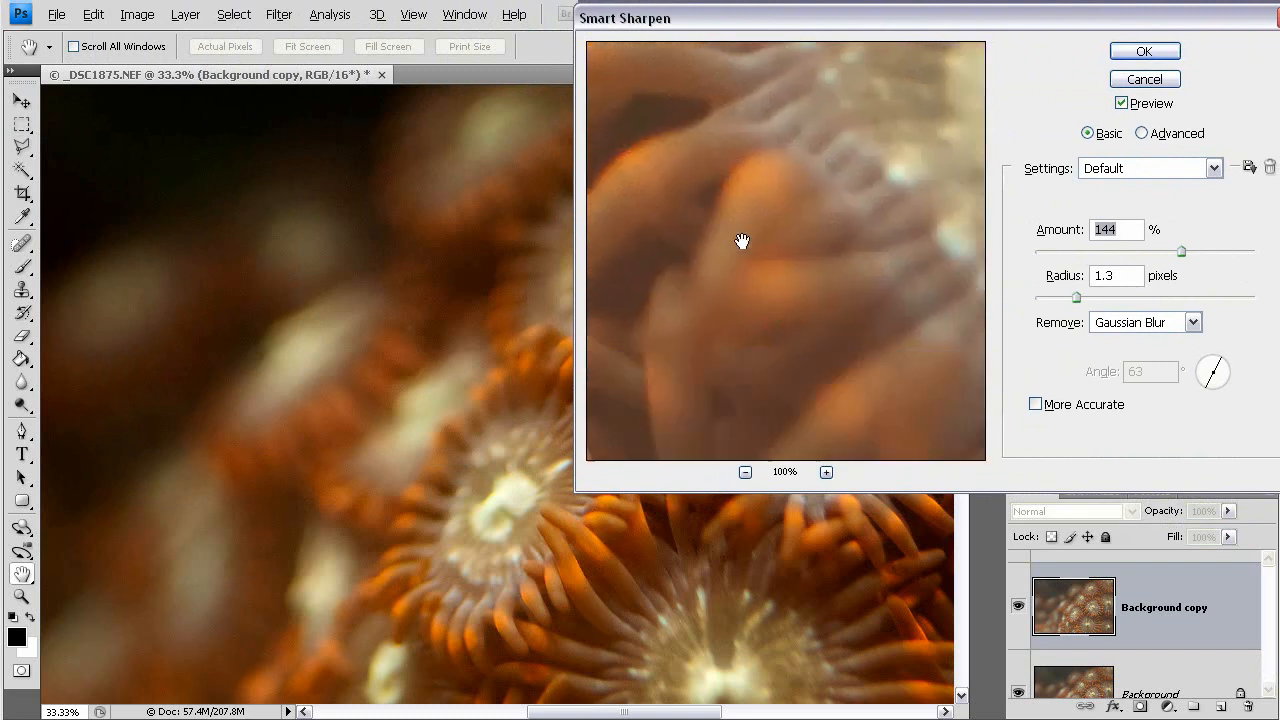
left_click_drag(742, 241, 778, 218)
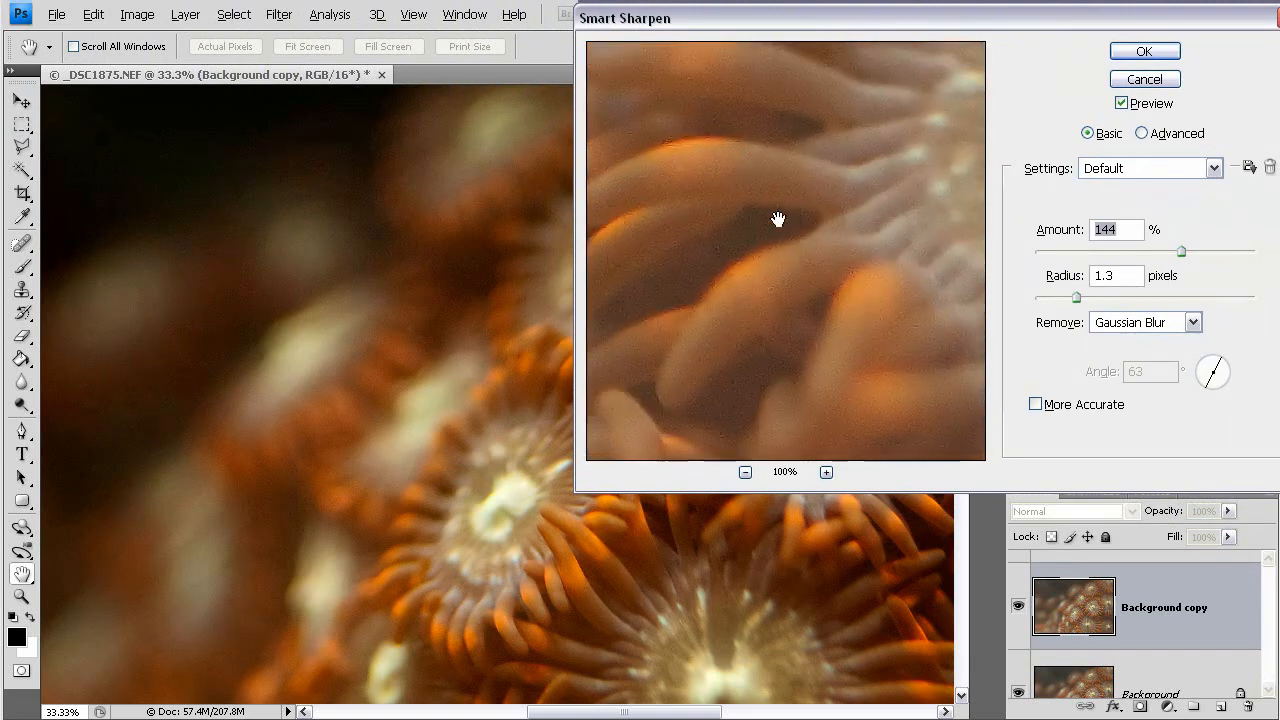
left_click_drag(778, 218, 836, 272)
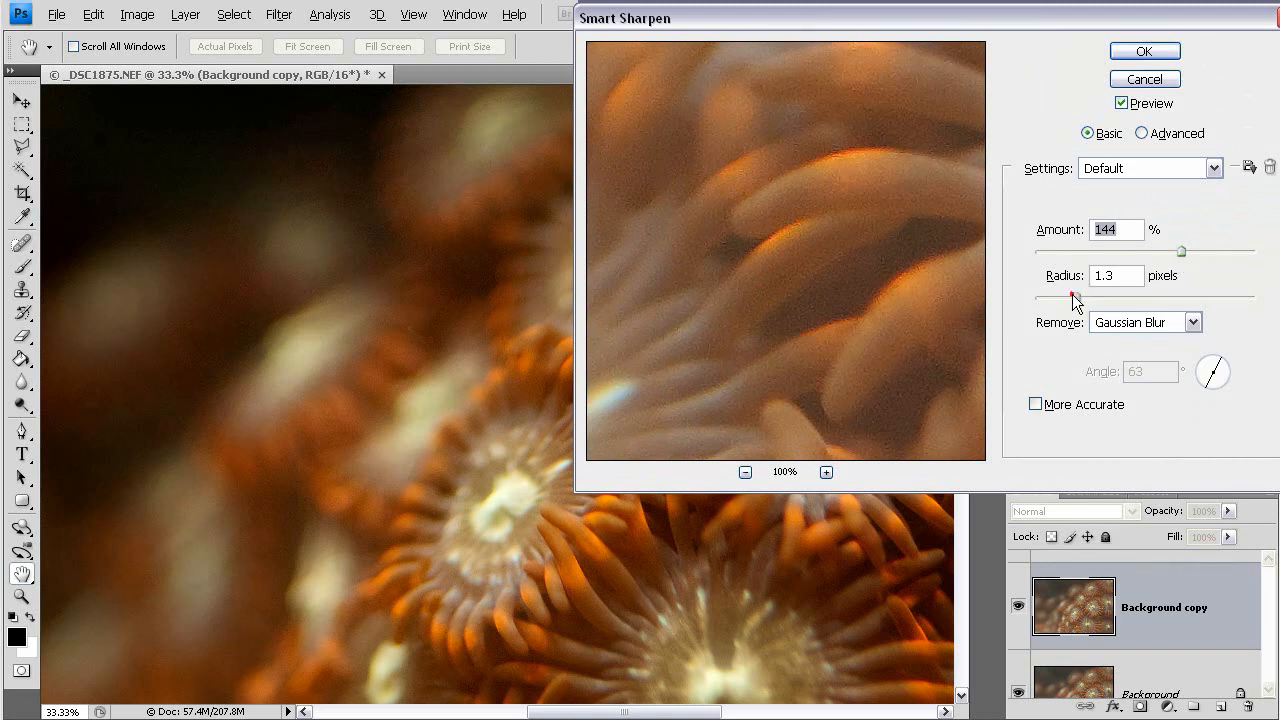
Apply Smart Sharpen with radius 1.1 px and amount 114%
left_click_drag(1078, 298, 1062, 298)
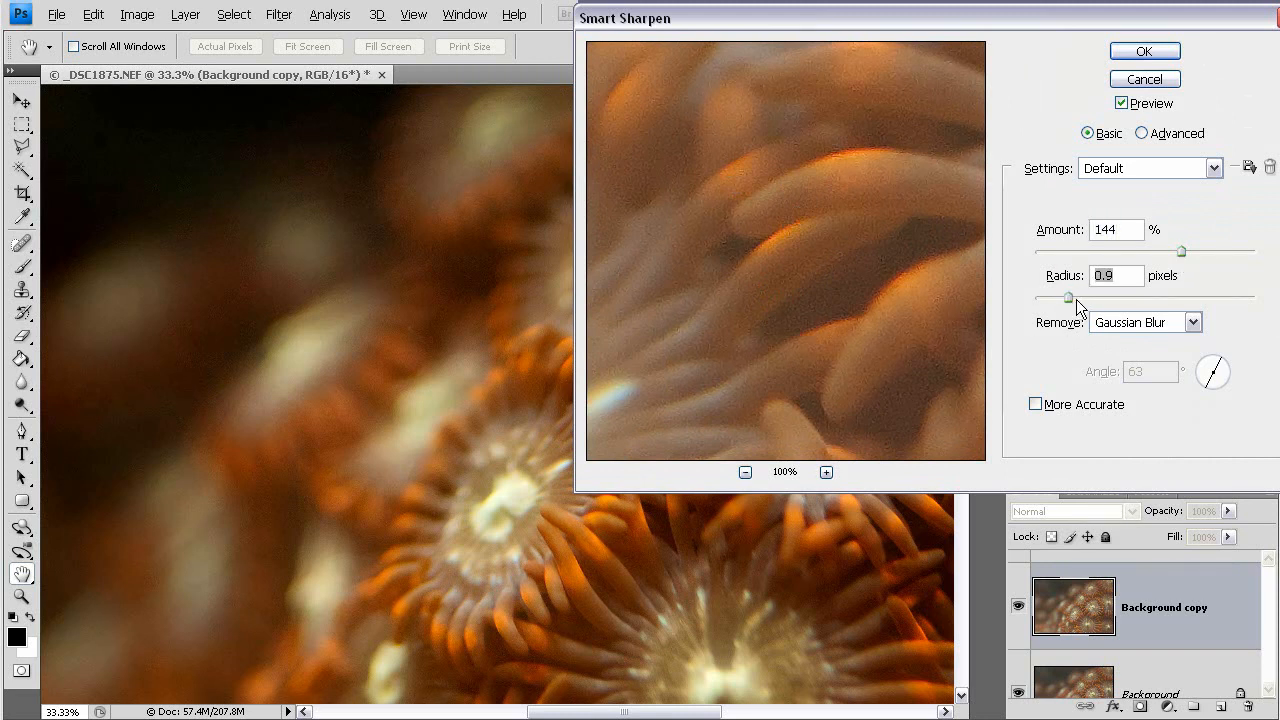
left_click_drag(1062, 297, 1075, 297)
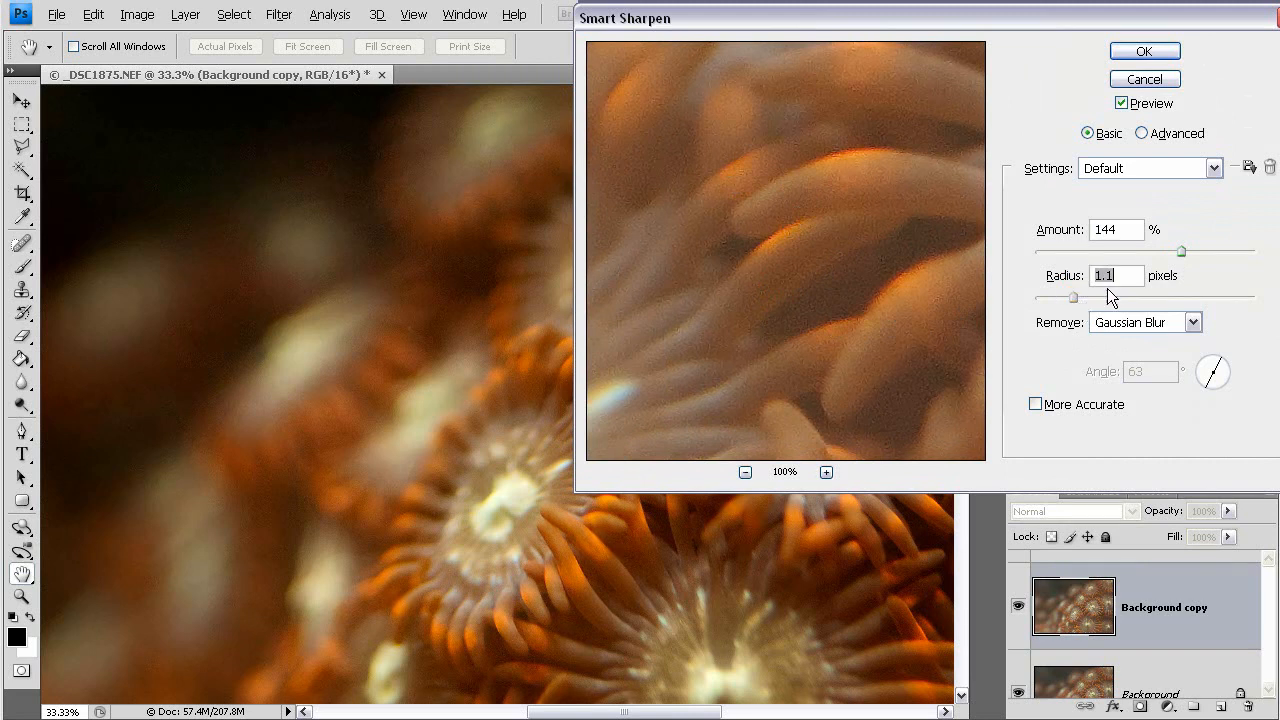
left_click_drag(1208, 250, 1168, 250)
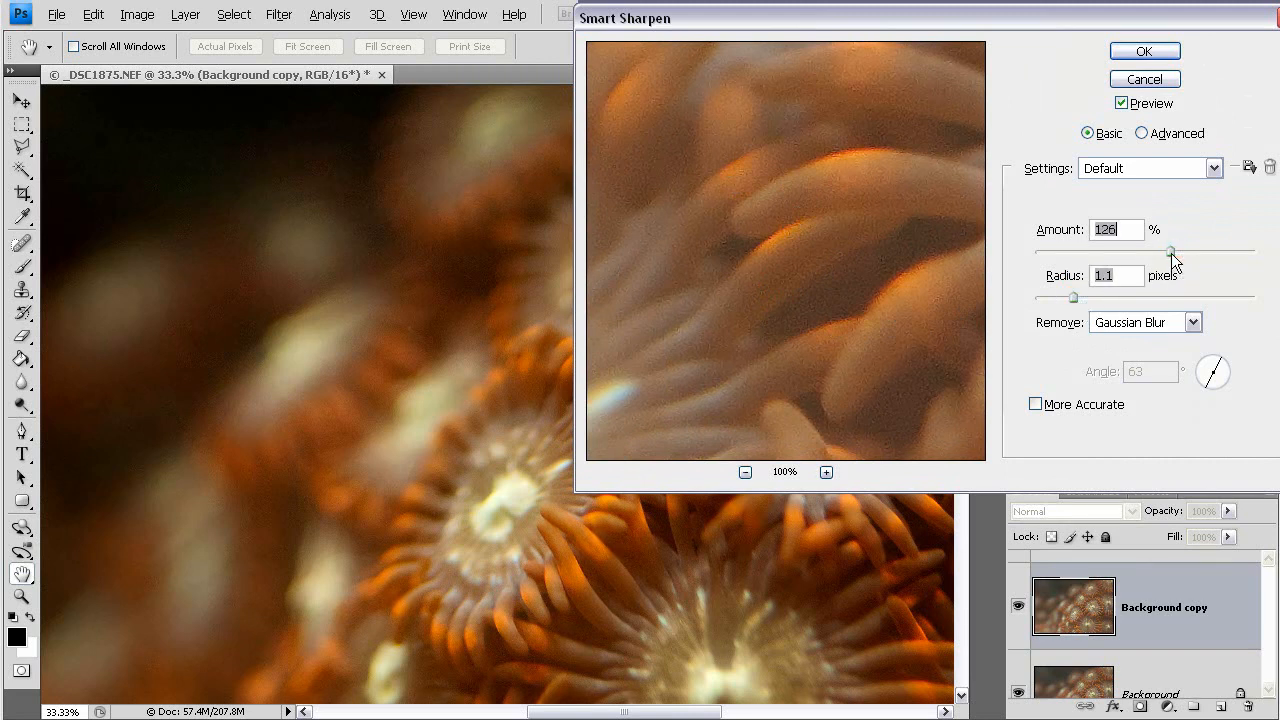
left_click_drag(1170, 250, 1150, 250)
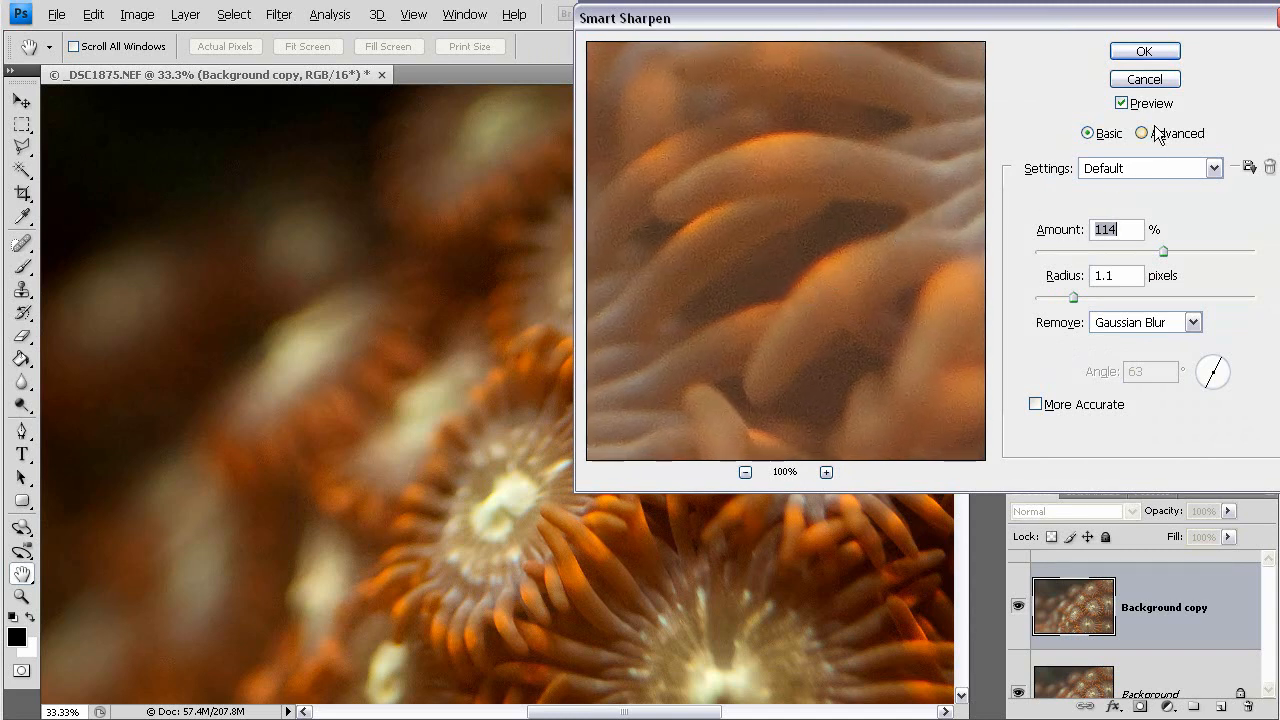
left_click(1145, 133)
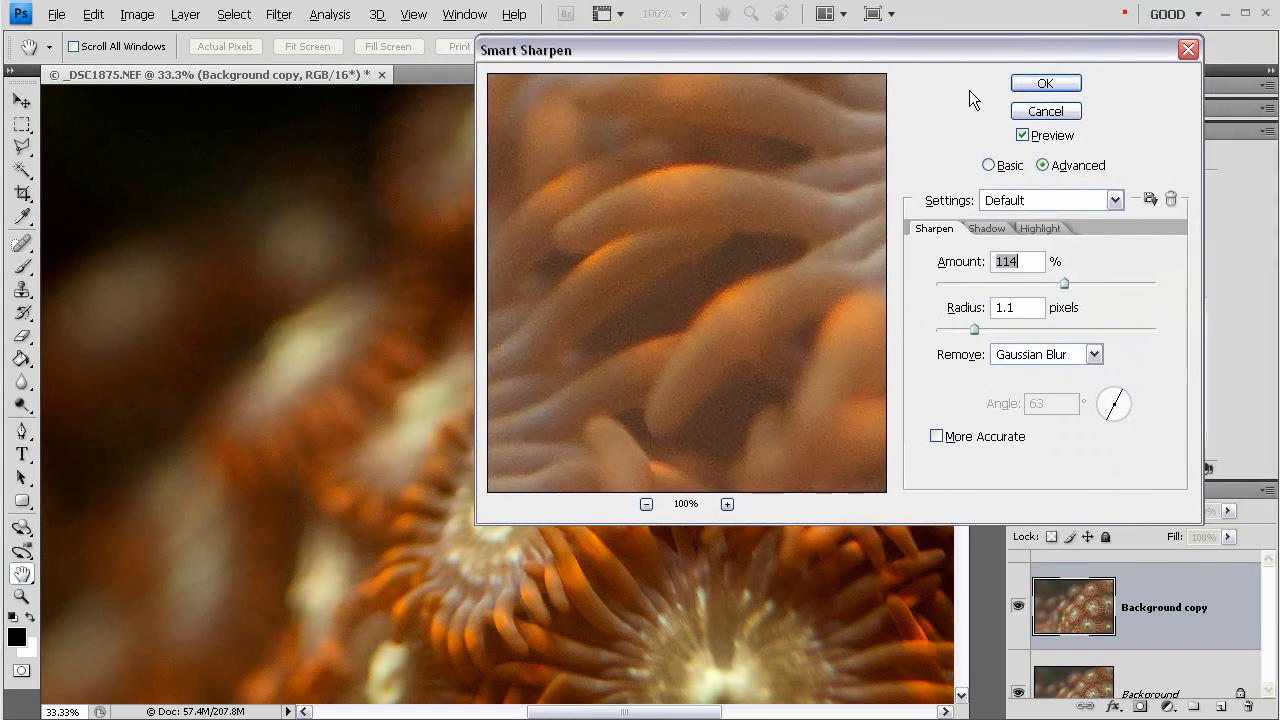
left_click(1046, 83)
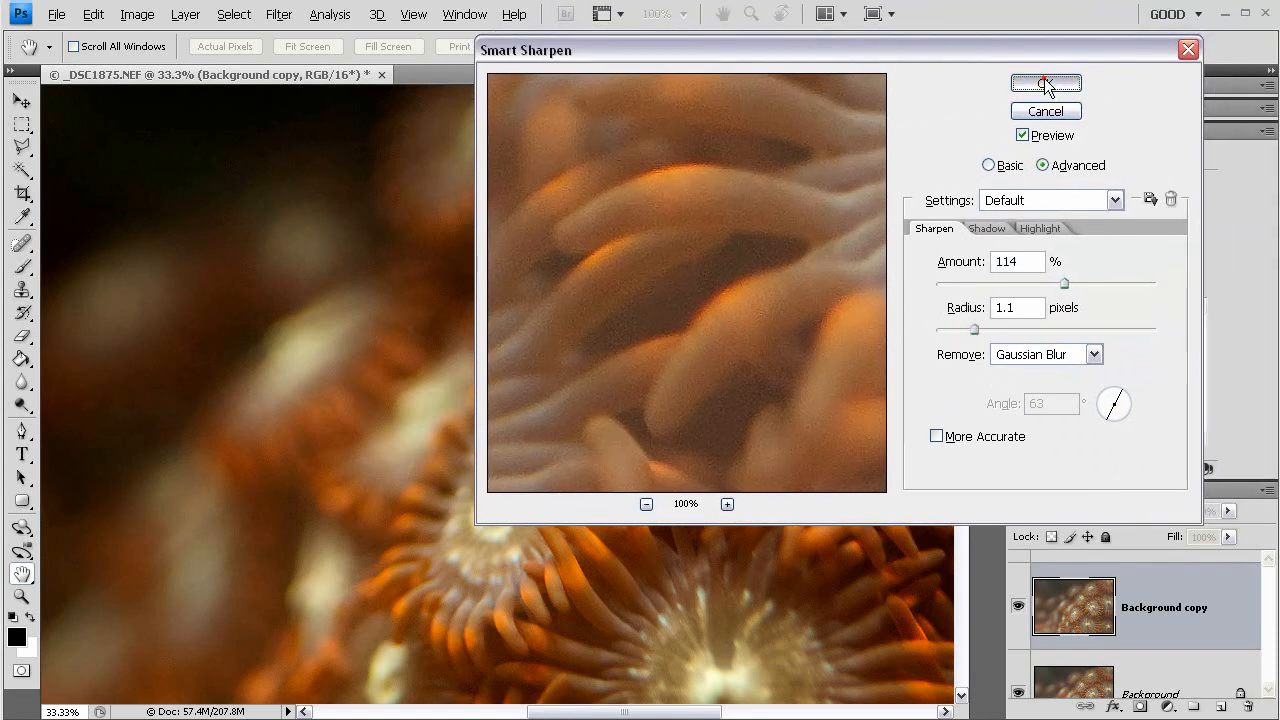
left_click(1045, 83)
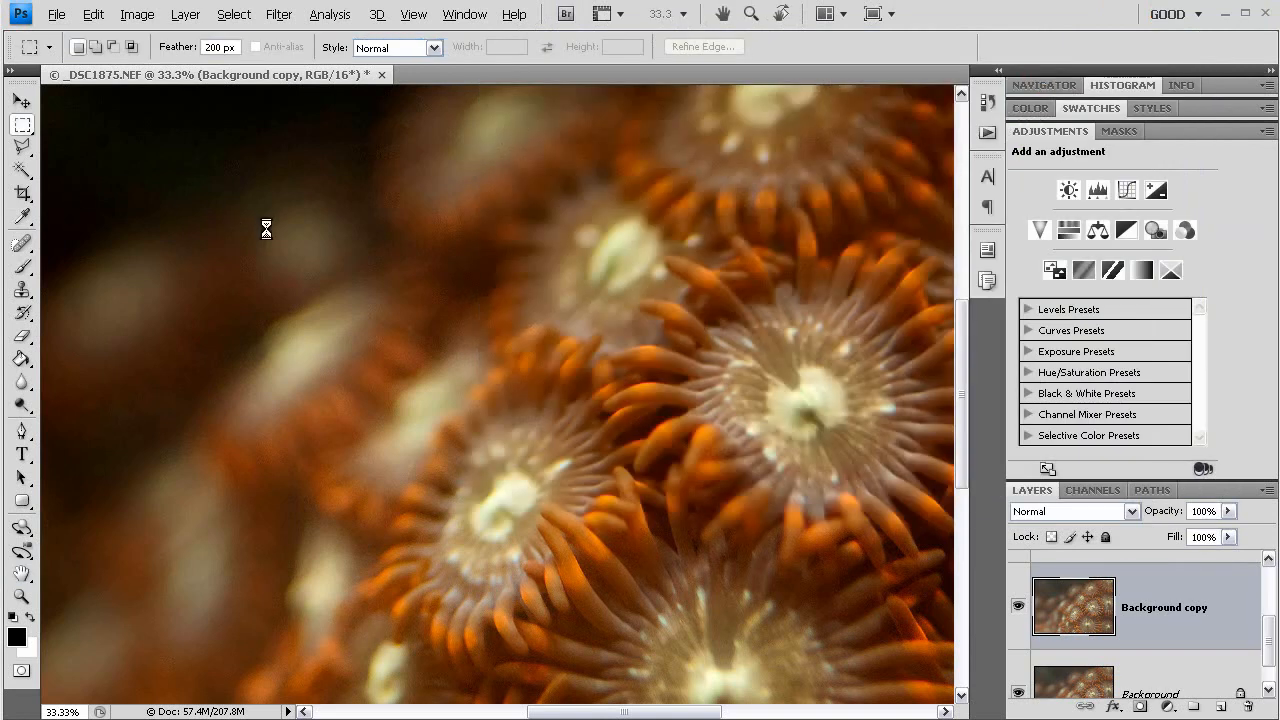
mouse_move(690, 352)
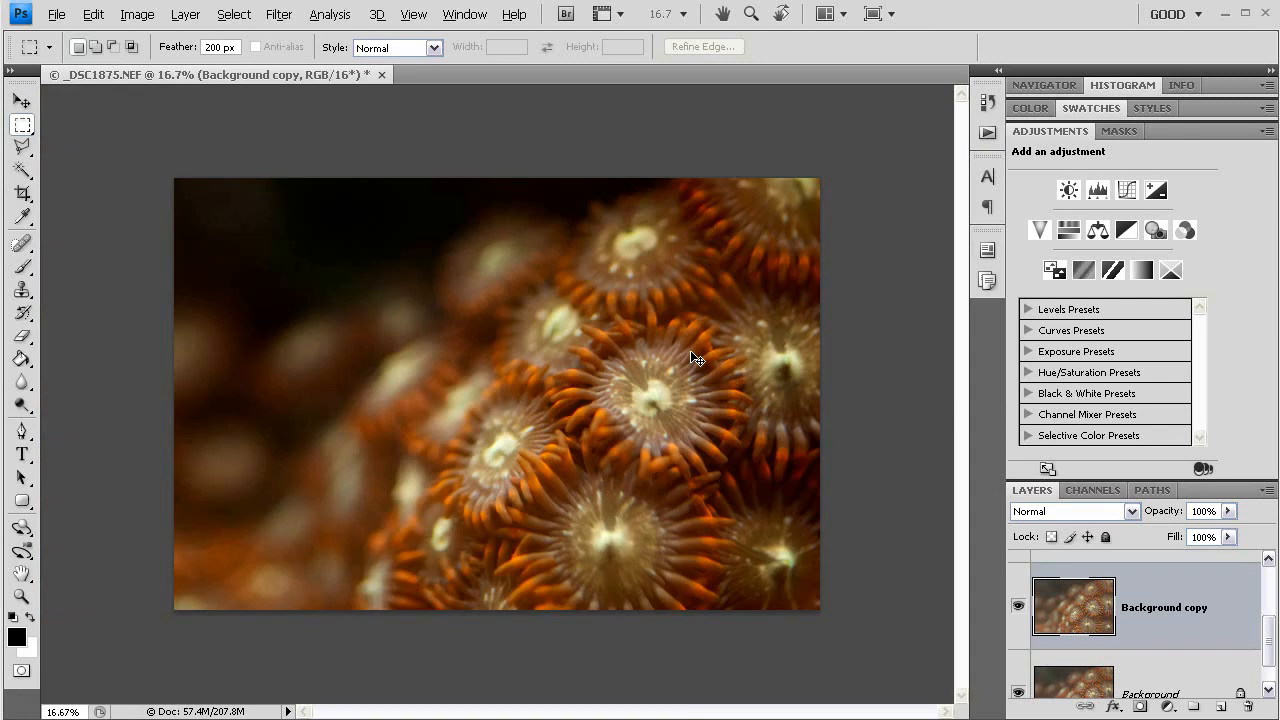
mouse_move(972, 208)
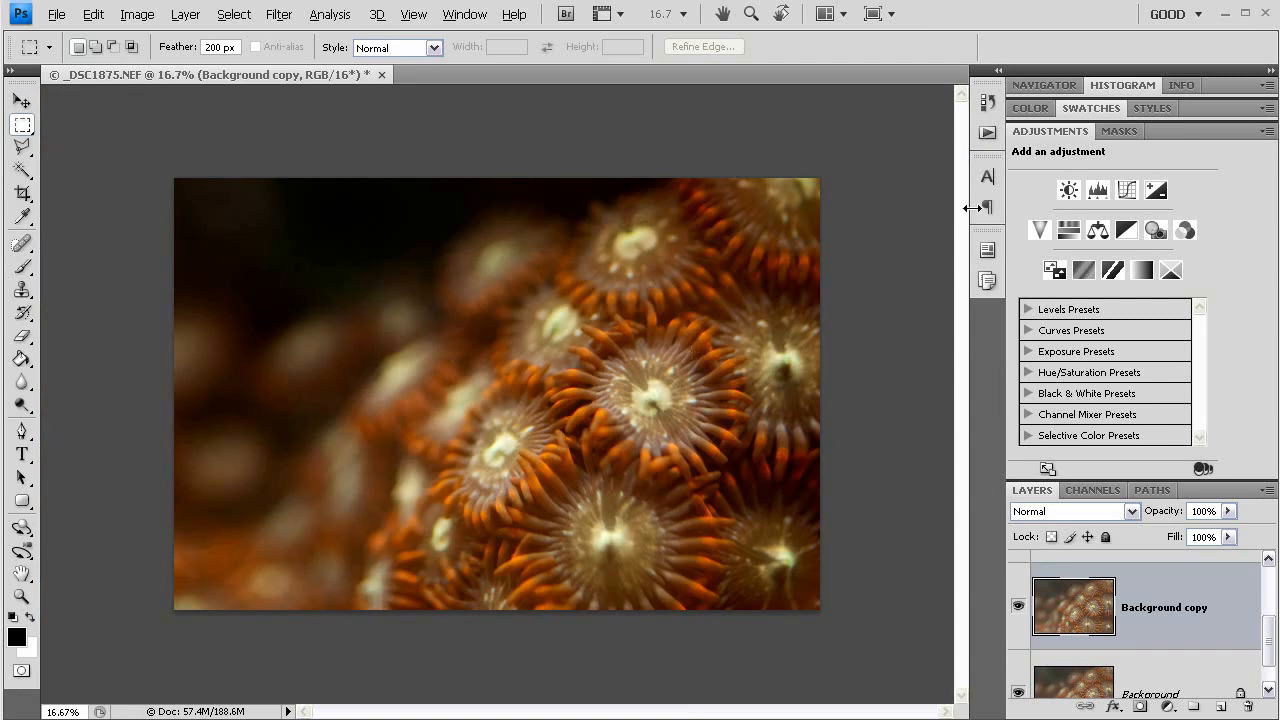
mouse_move(855, 227)
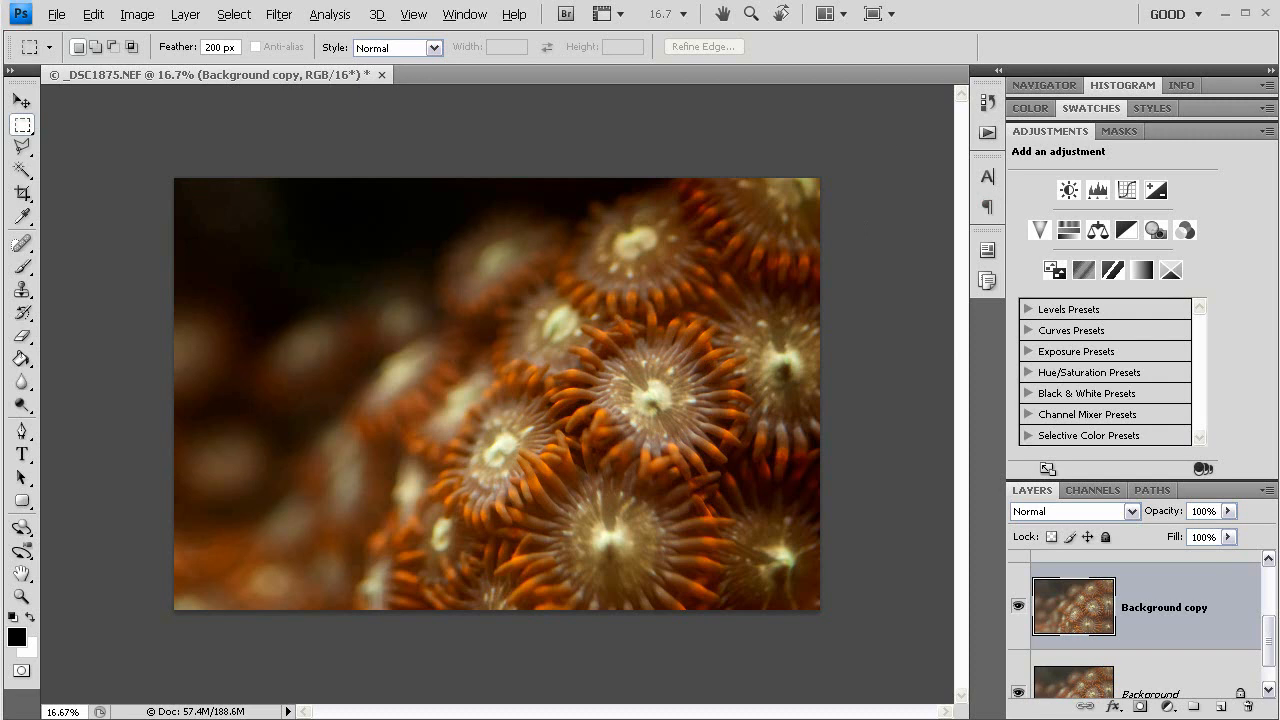
mouse_move(1147, 330)
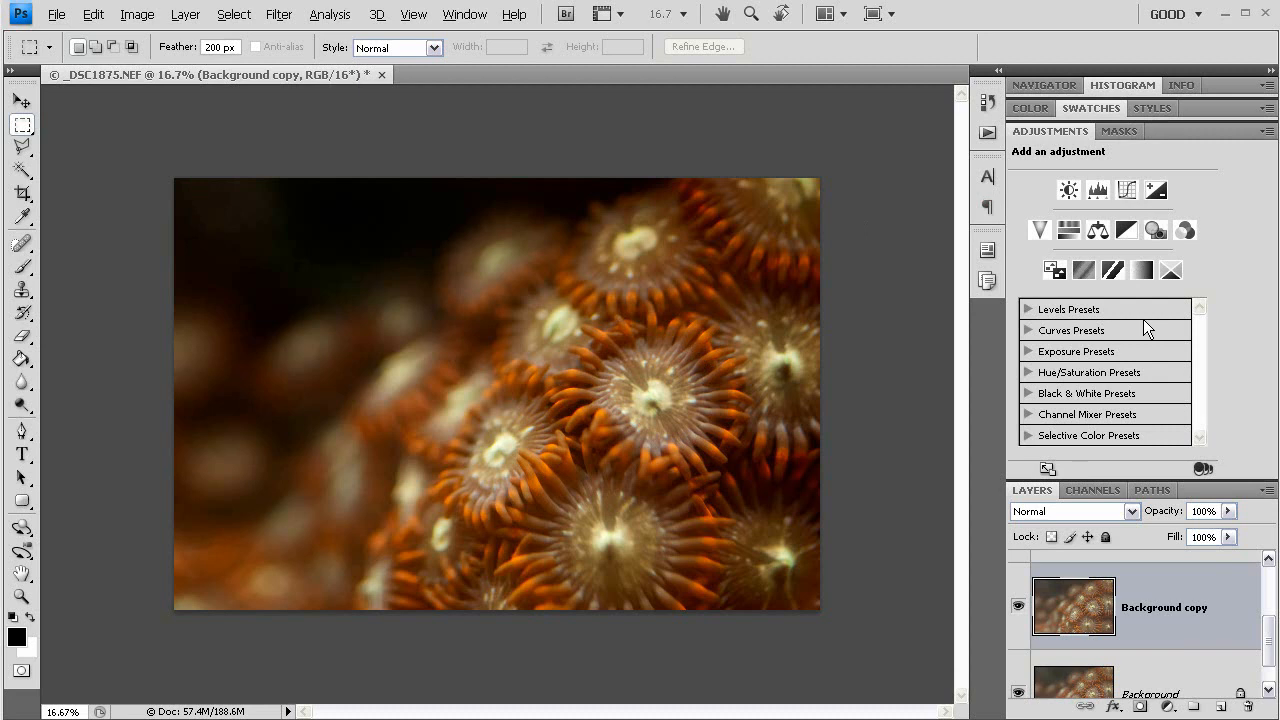
mouse_move(1140, 368)
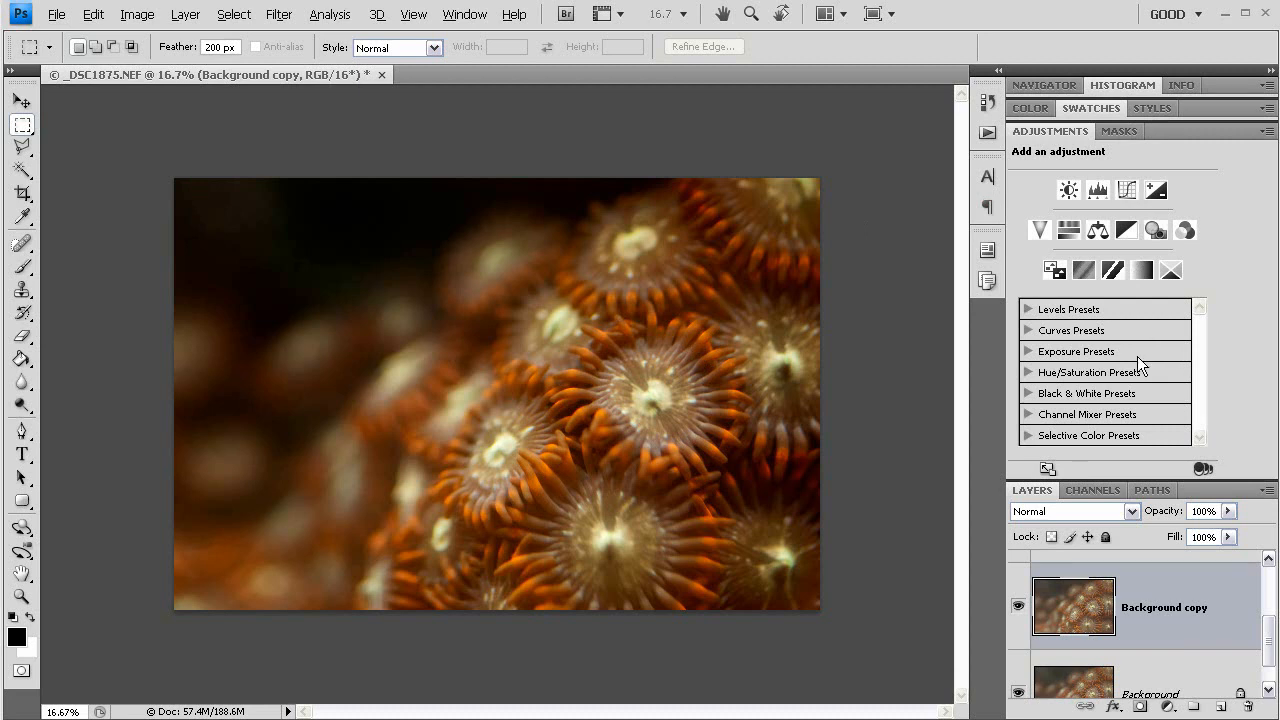
mouse_move(881, 265)
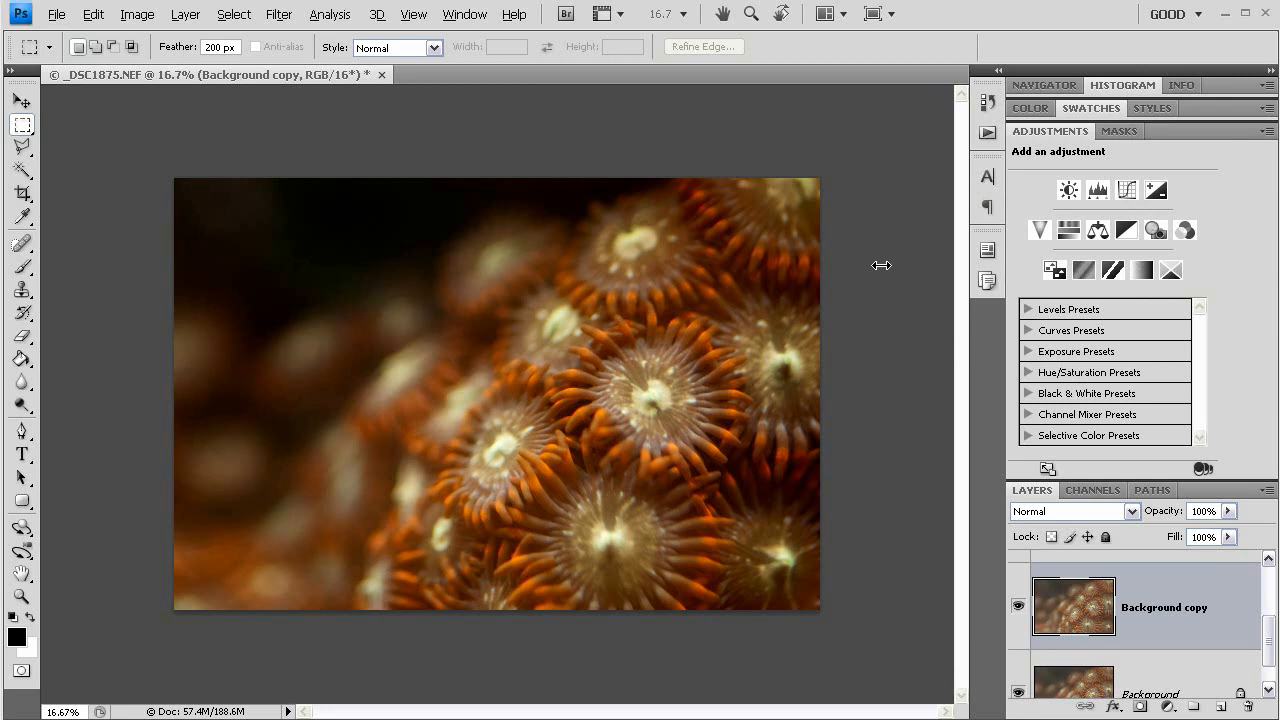
mouse_move(919, 107)
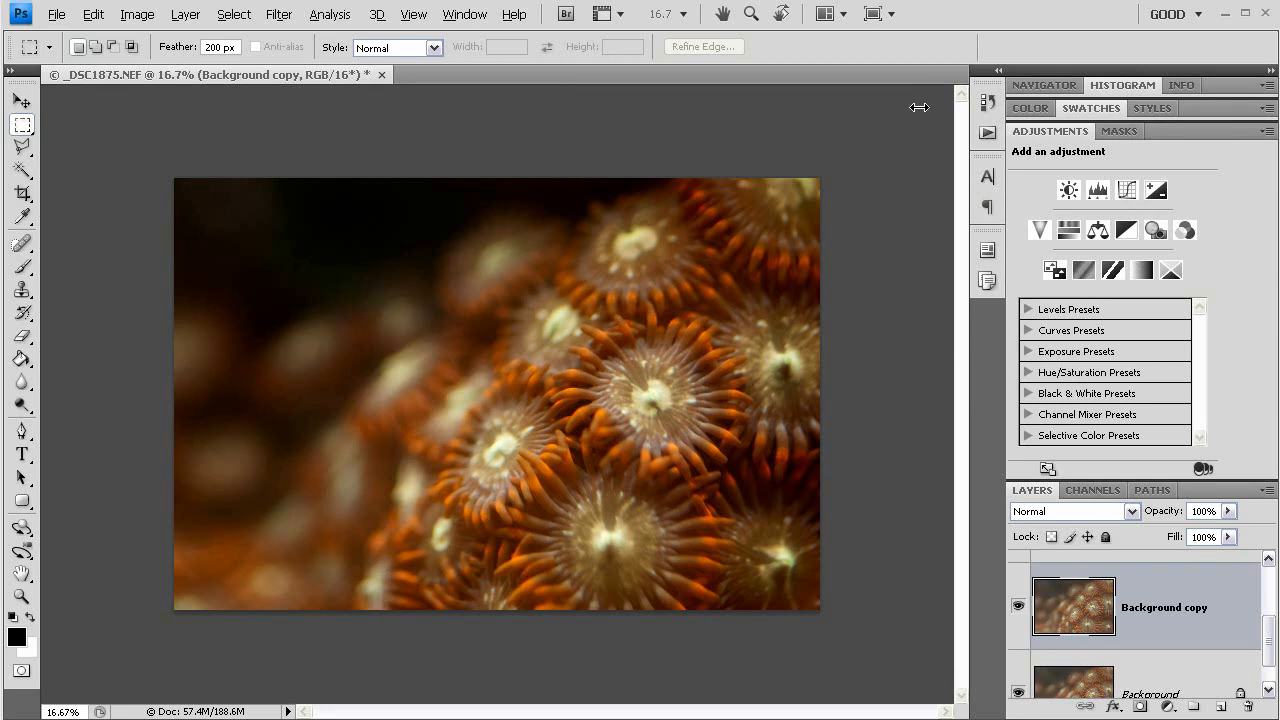
mouse_move(990, 103)
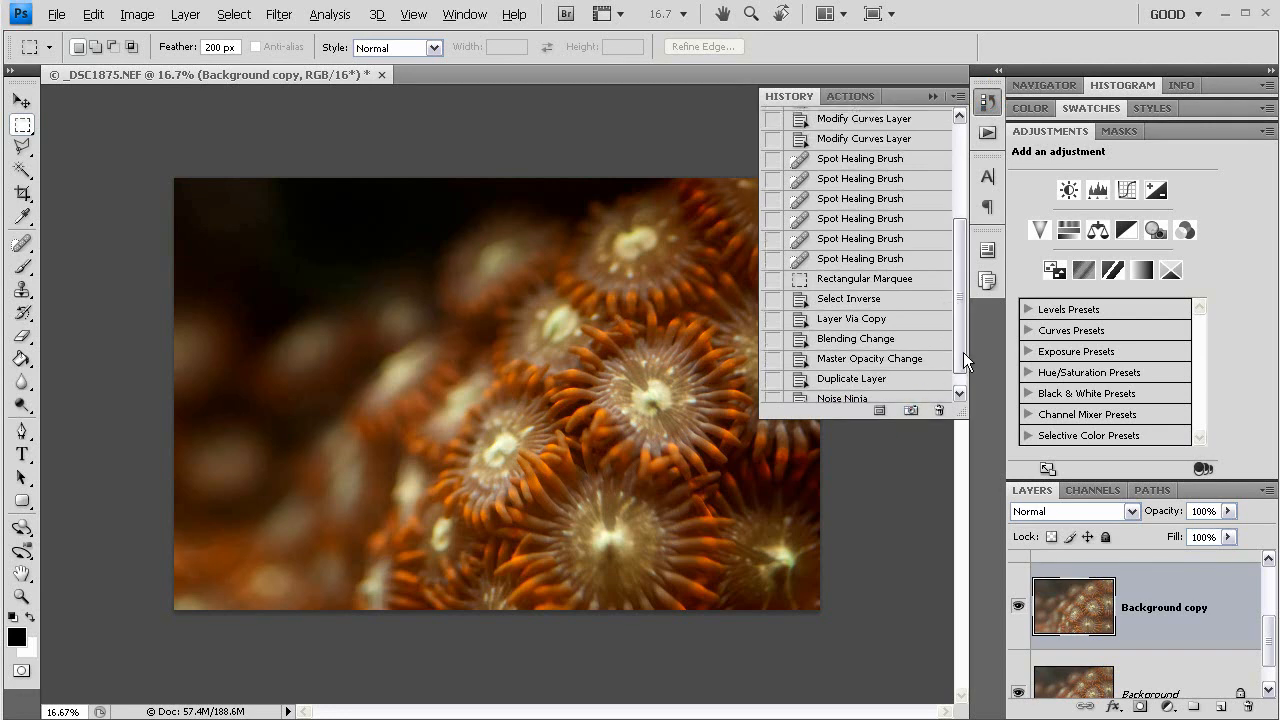
View the original unedited state in History, then return to Snapshot 1
scroll("up", 3)
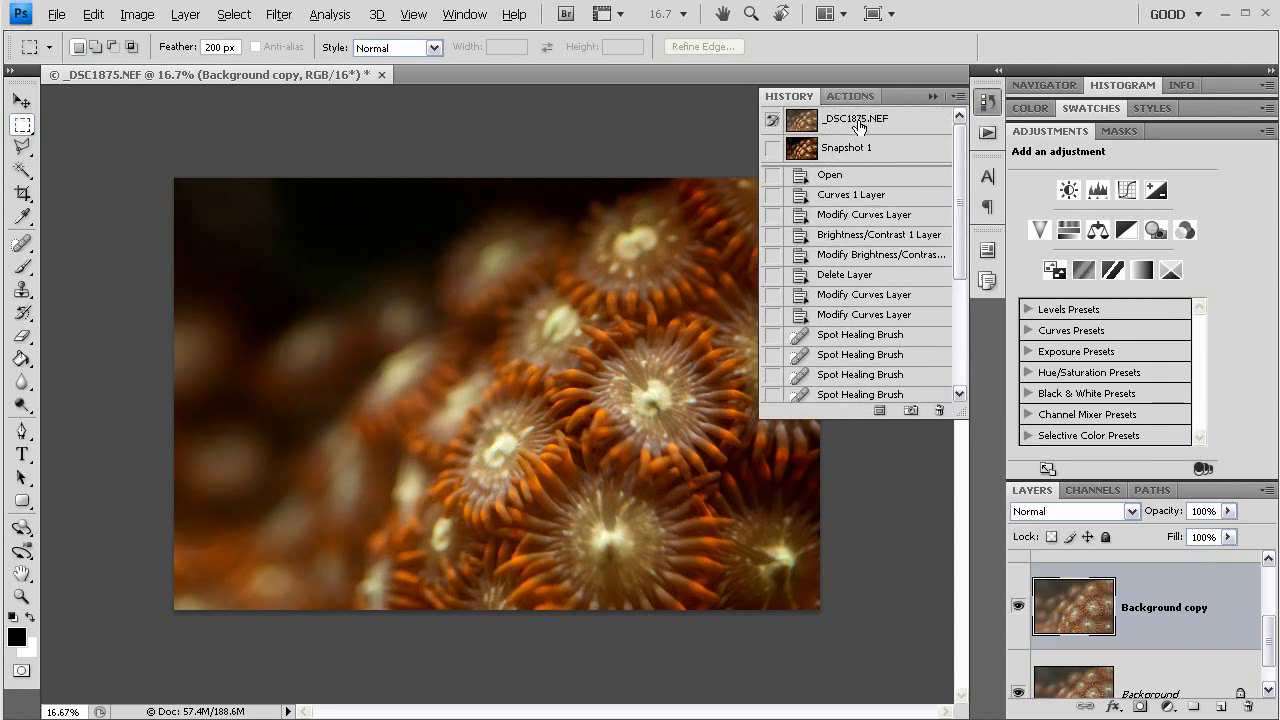
left_click(855, 118)
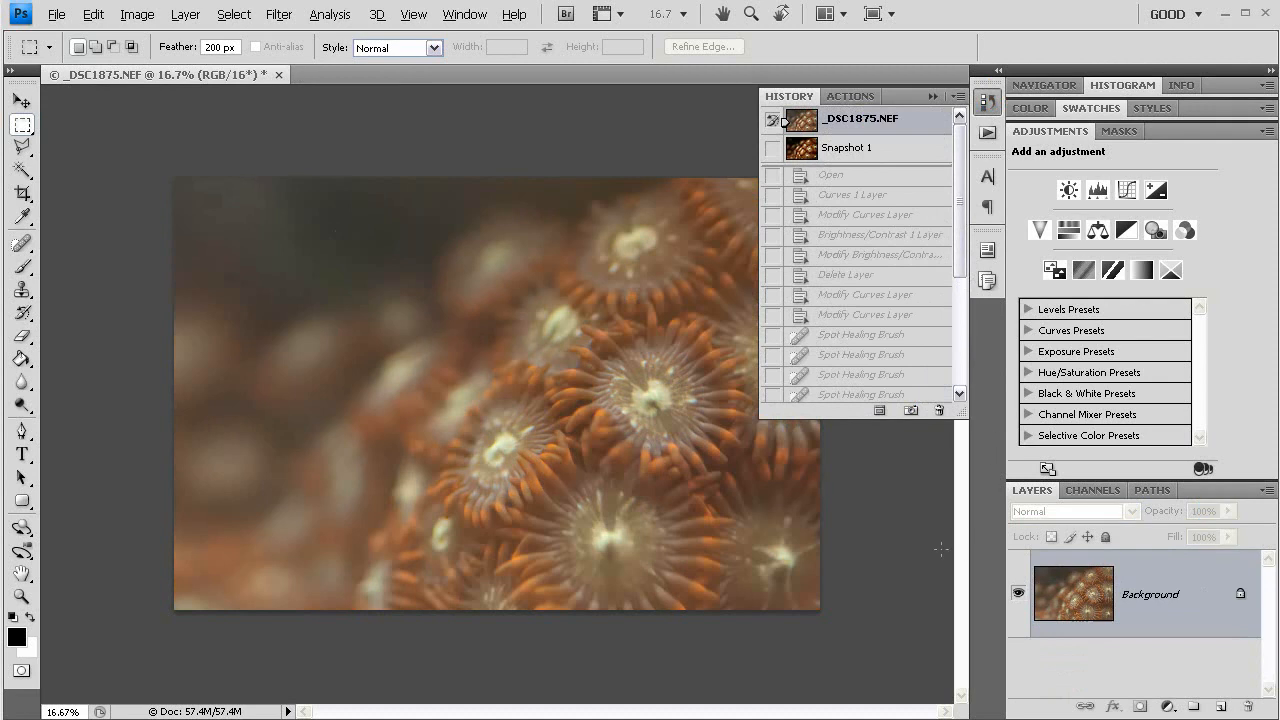
mouse_move(1028, 308)
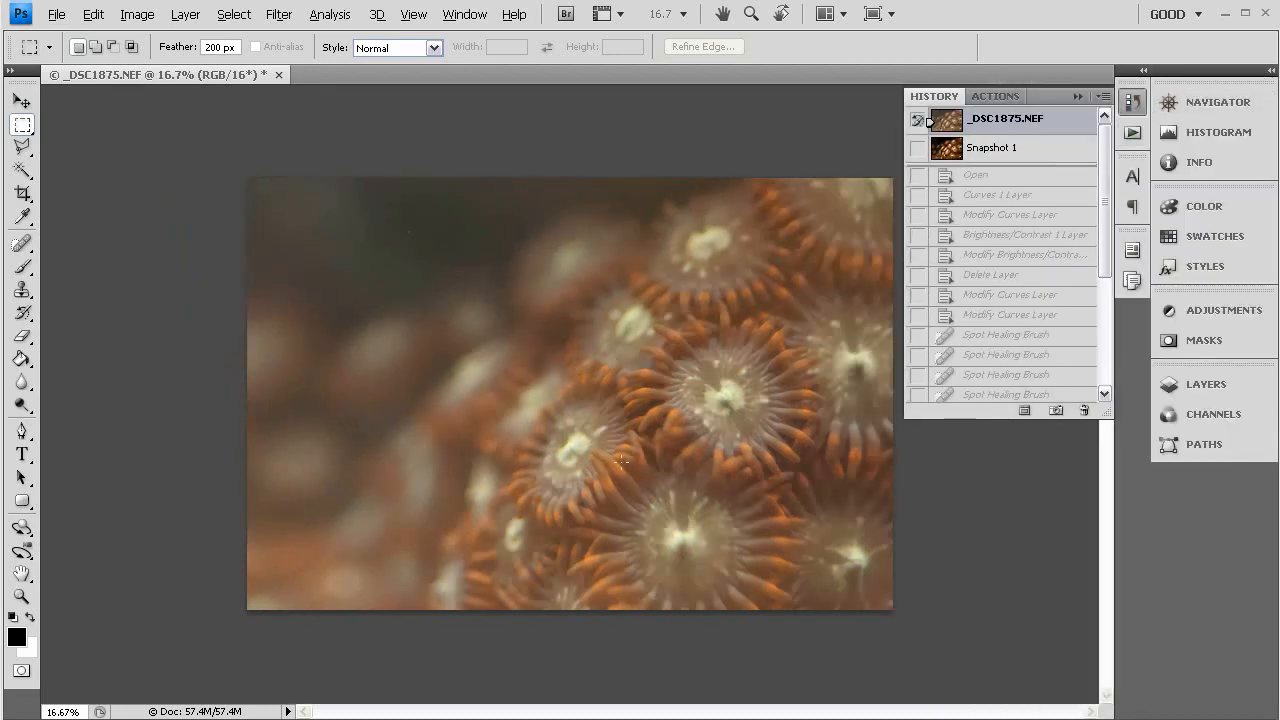
mouse_move(367, 295)
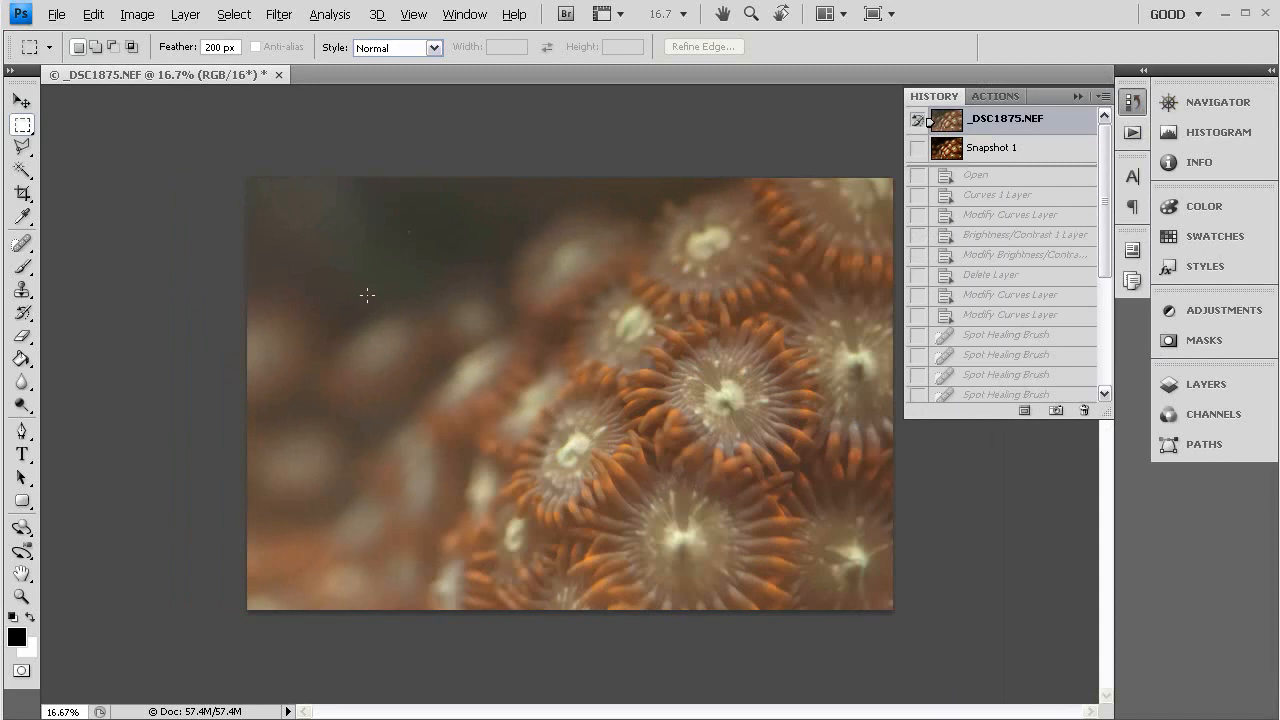
mouse_move(658, 305)
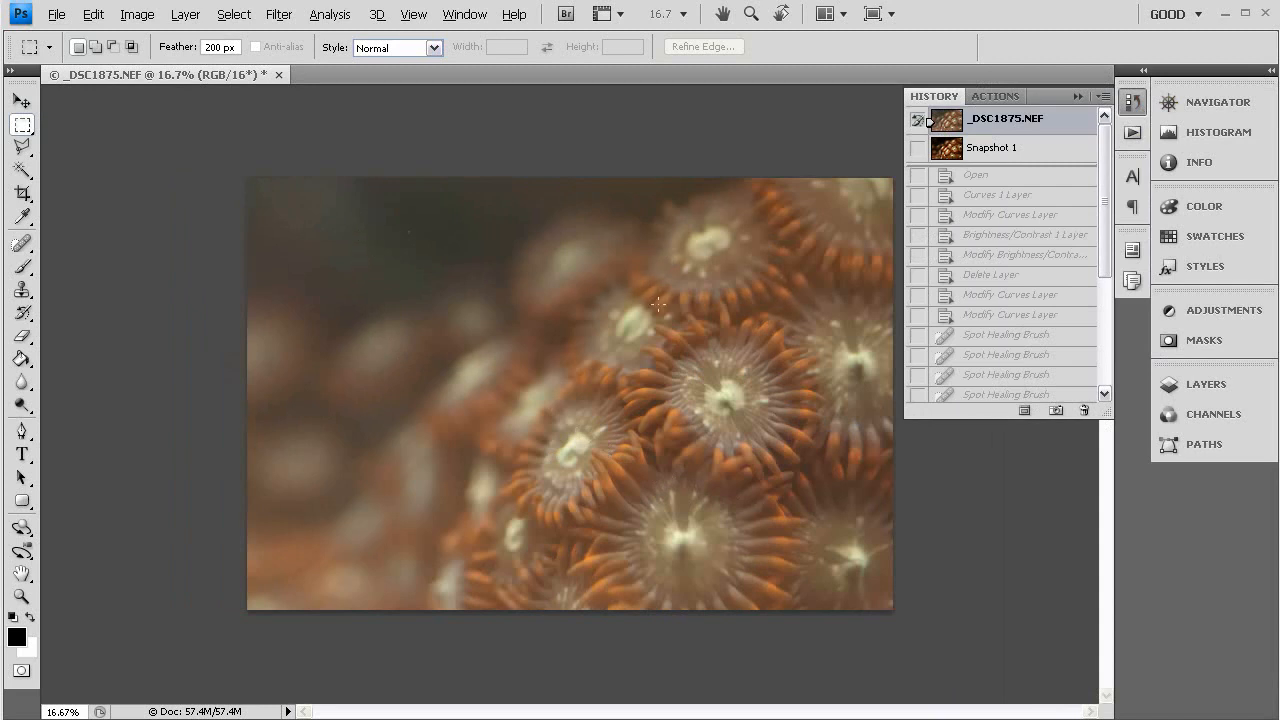
mouse_move(988, 168)
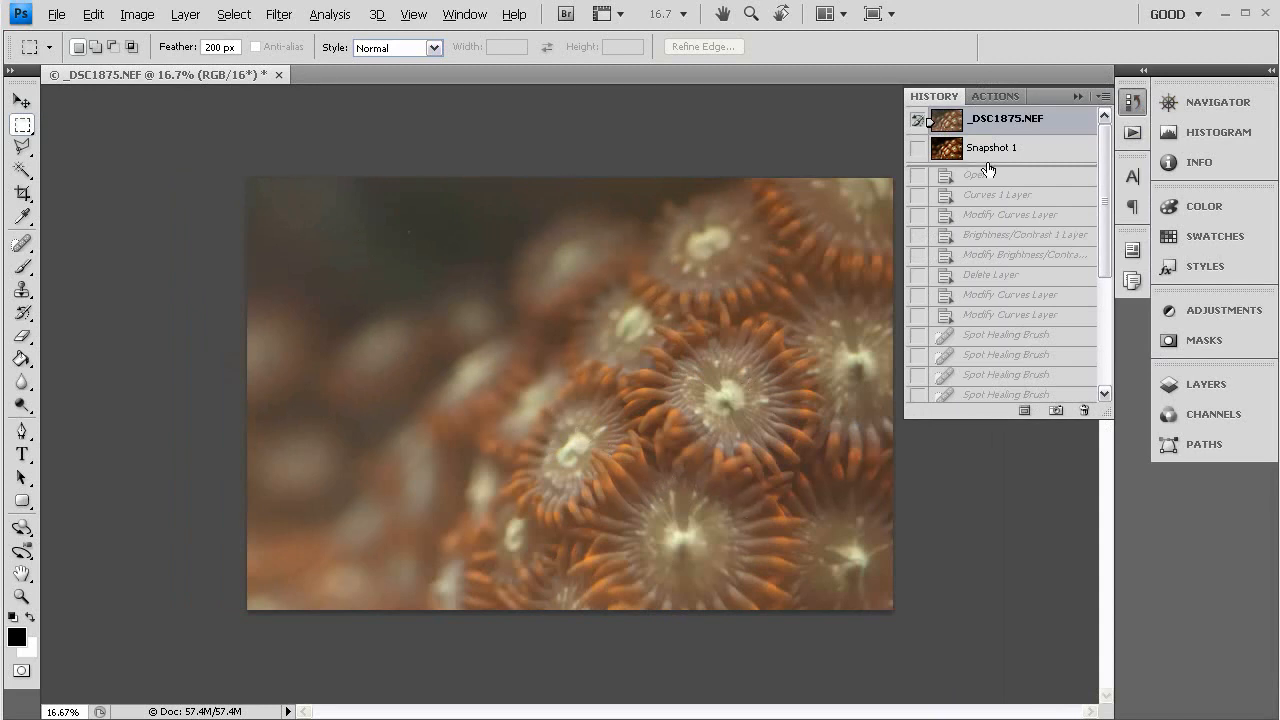
left_click(990, 147)
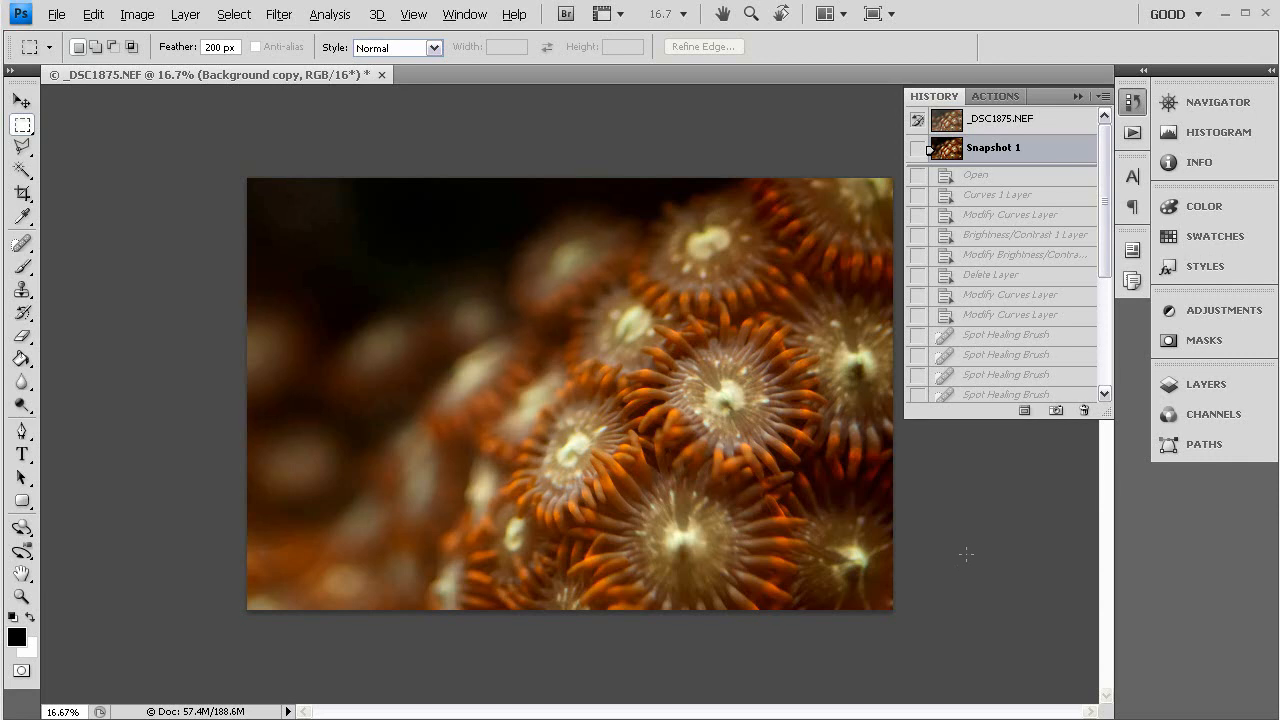
mouse_move(979, 541)
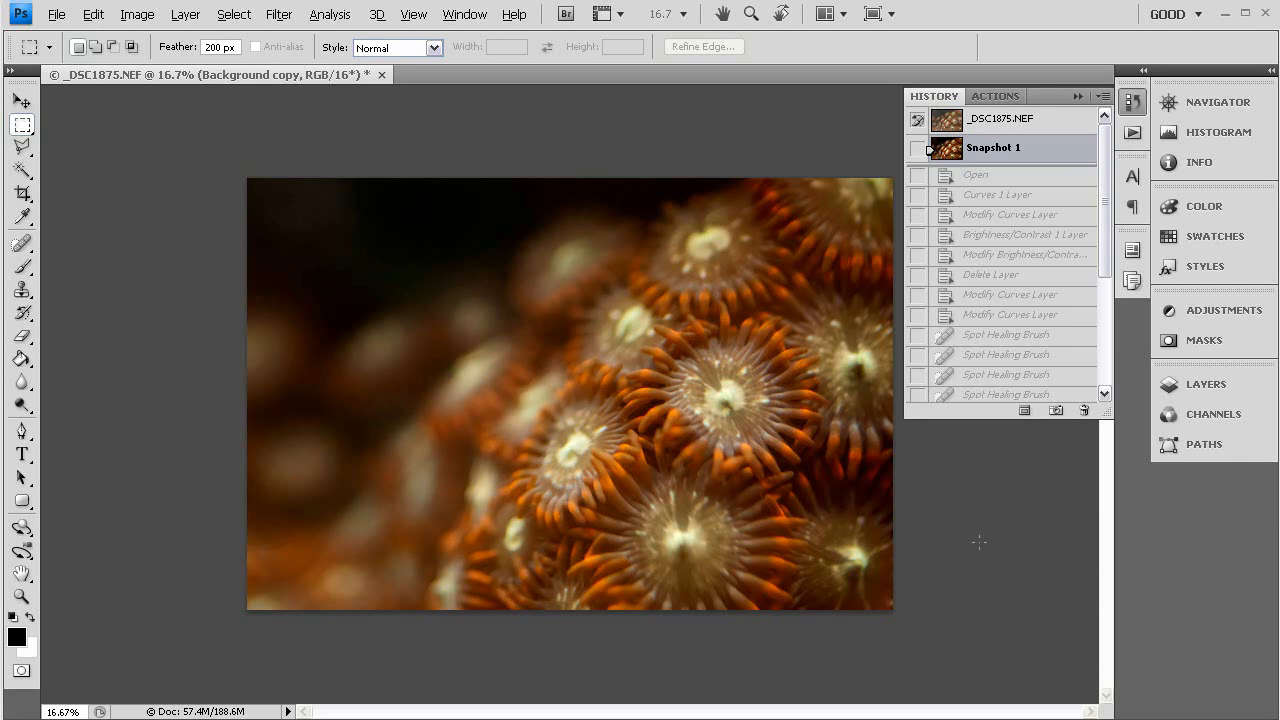
mouse_move(973, 521)
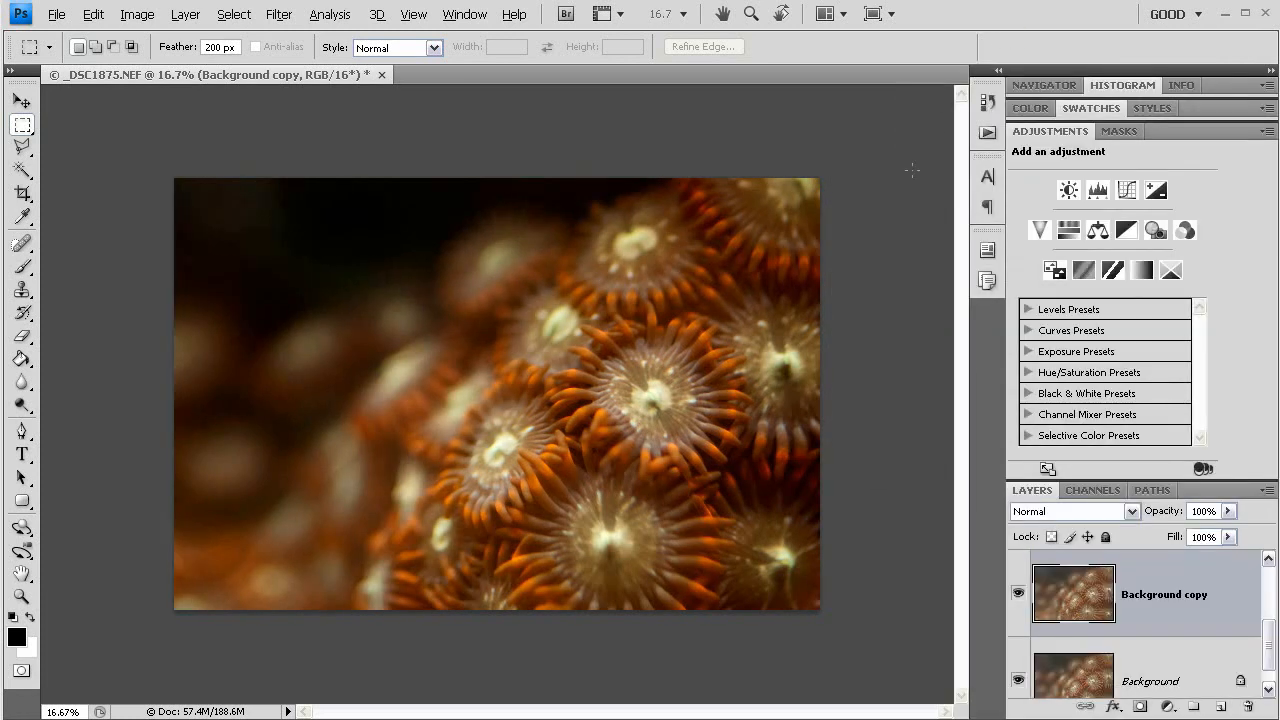
mouse_move(871, 235)
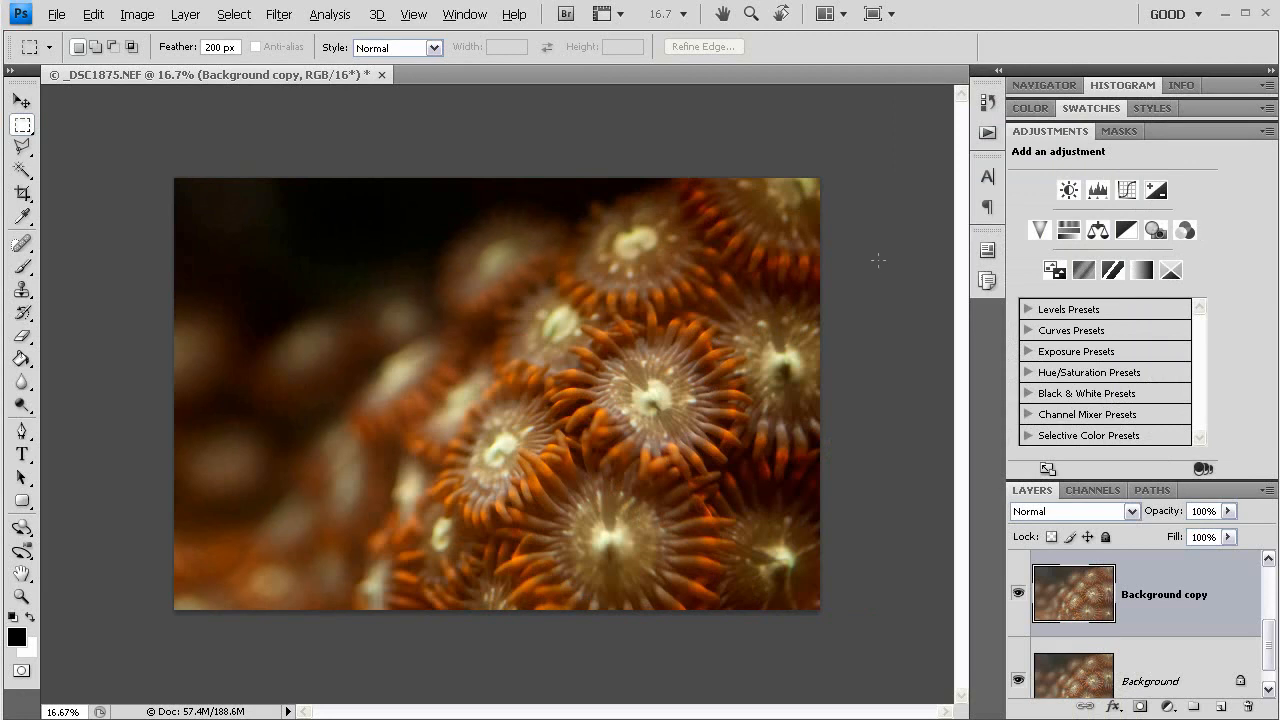
mouse_move(895, 276)
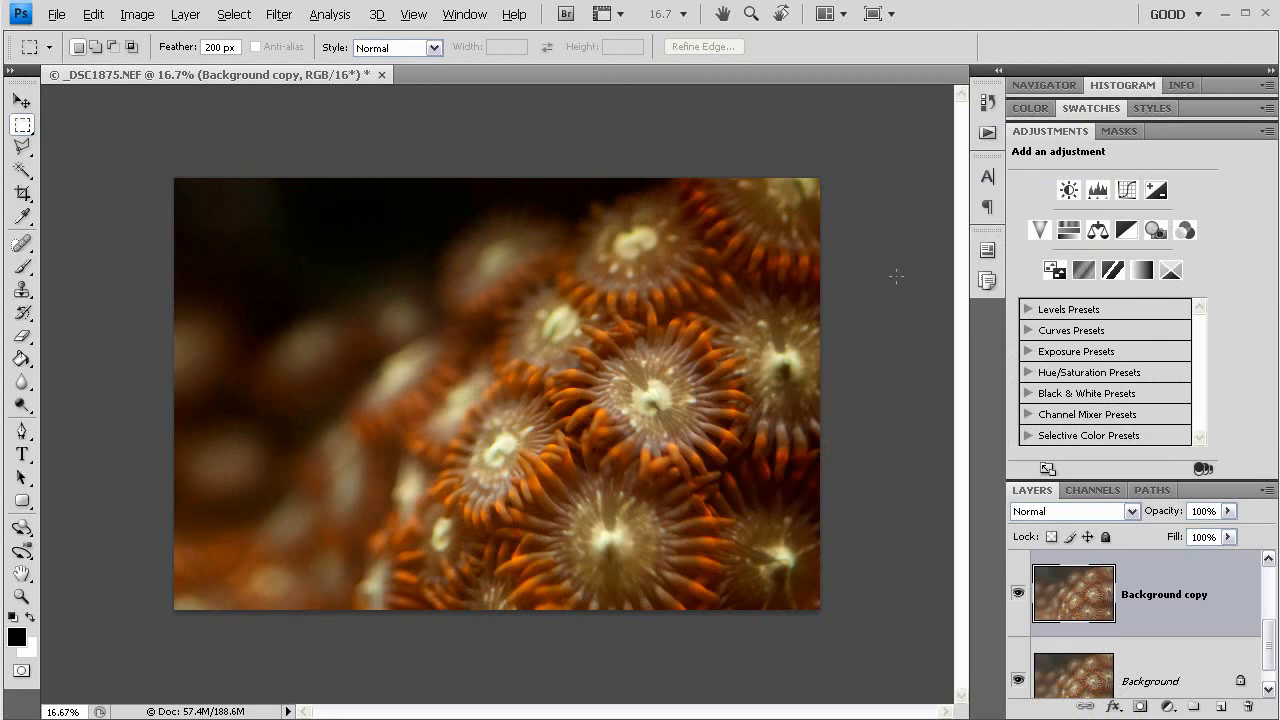
mouse_move(912, 291)
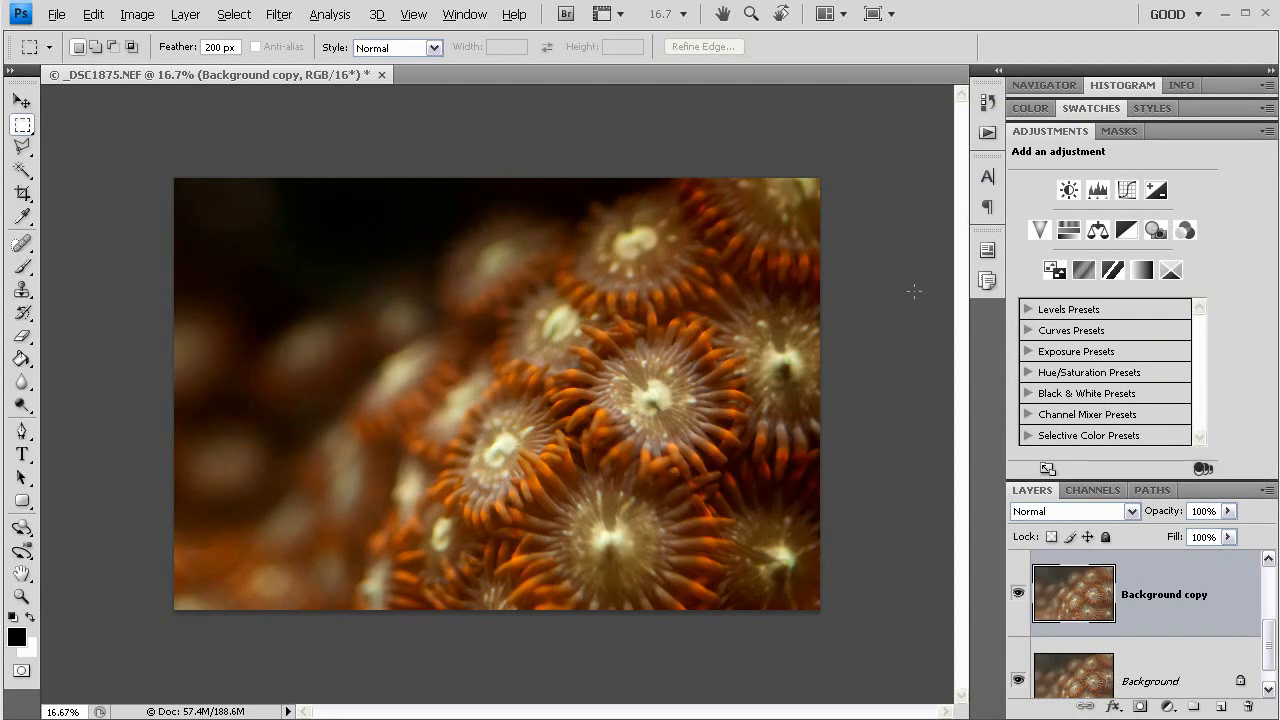
mouse_move(918, 300)
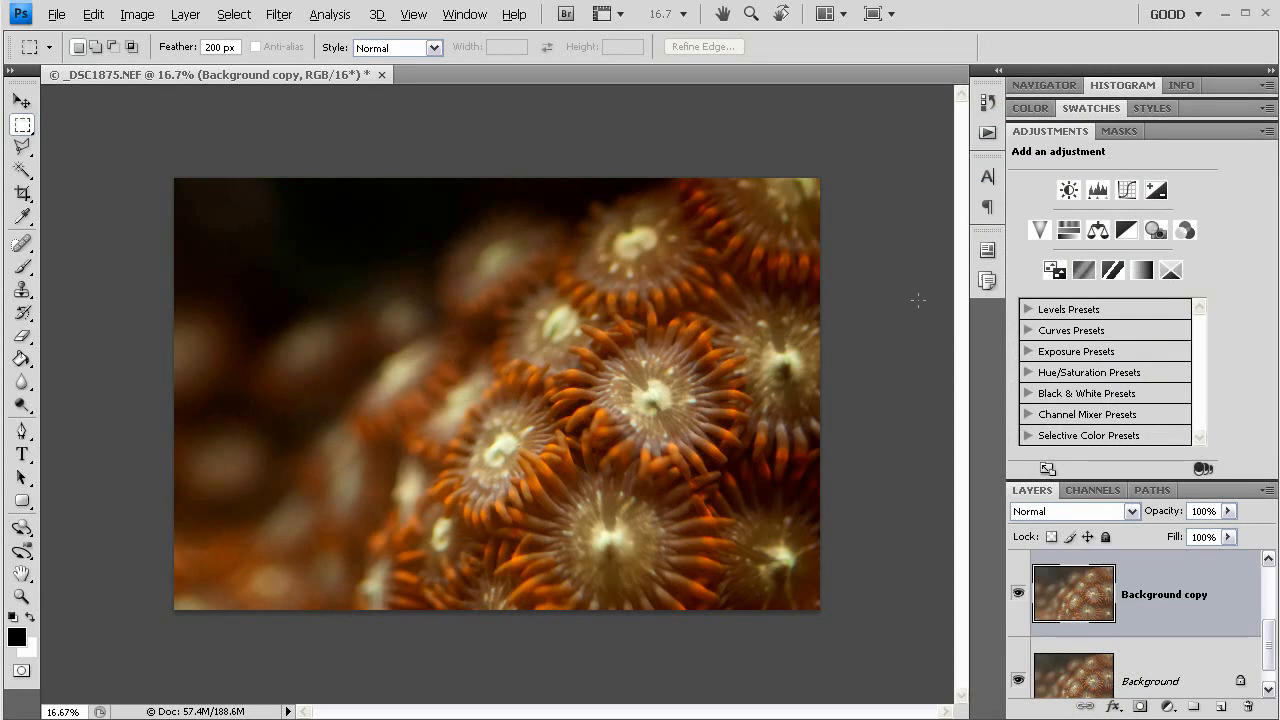
mouse_move(878, 320)
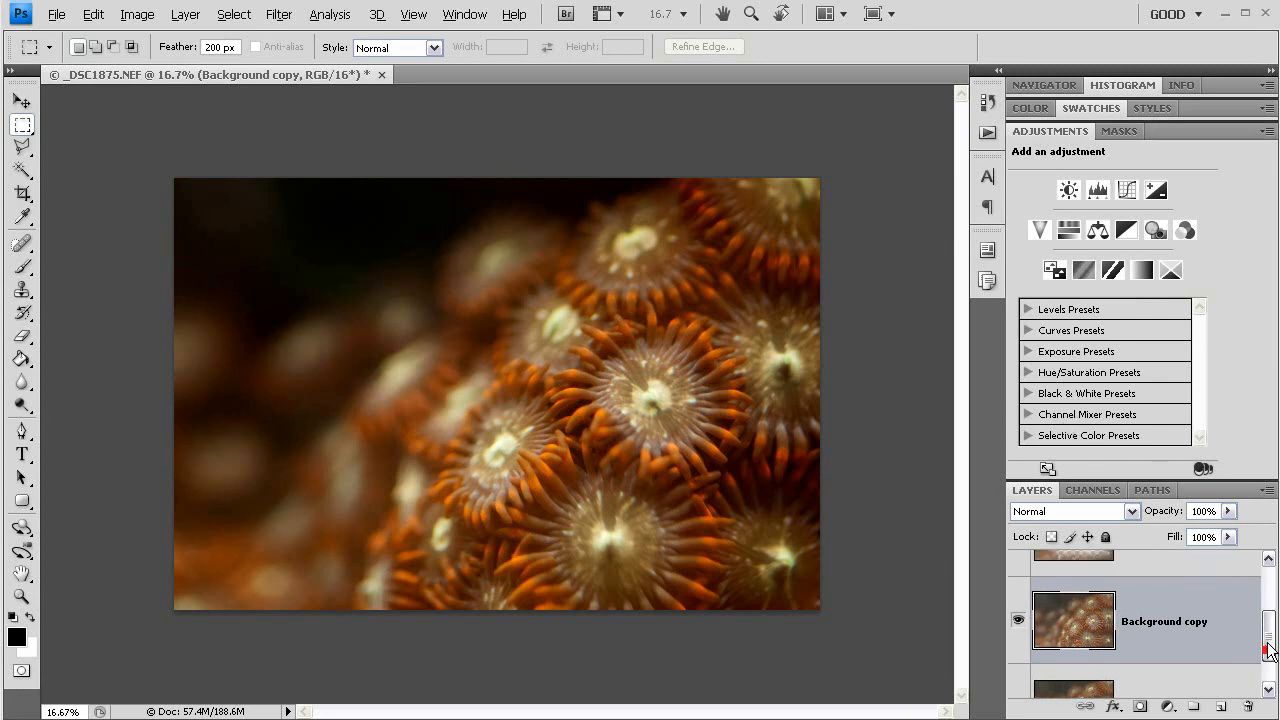
Lower the Curves 1 shadow point to output 42 at input 66
scroll("down", 3)
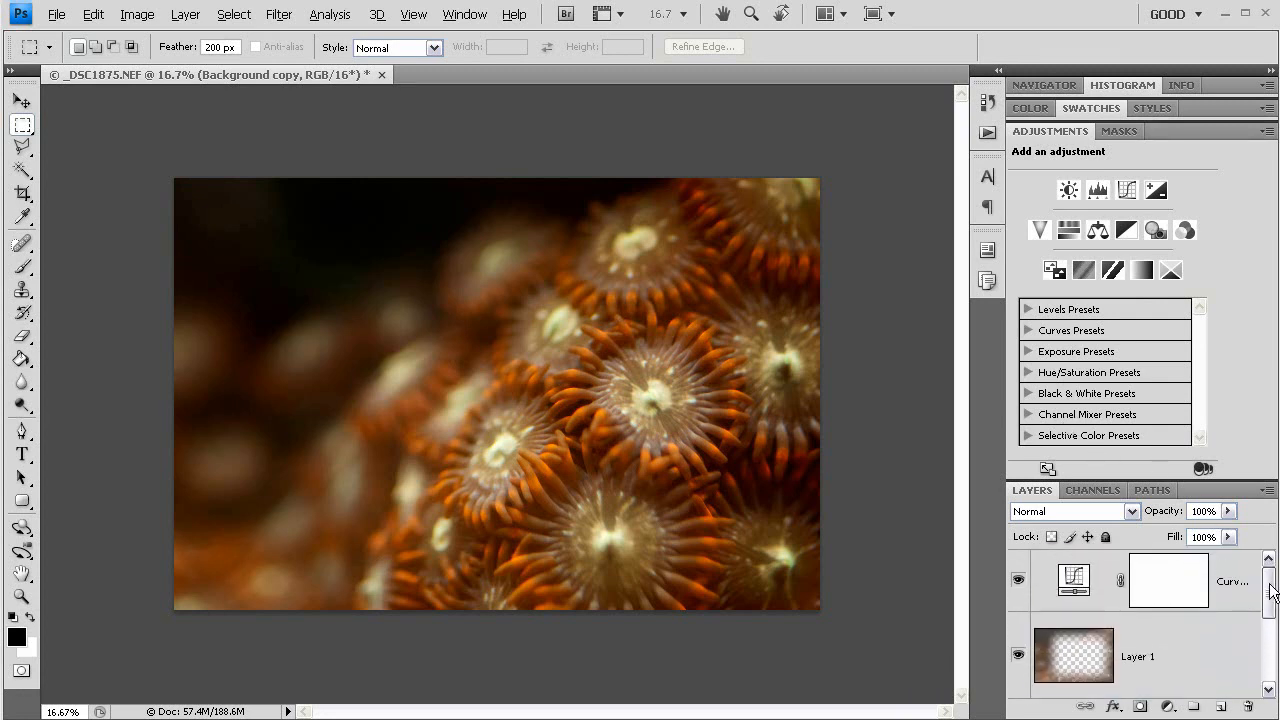
mouse_move(1227, 600)
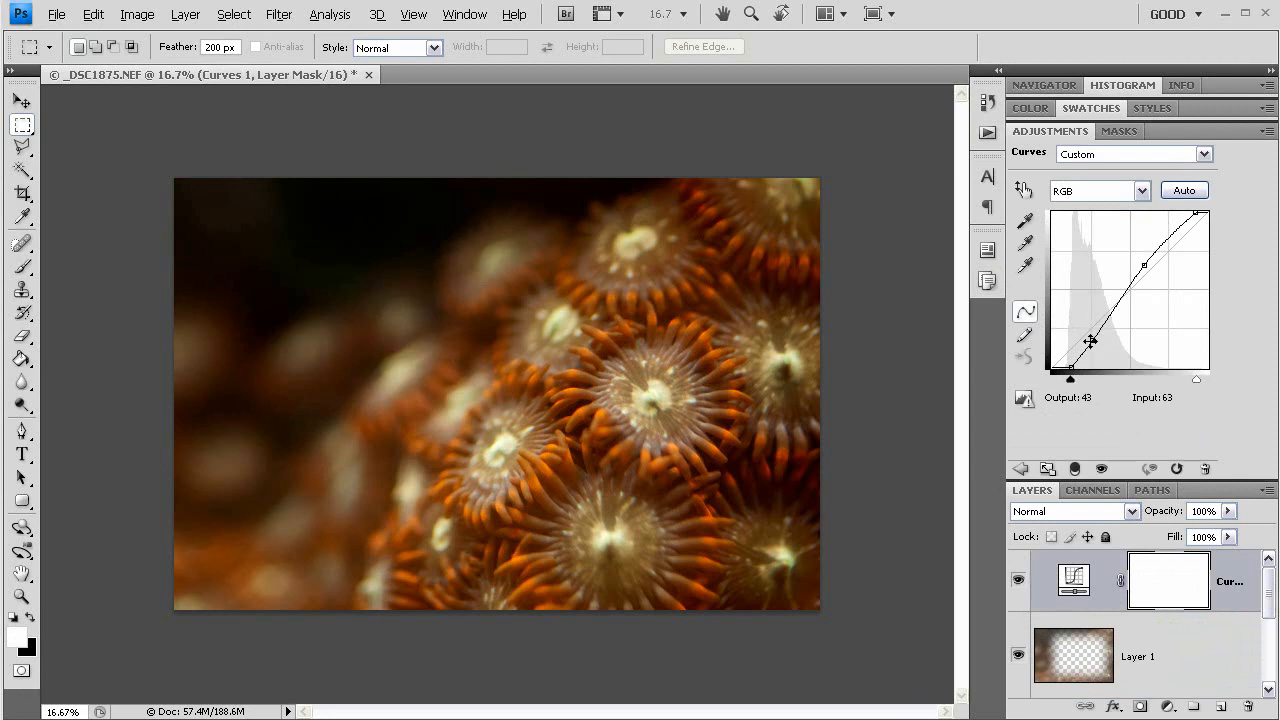
left_click_drag(1090, 341, 1093, 341)
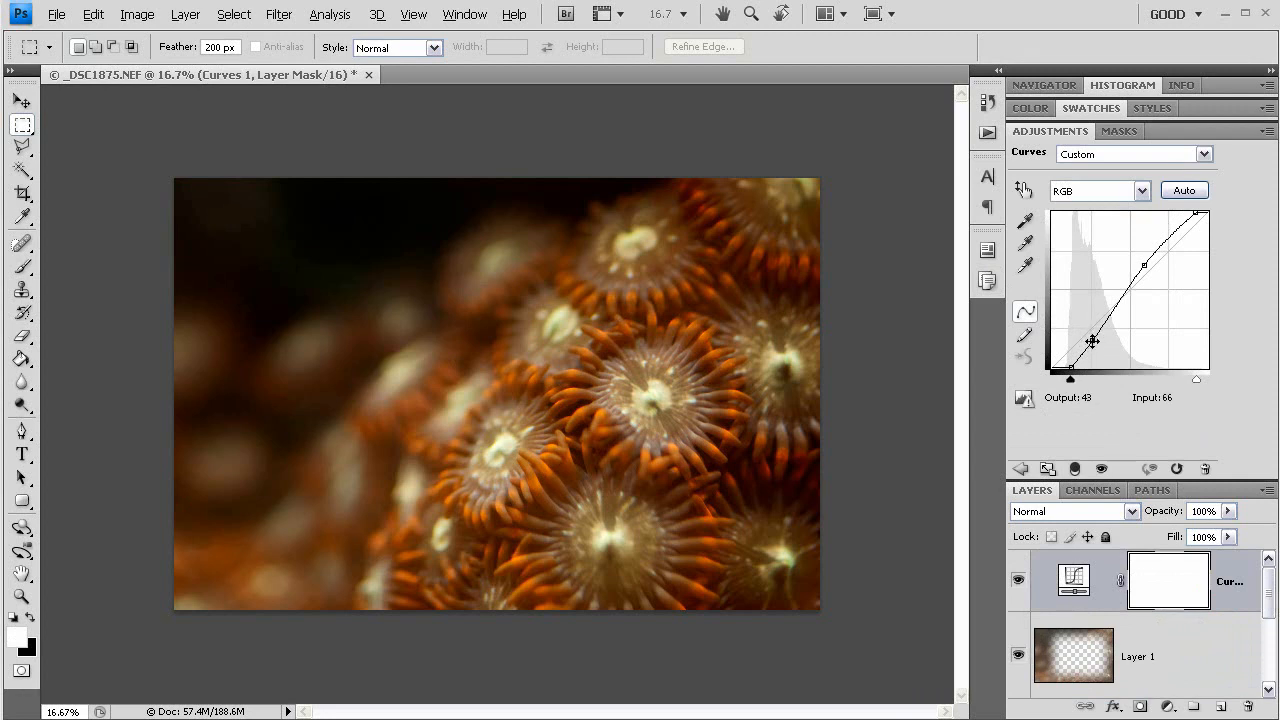
left_click_drag(1091, 340, 1091, 341)
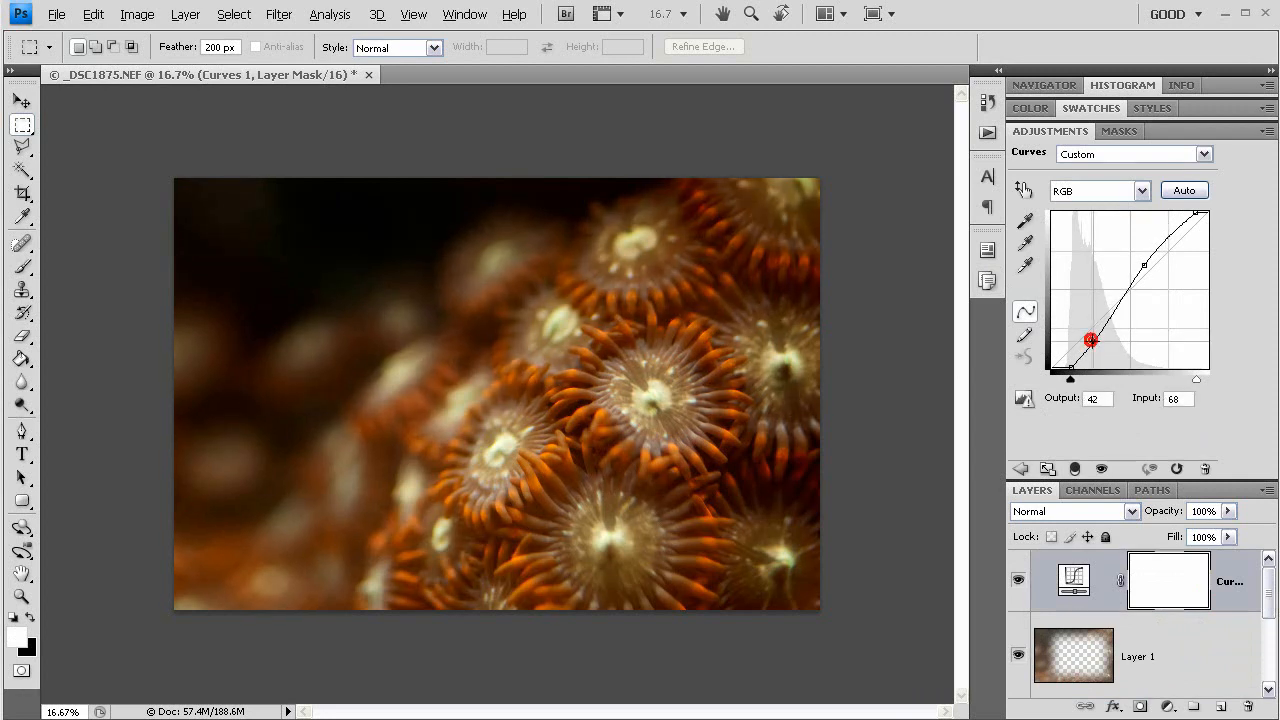
left_click_drag(1090, 340, 1092, 341)
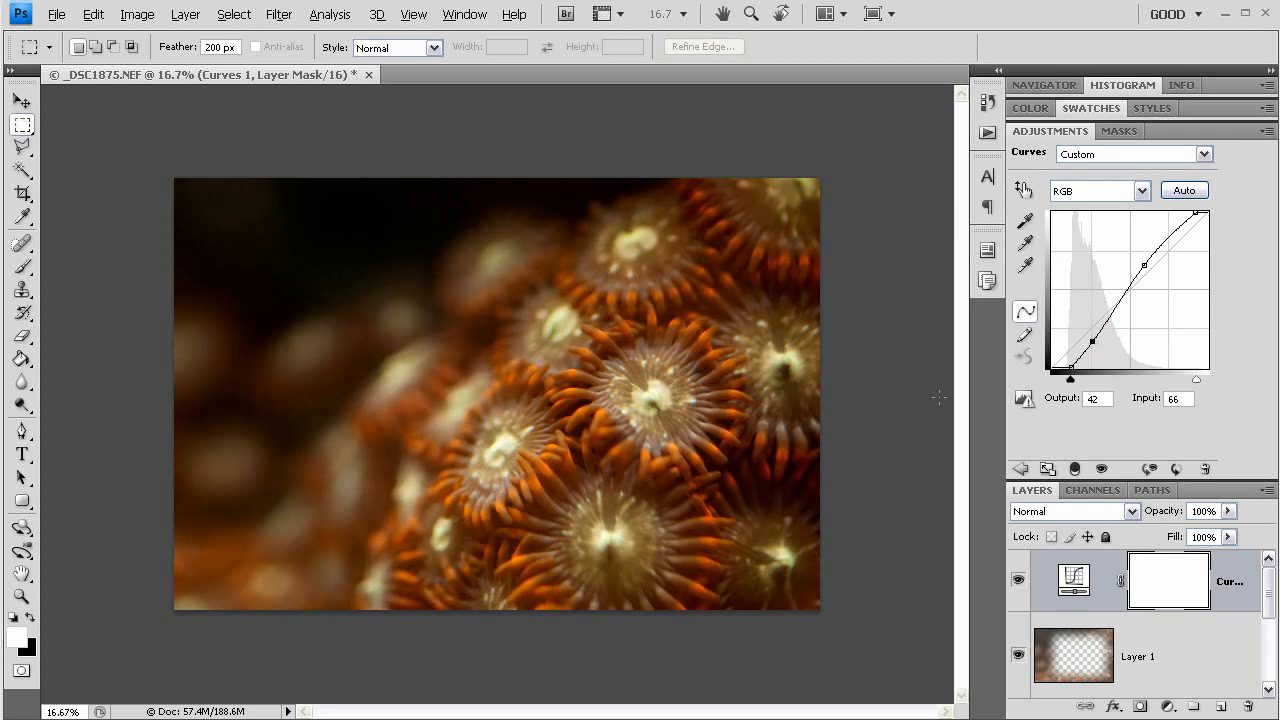
mouse_move(1043, 375)
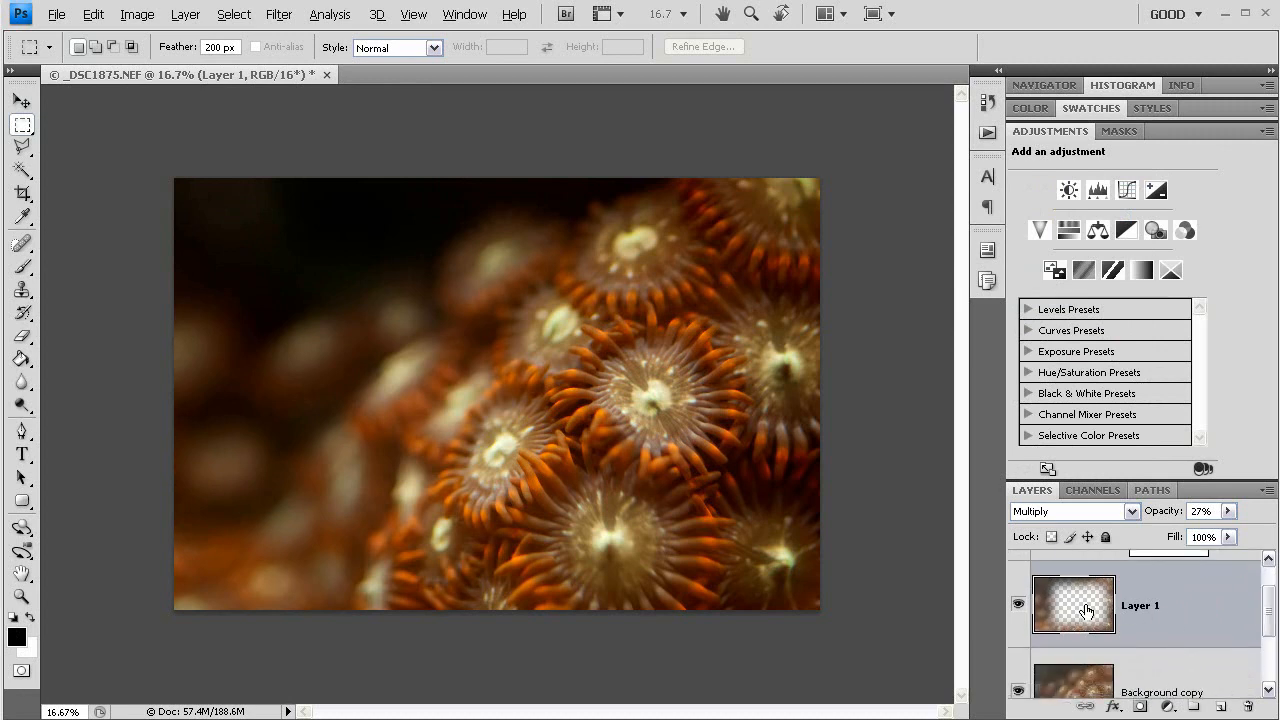
mouse_move(1215, 505)
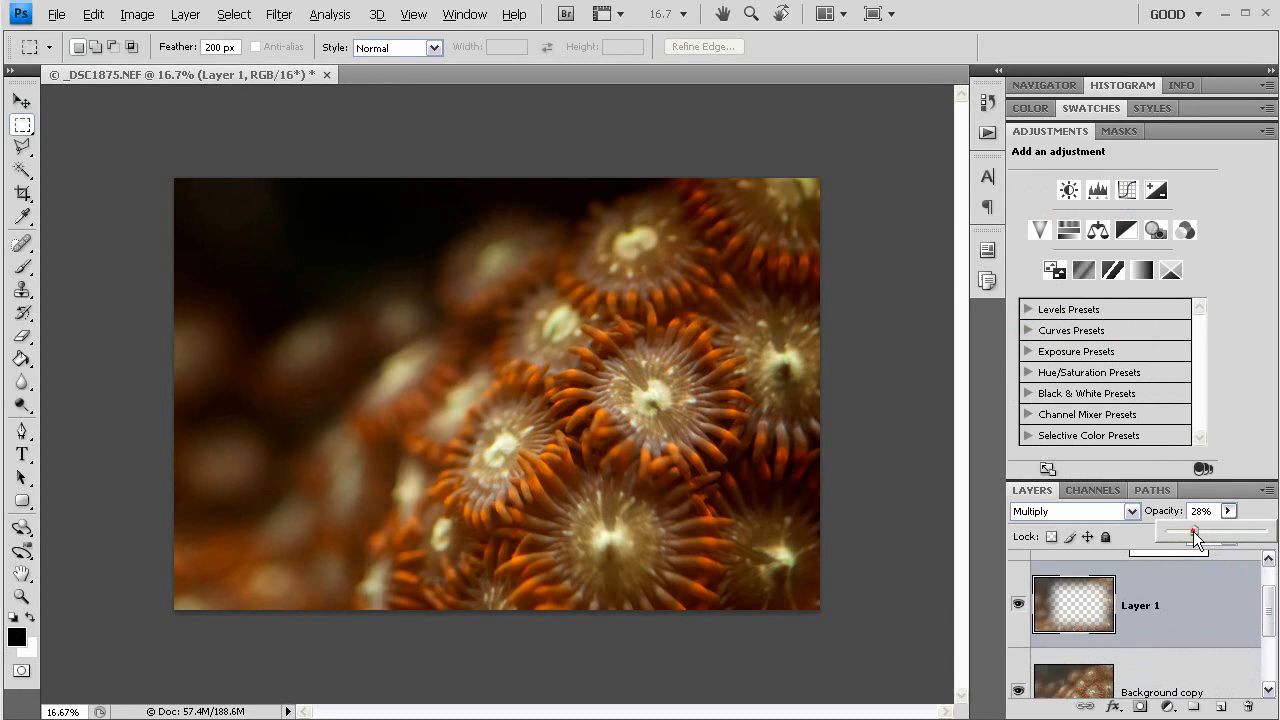
Raise the Multiply vignette Layer 1 opacity from 27% to 31%
left_click_drag(1193, 531, 1200, 531)
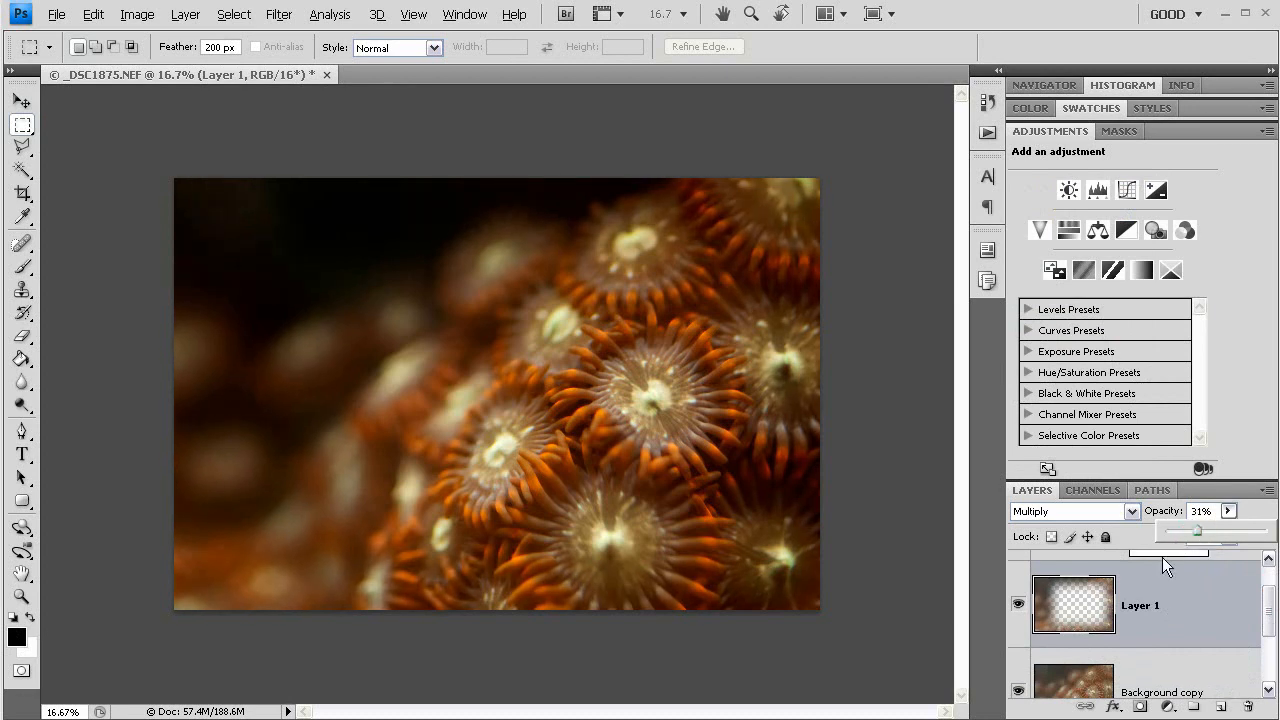
mouse_move(1050, 635)
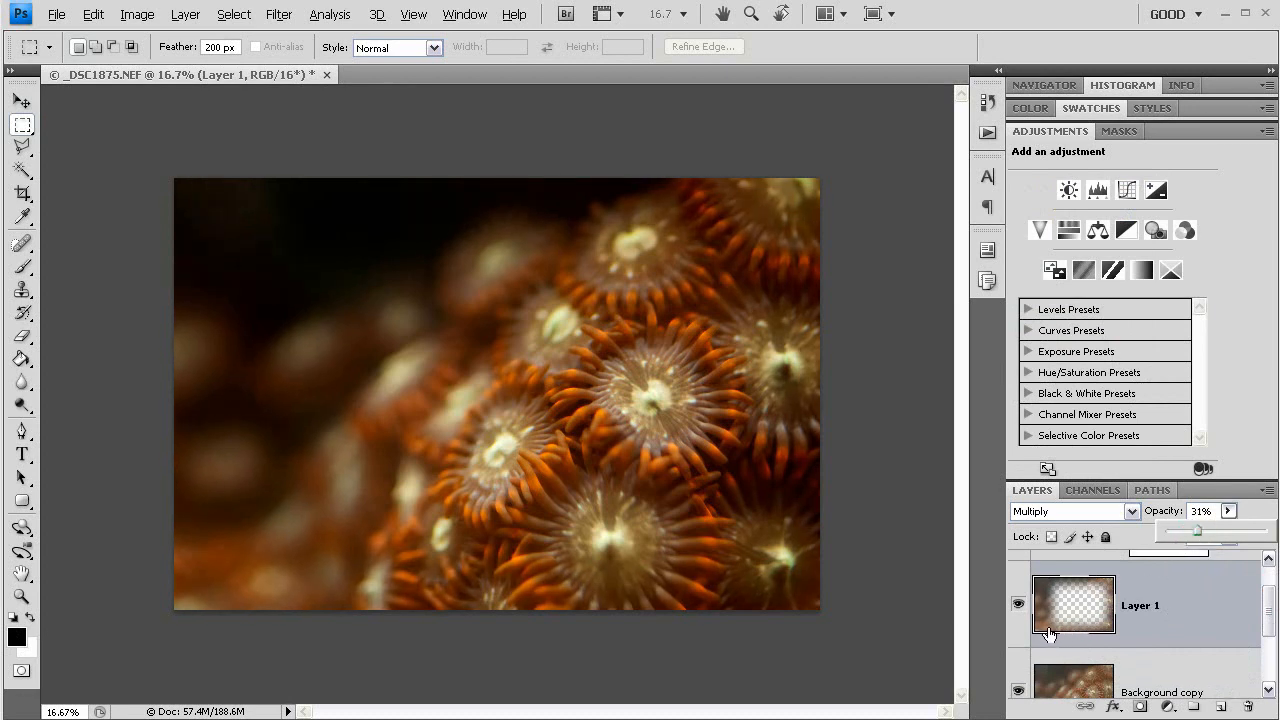
mouse_move(1130, 640)
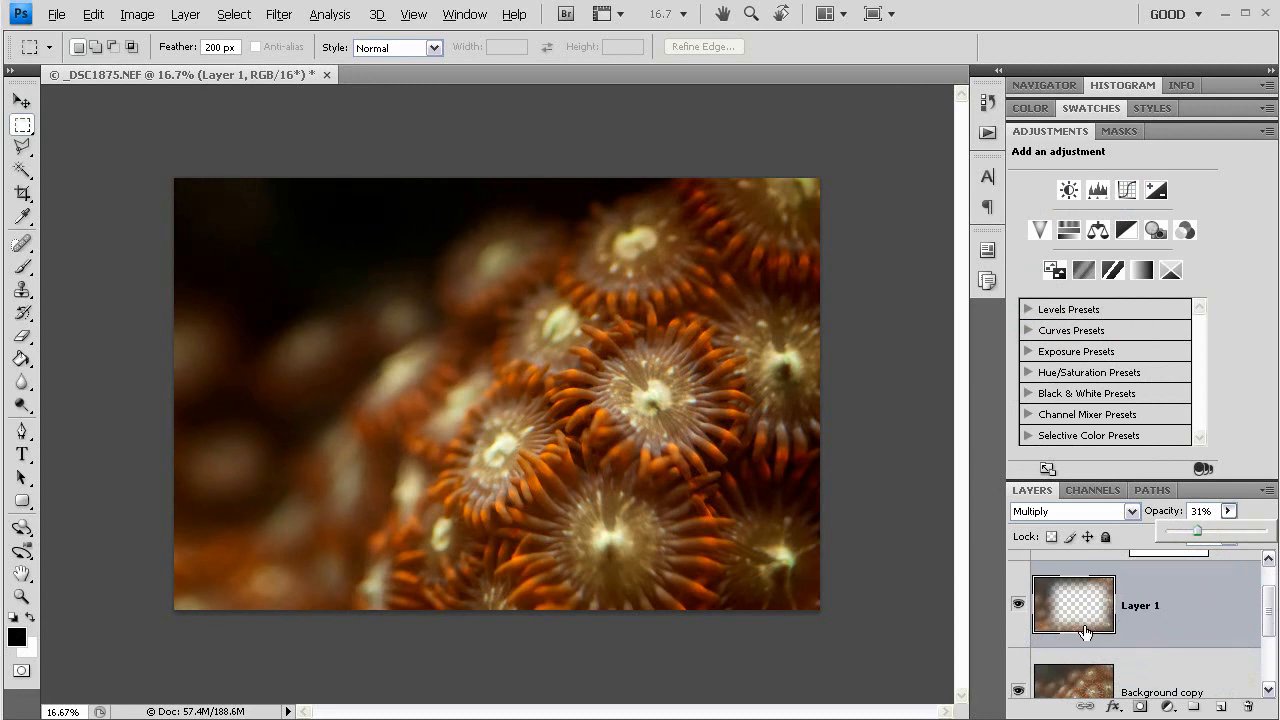
mouse_move(898, 186)
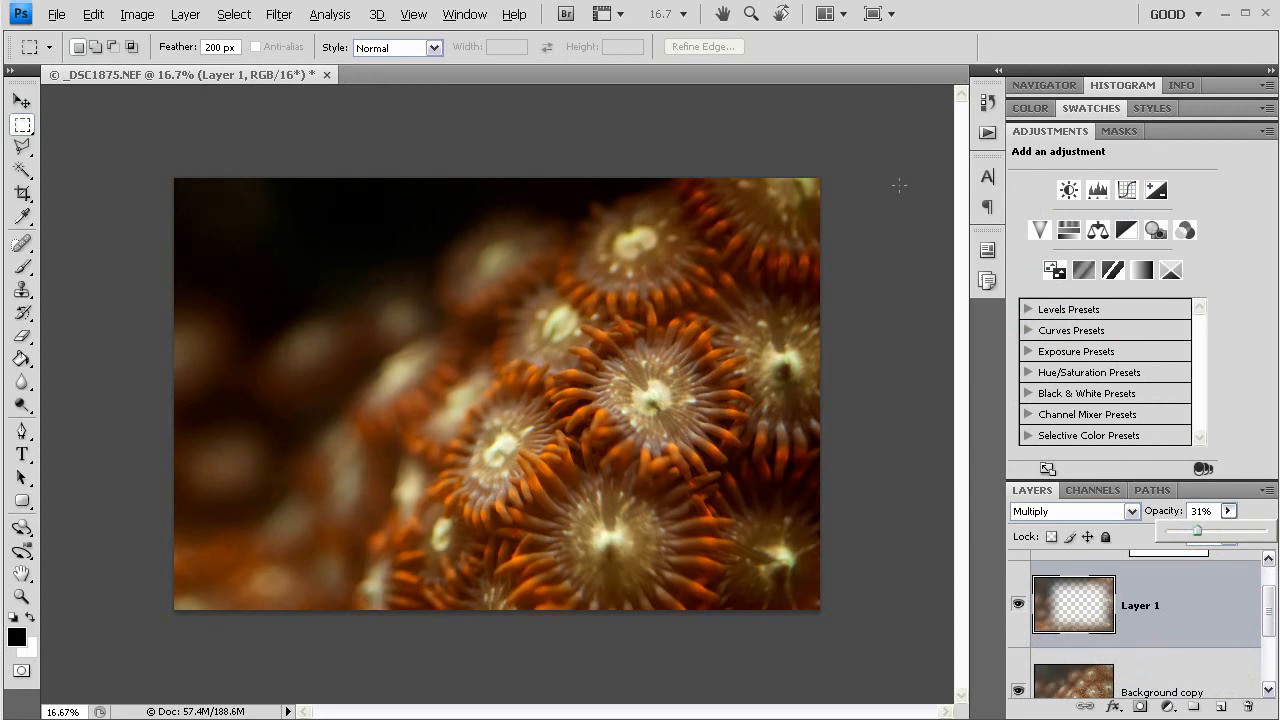
mouse_move(830, 191)
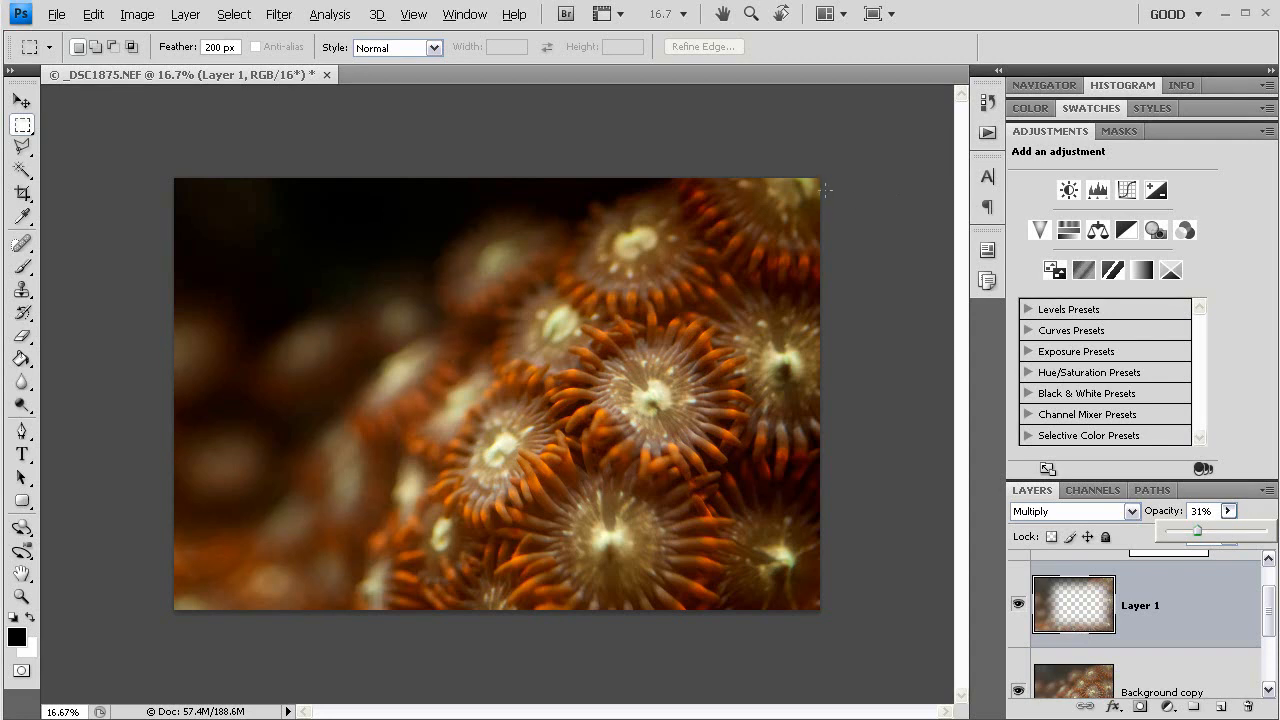
mouse_move(827, 131)
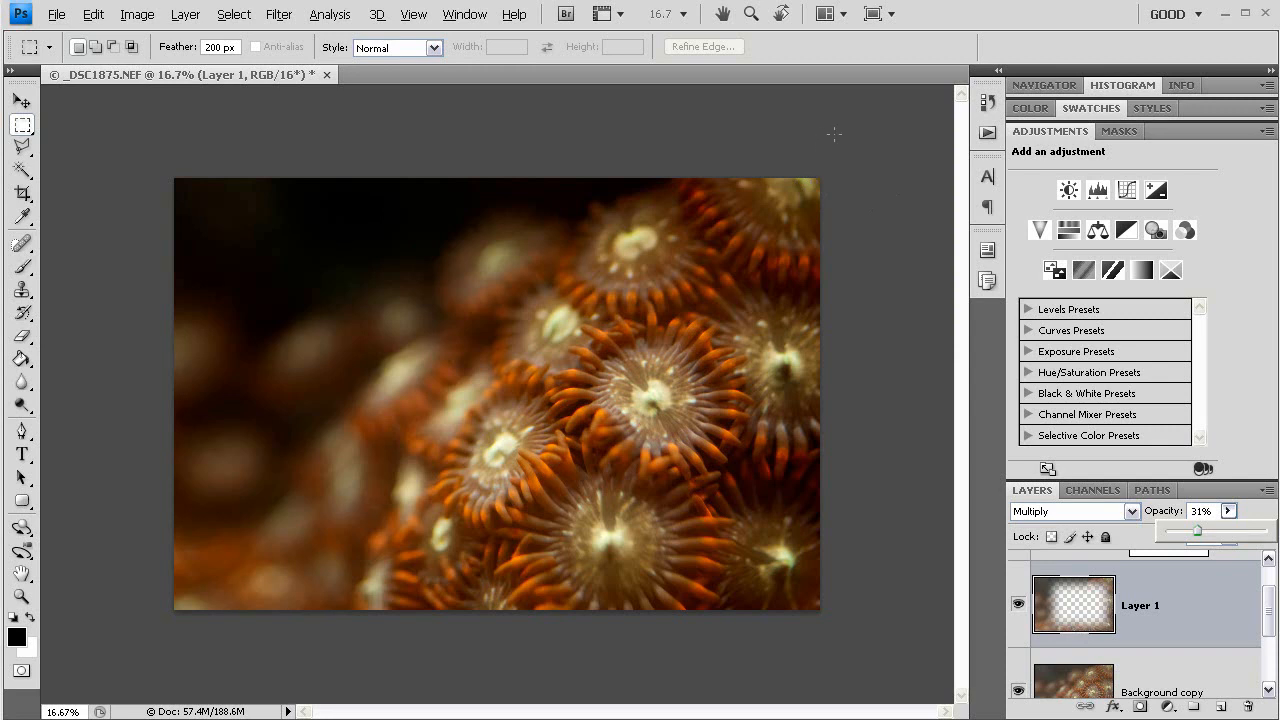
mouse_move(1250, 44)
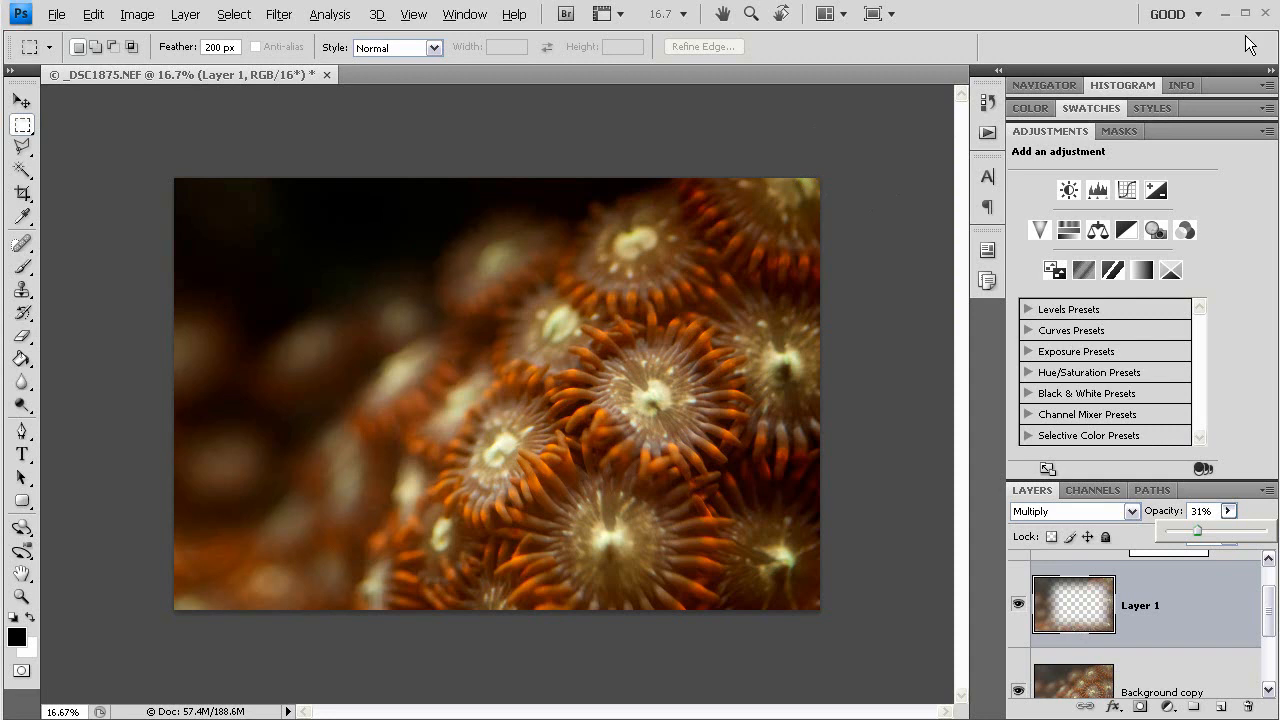
Toggle between the original _DSC1875.NEF and Snapshot 2 in History, ending on Snapshot 2
left_click(997, 70)
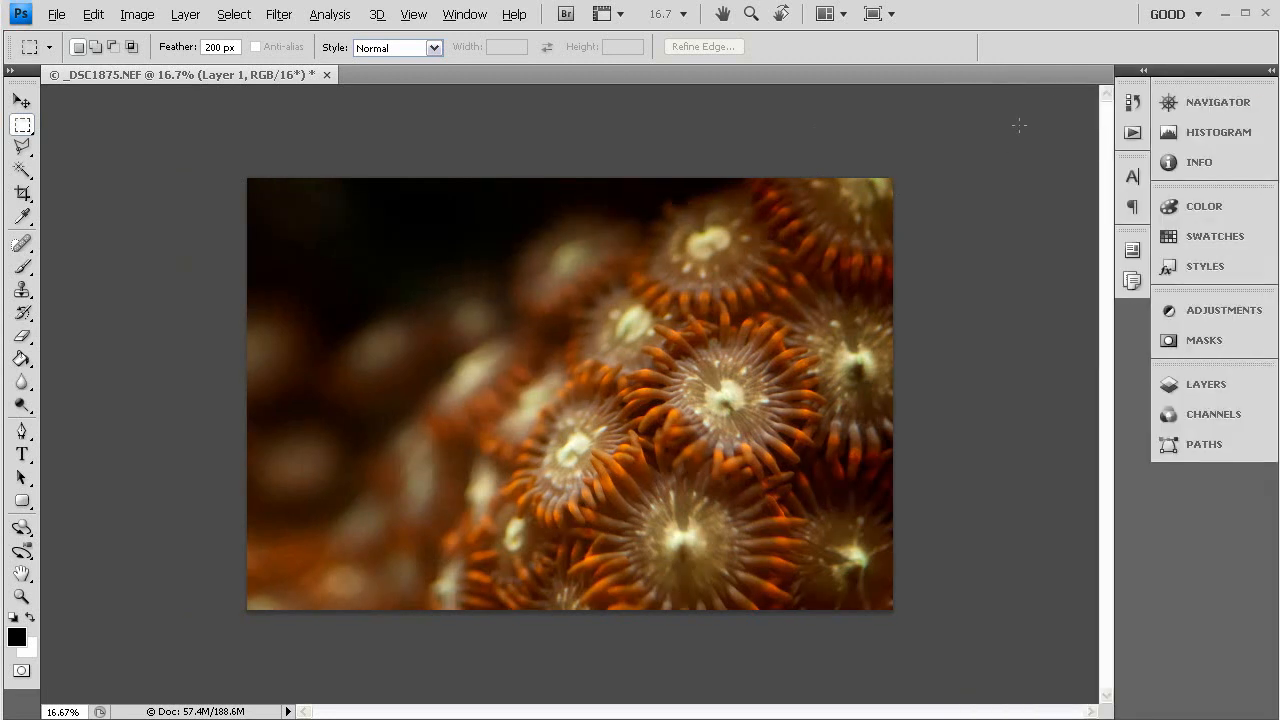
left_click(1133, 102)
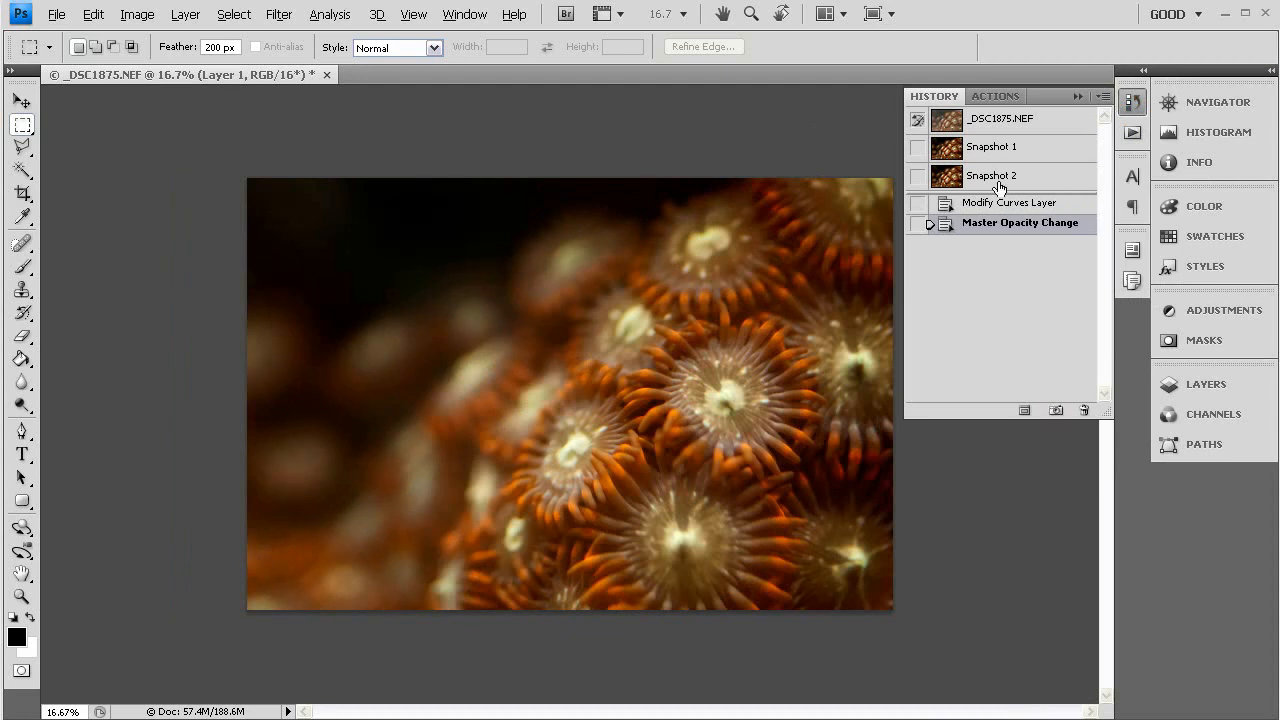
left_click(991, 175)
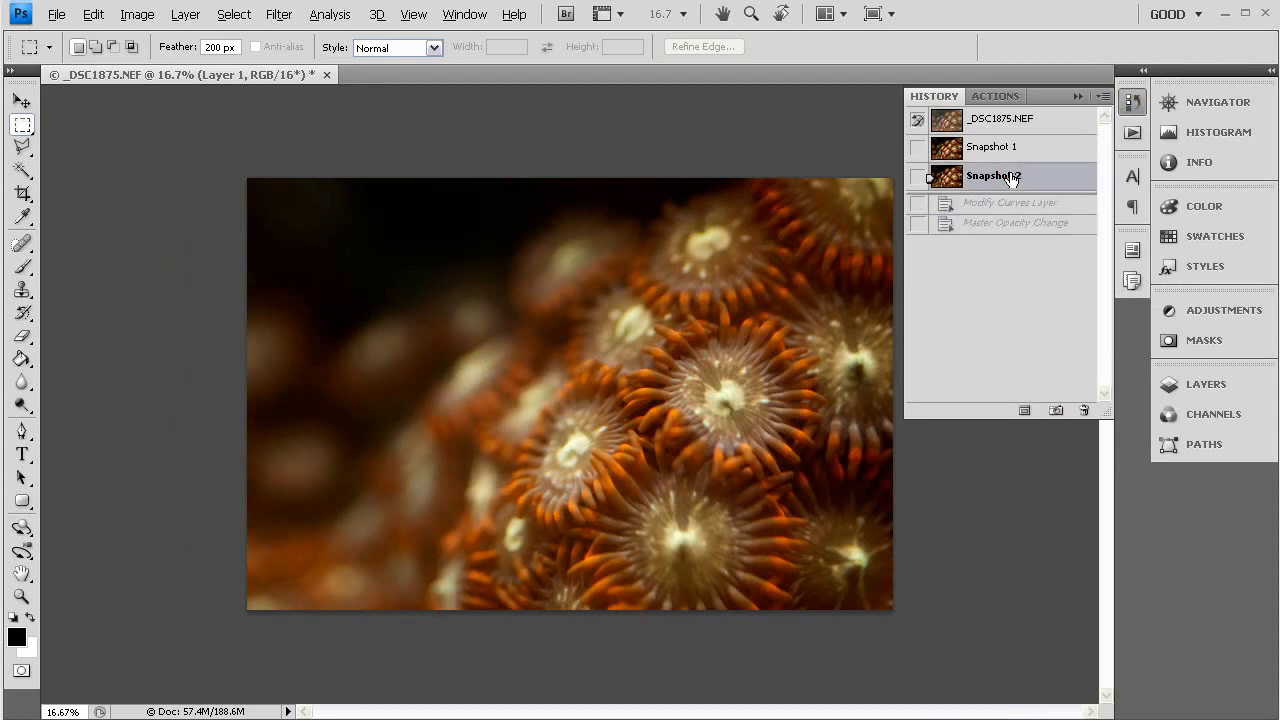
left_click(1005, 119)
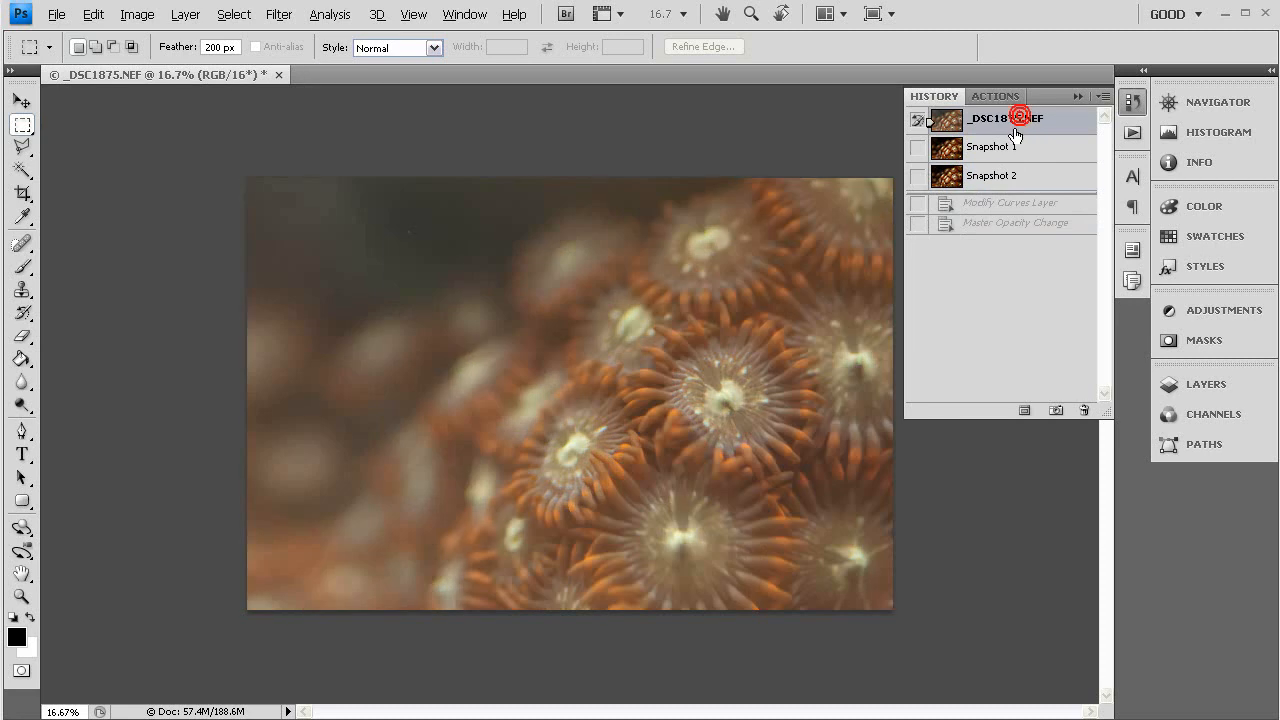
left_click(1003, 118)
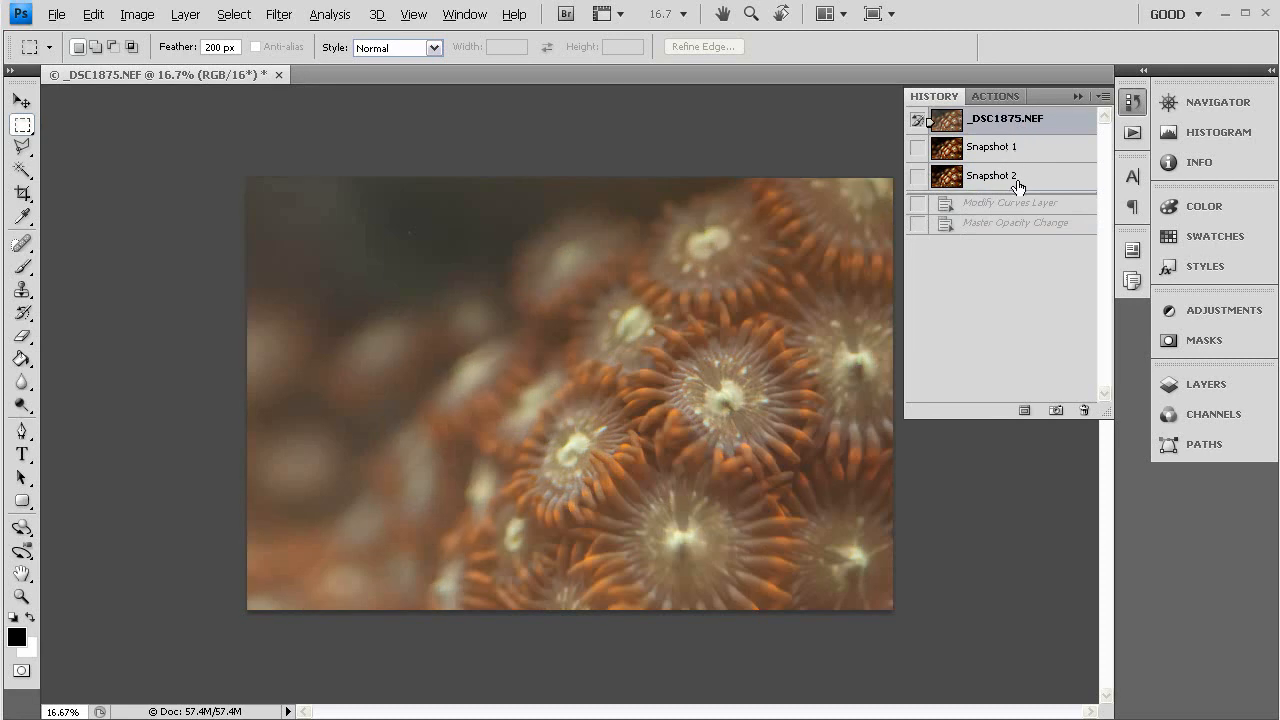
left_click(994, 176)
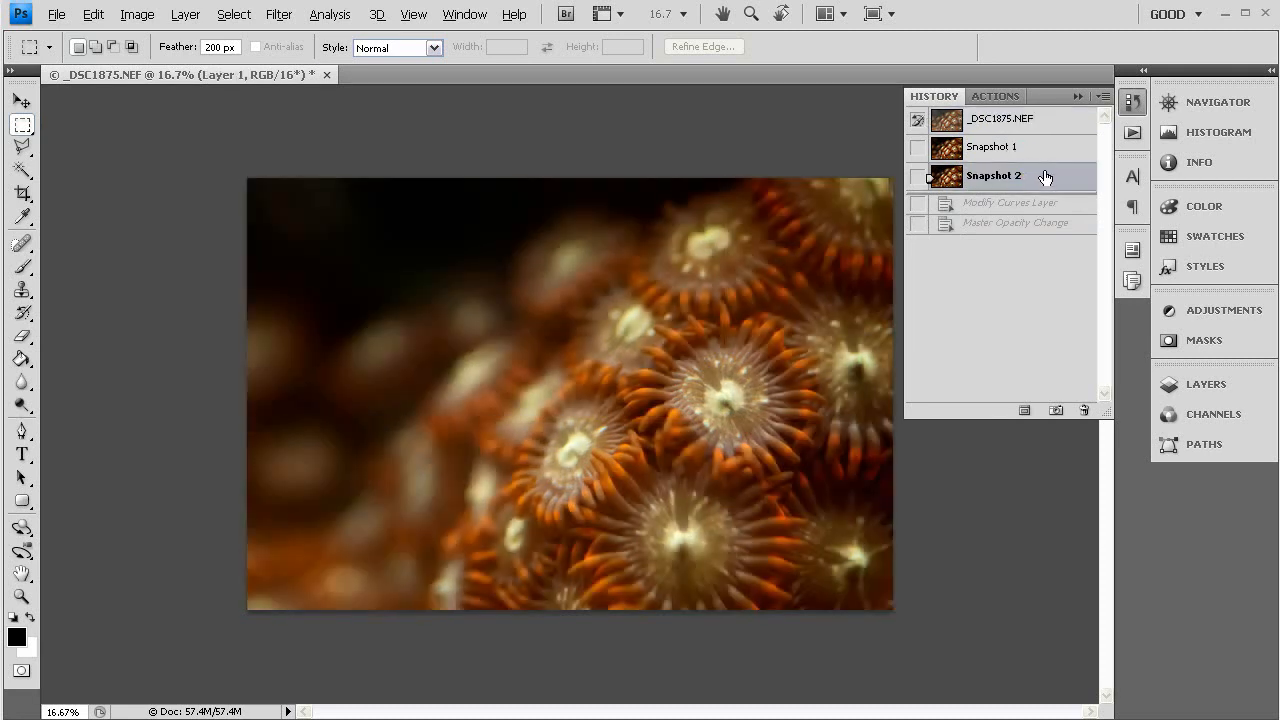